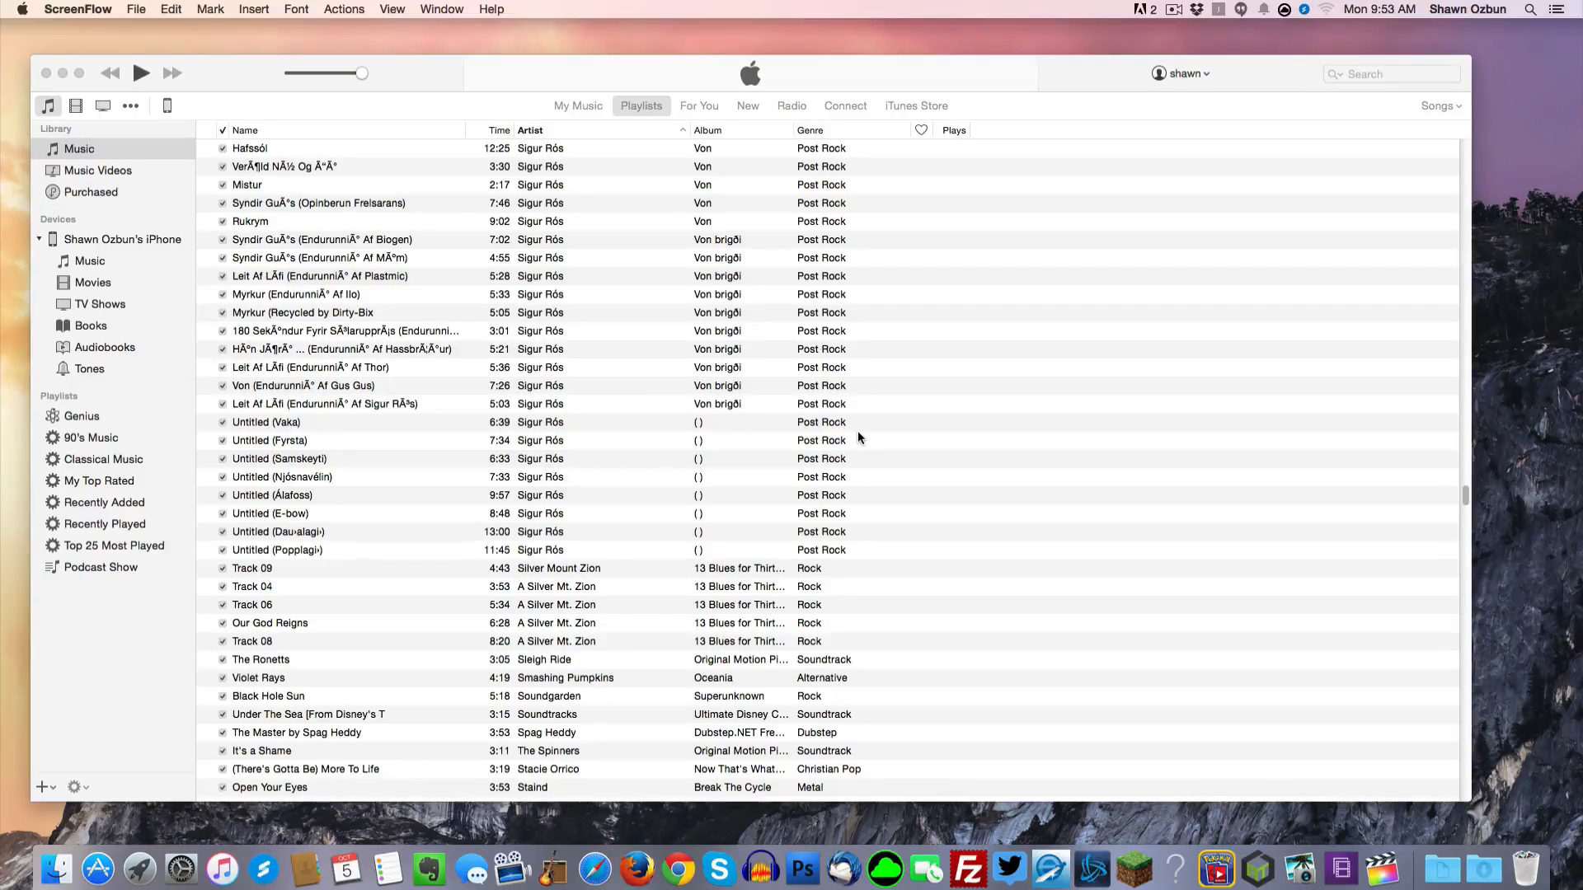
mouse_move(790, 79)
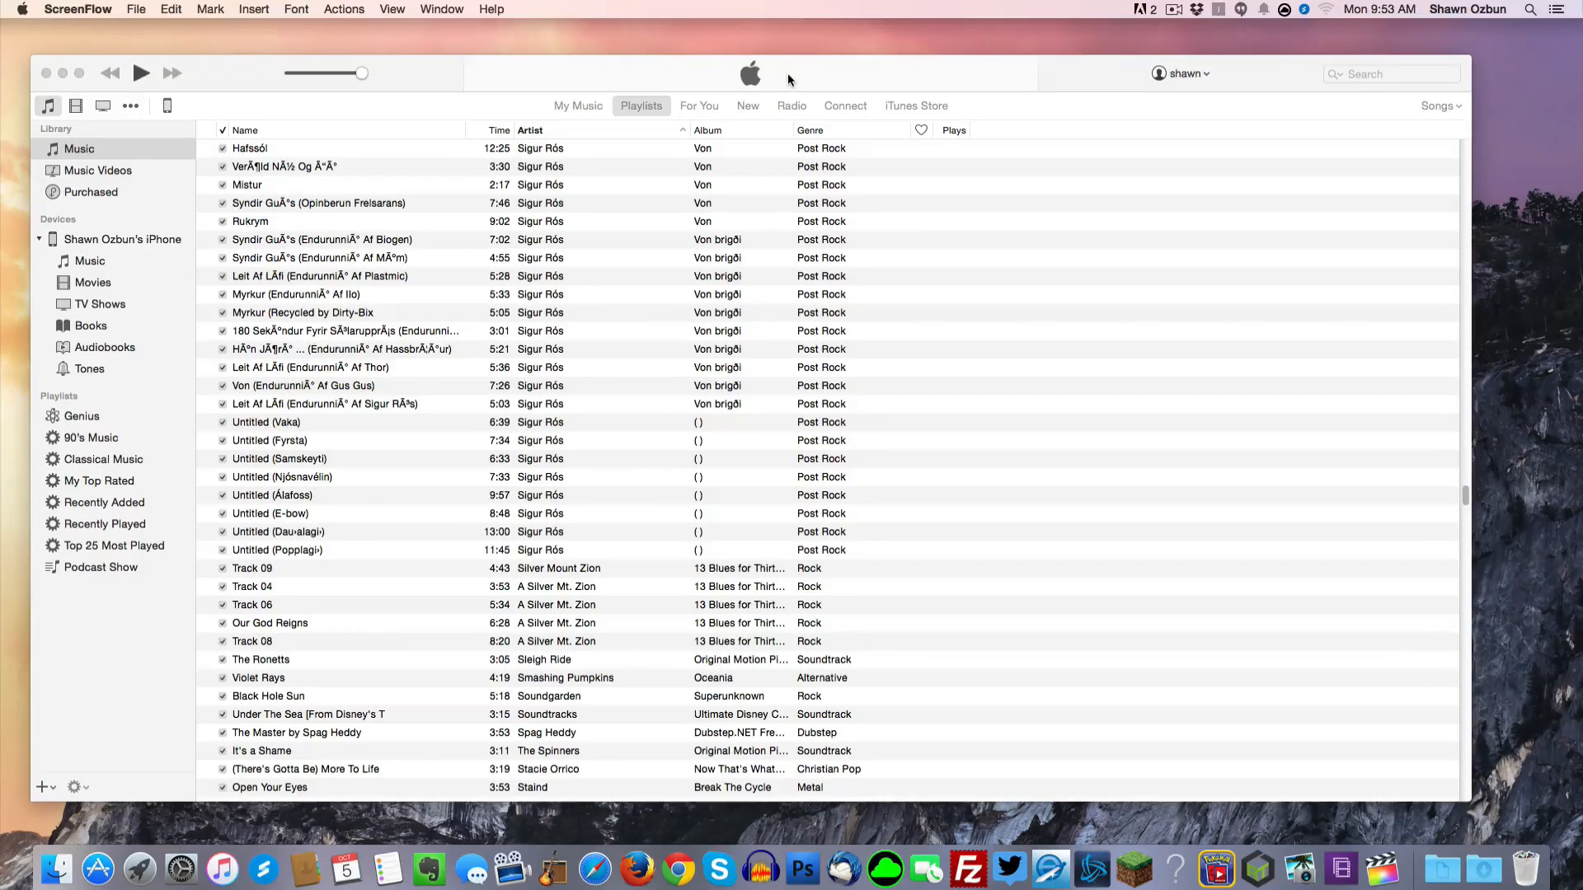
mouse_move(939, 305)
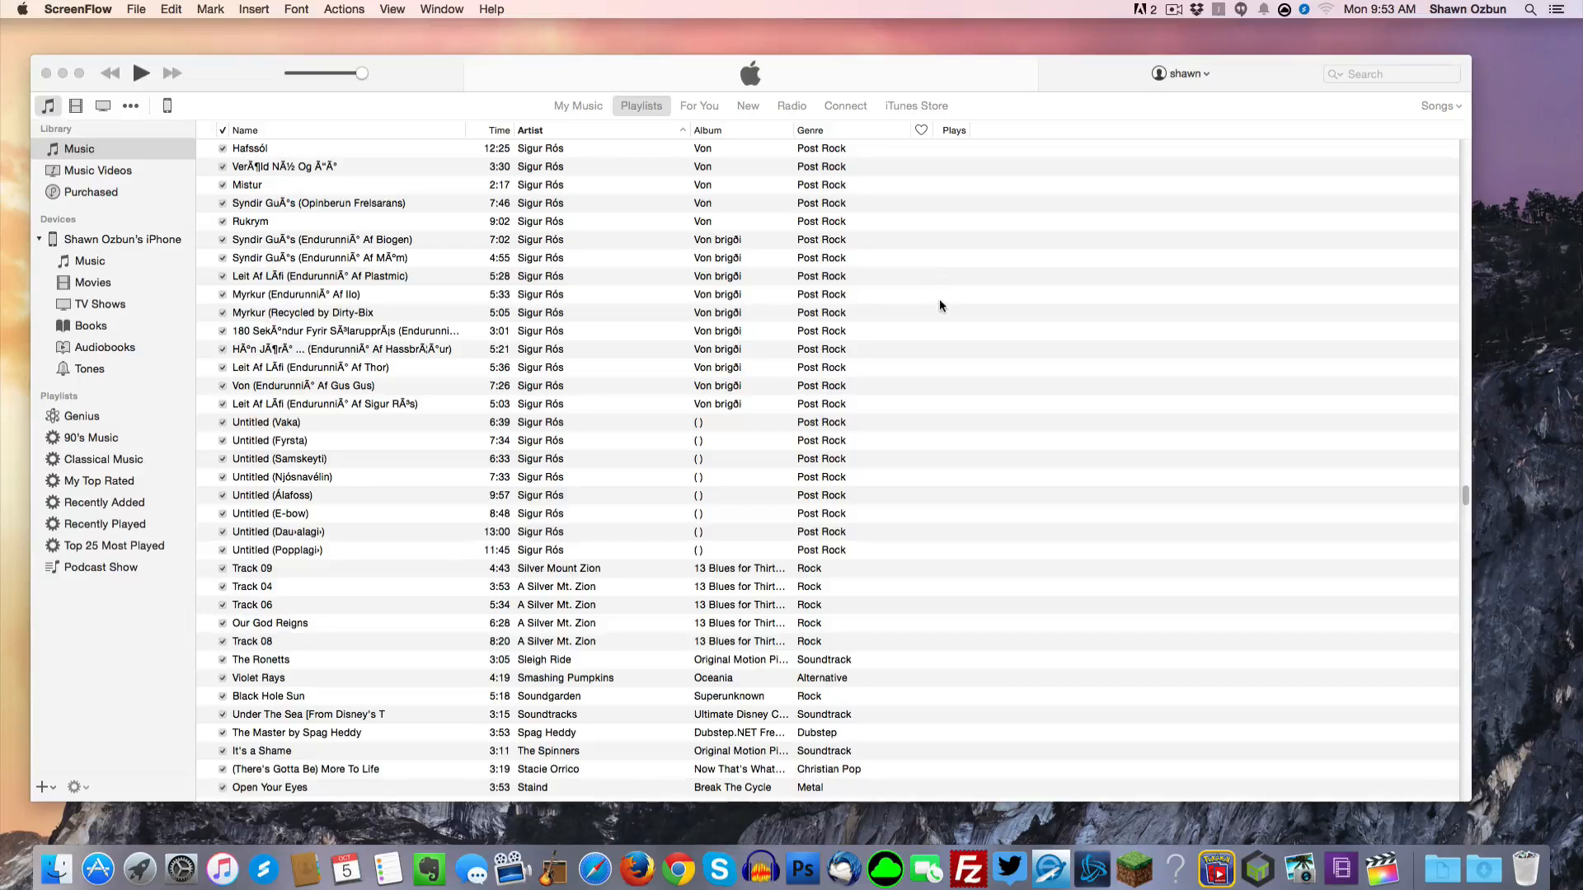
mouse_move(935, 327)
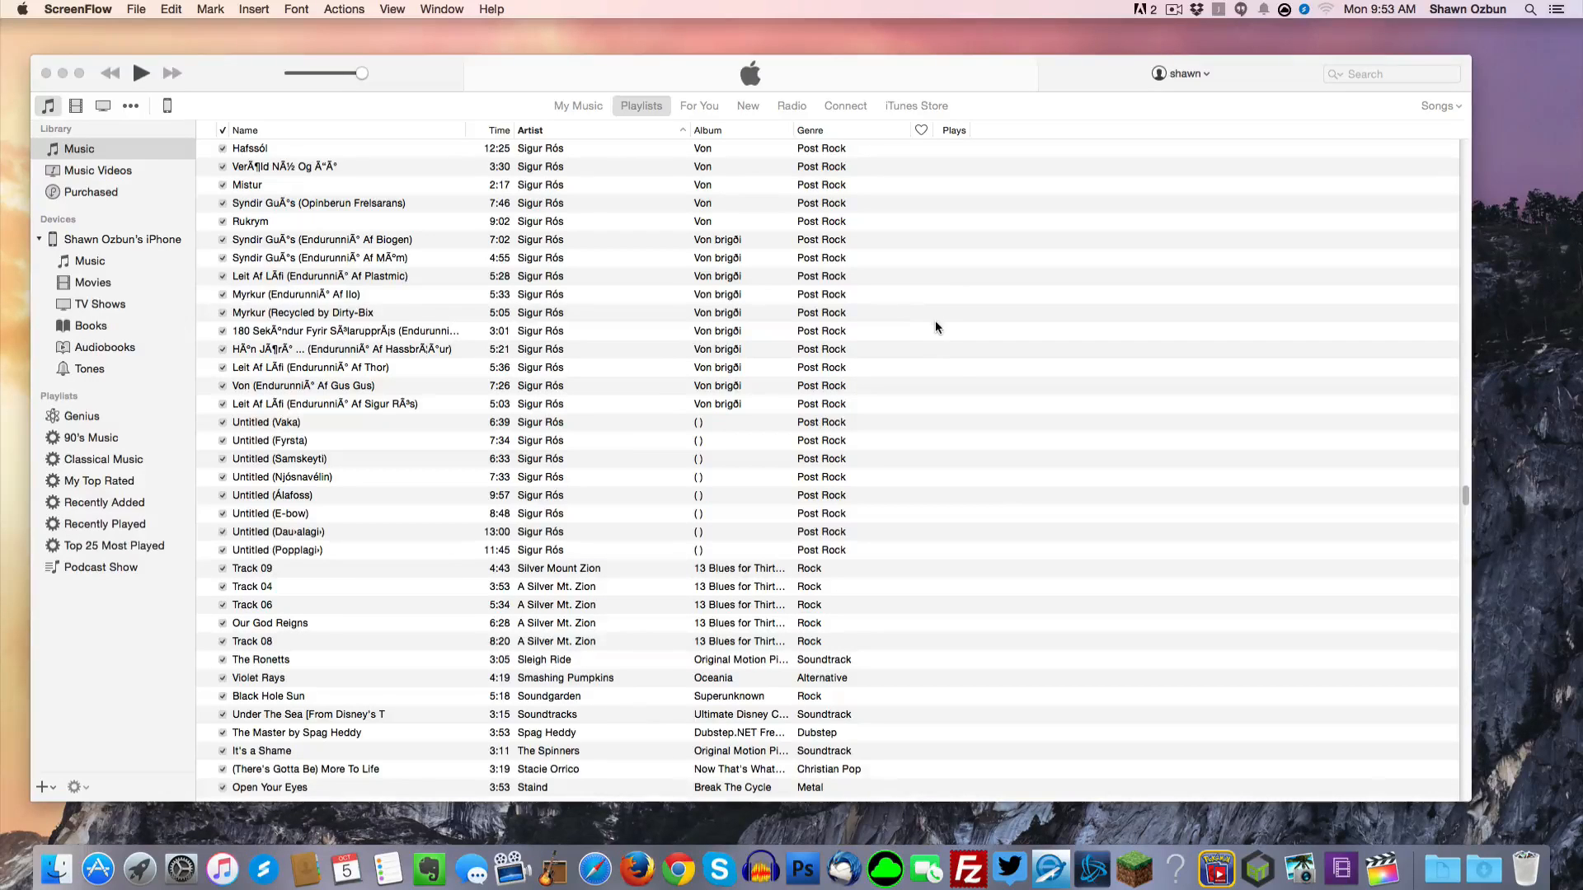
mouse_move(908, 394)
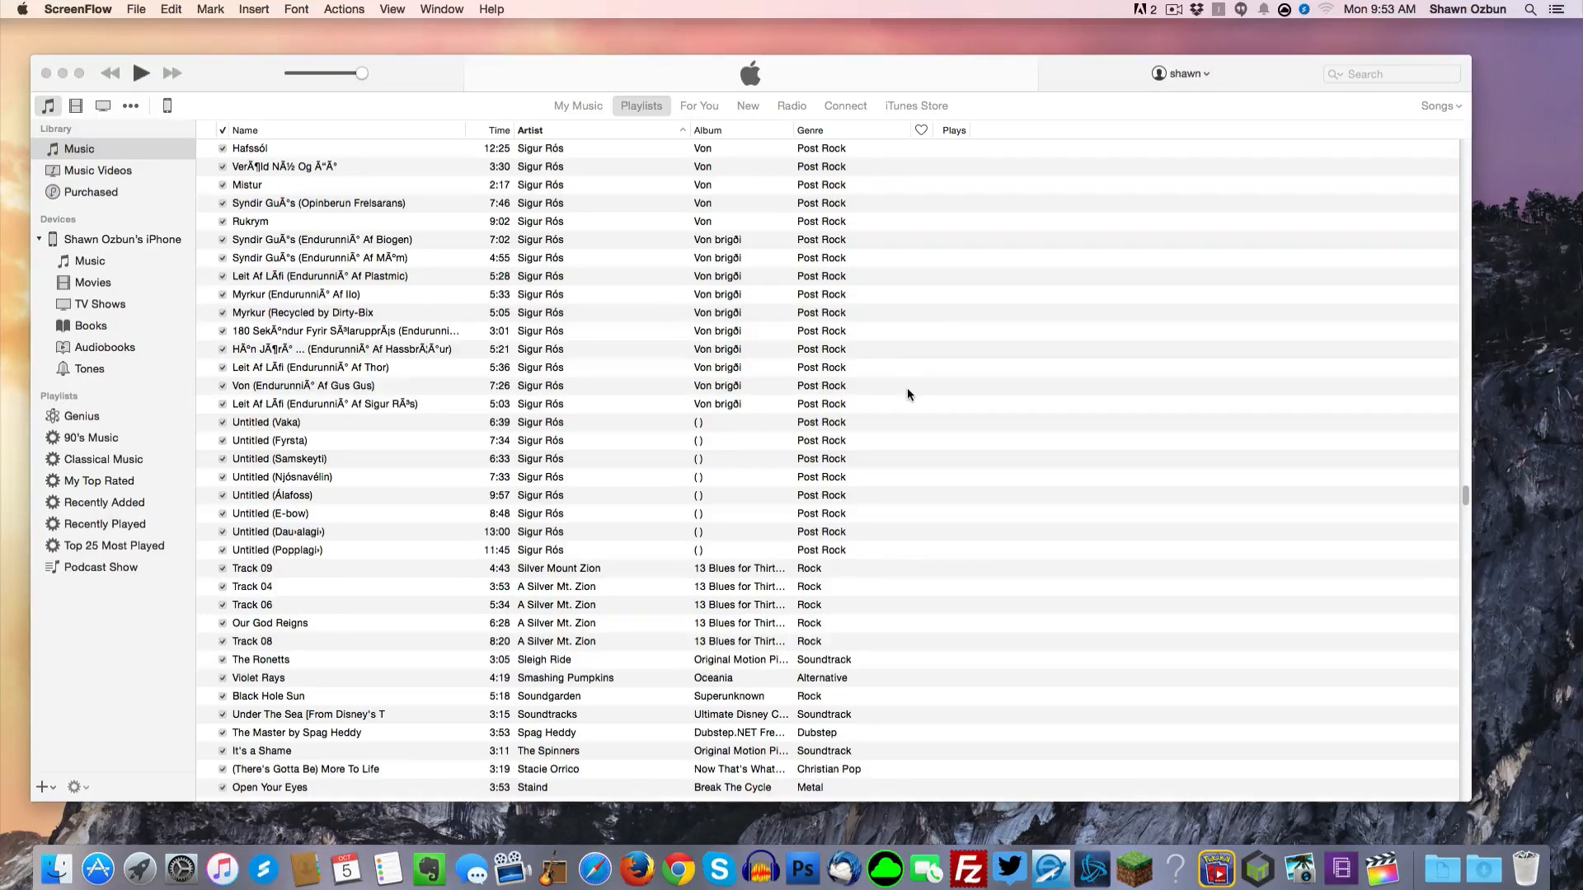
- Scroll to the Sigur Rós tracks and select Untitled (Njósnavélin)
scroll("down", 3)
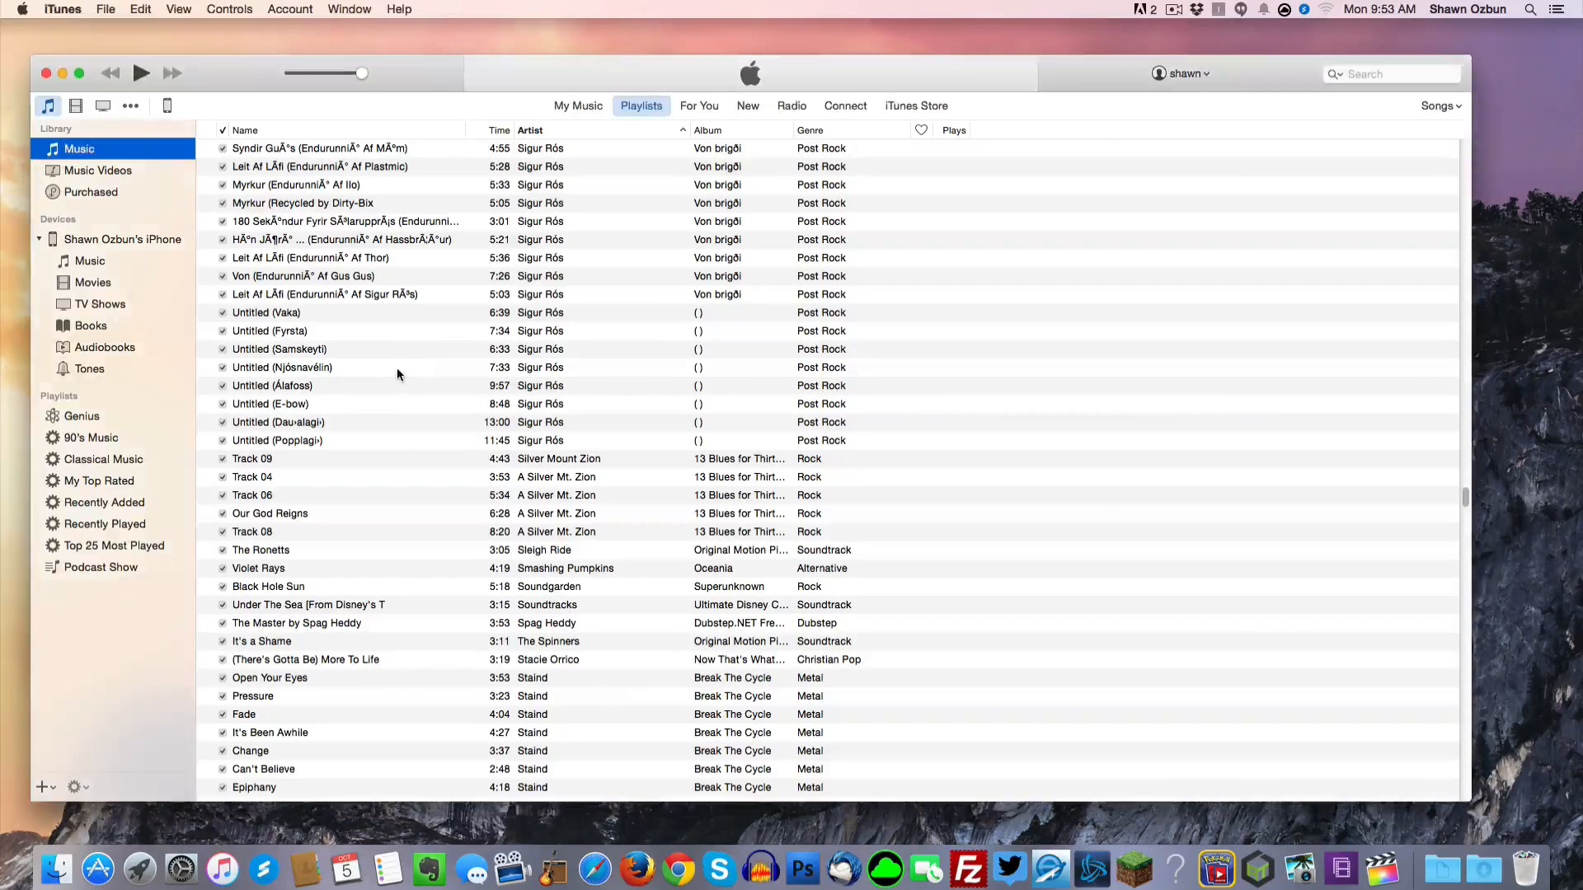
left_click(283, 366)
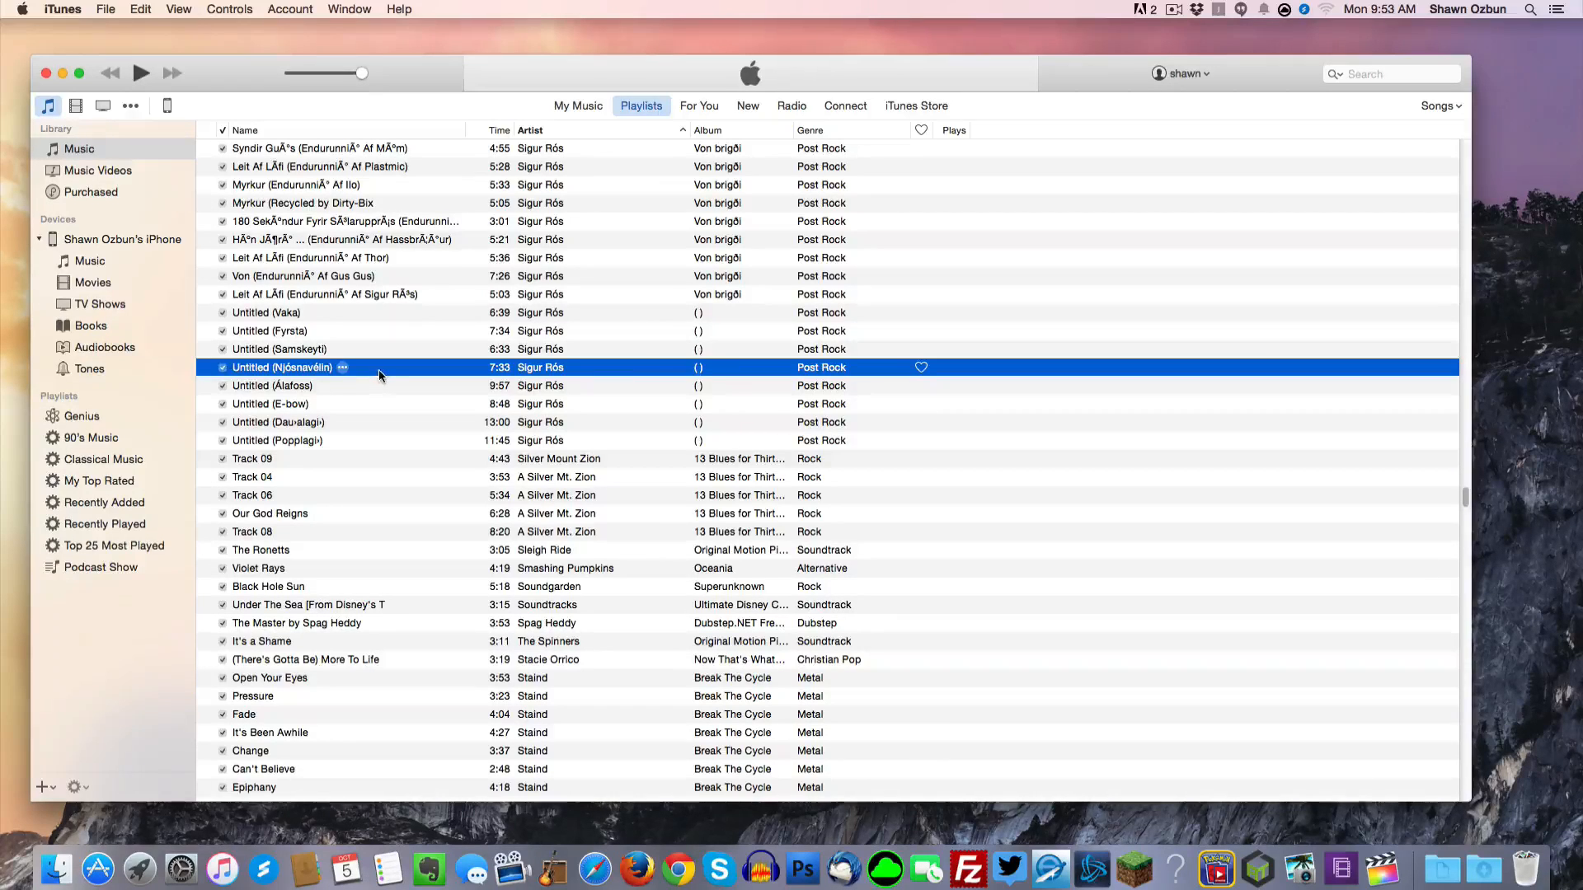
- In the song's Get Info Options, enable custom start and stop times
right_click(379, 368)
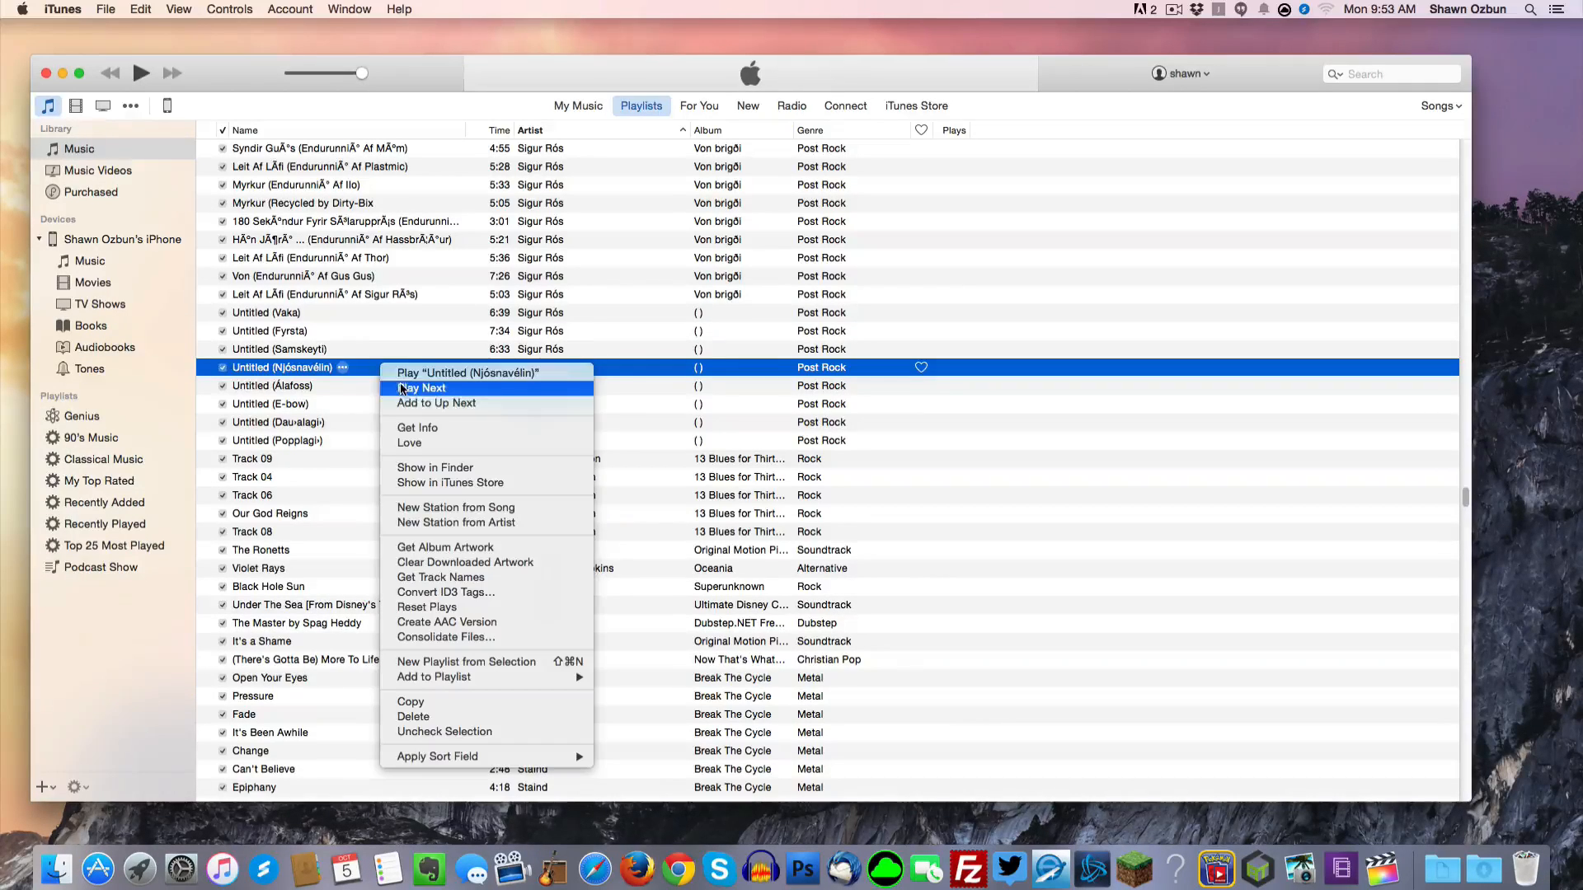
left_click(415, 427)
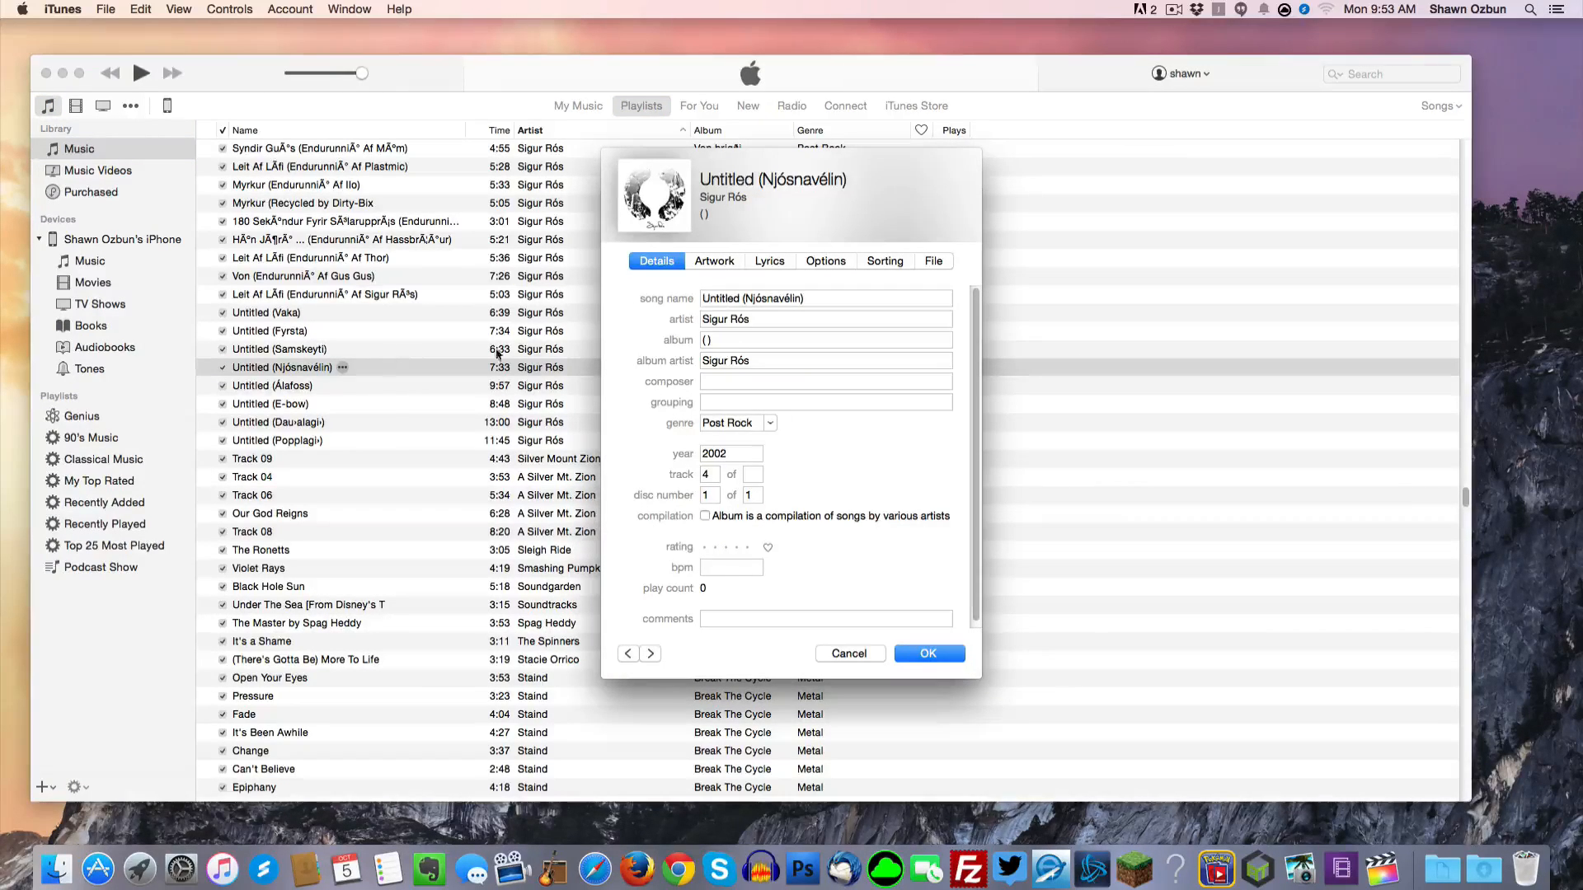
mouse_move(832, 276)
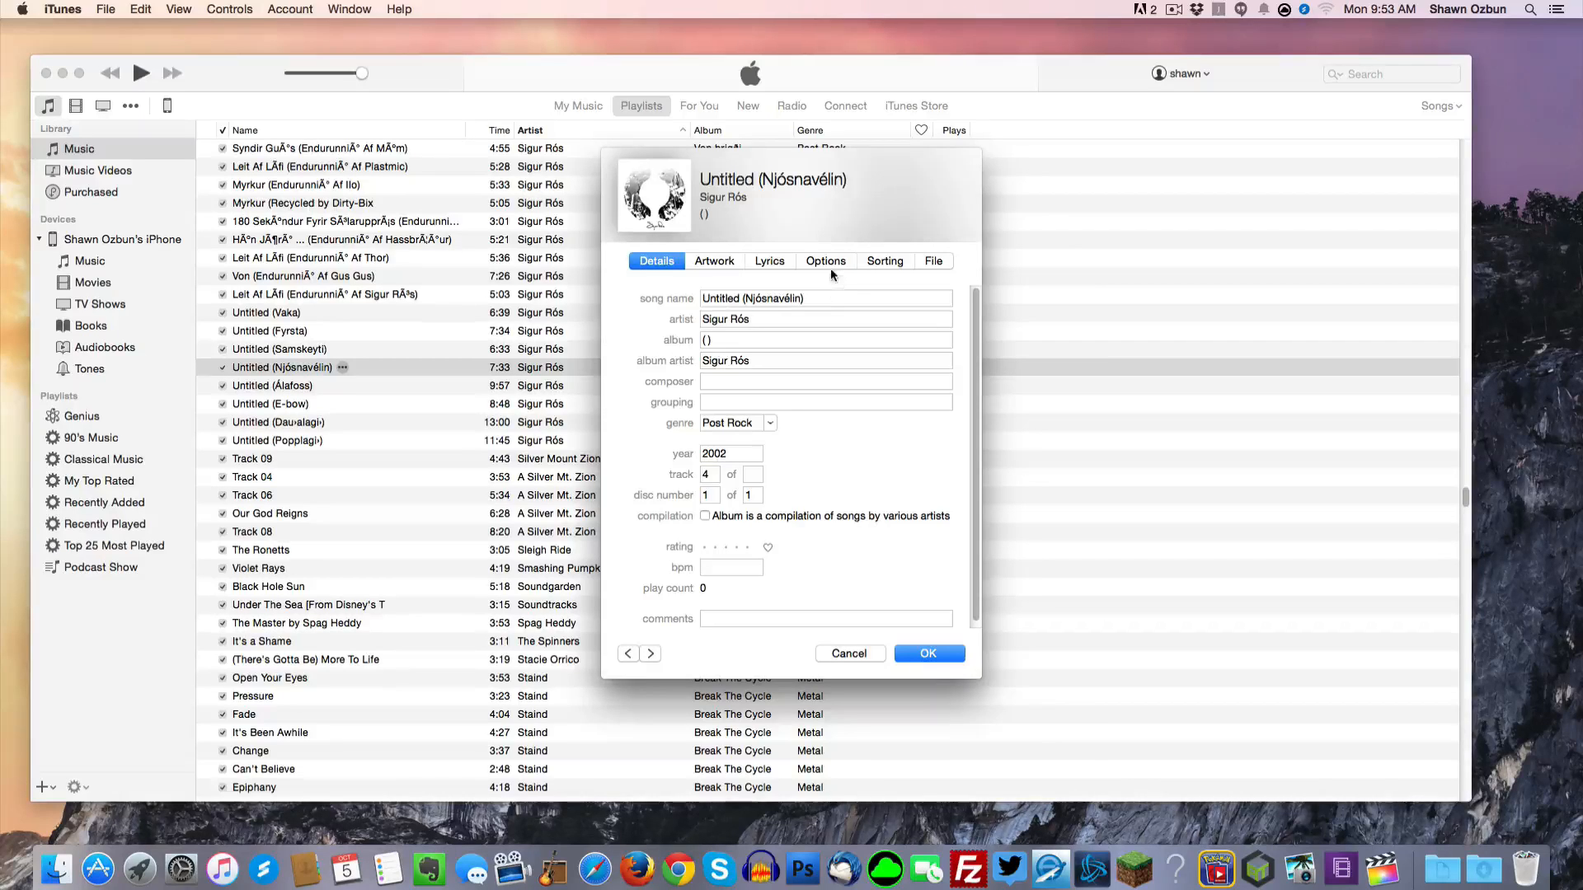
left_click(825, 260)
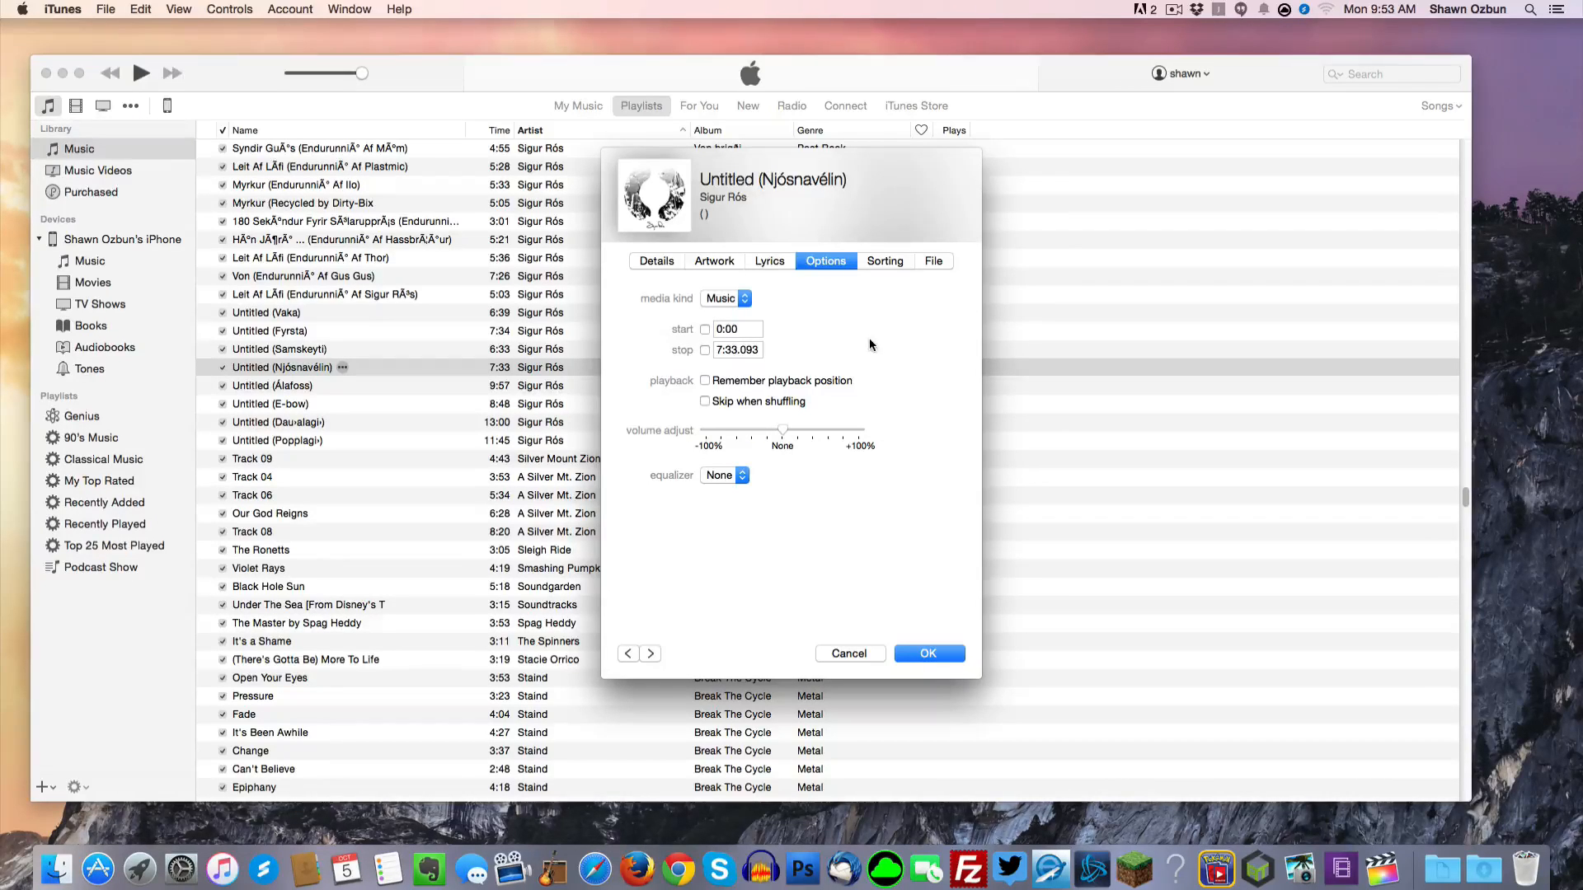
left_click(705, 329)
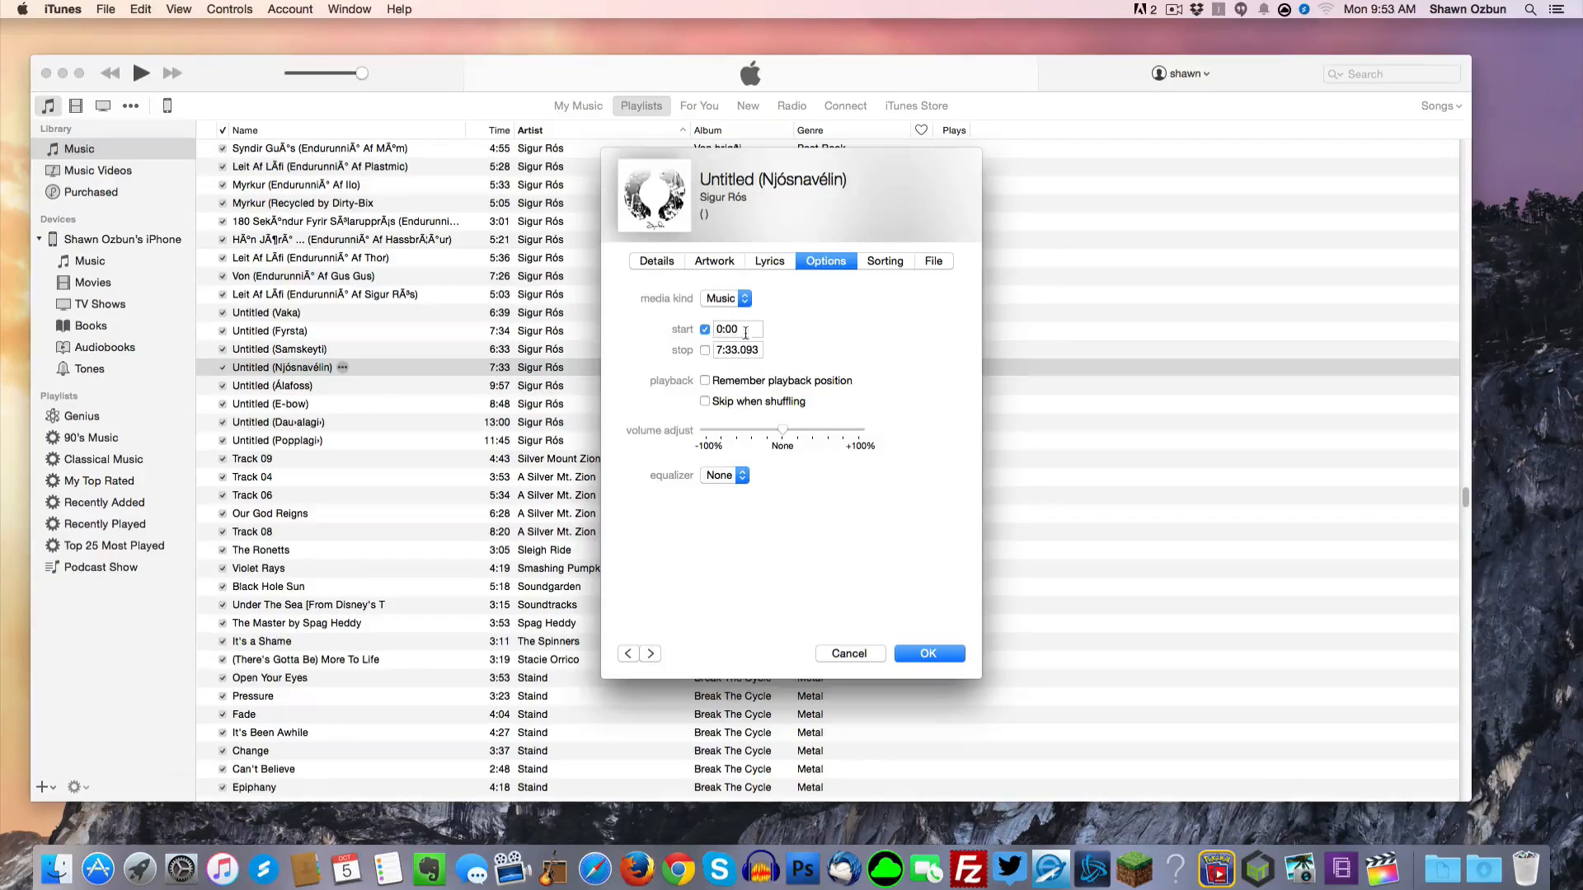
left_click(705, 350)
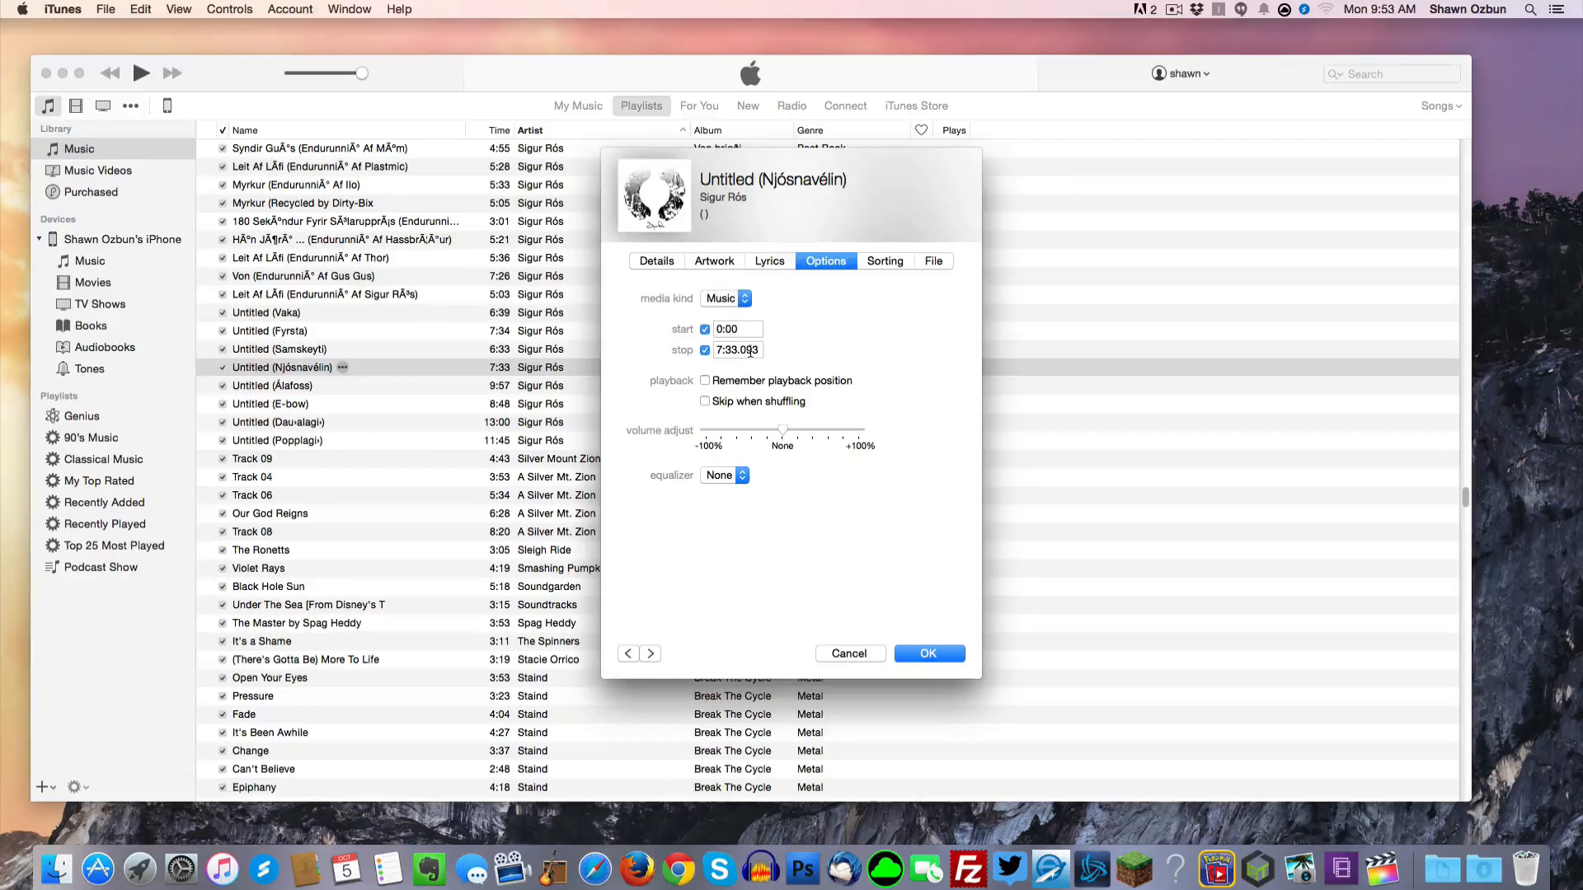
- Set the stop time to :20 and save the song info
left_click(737, 350)
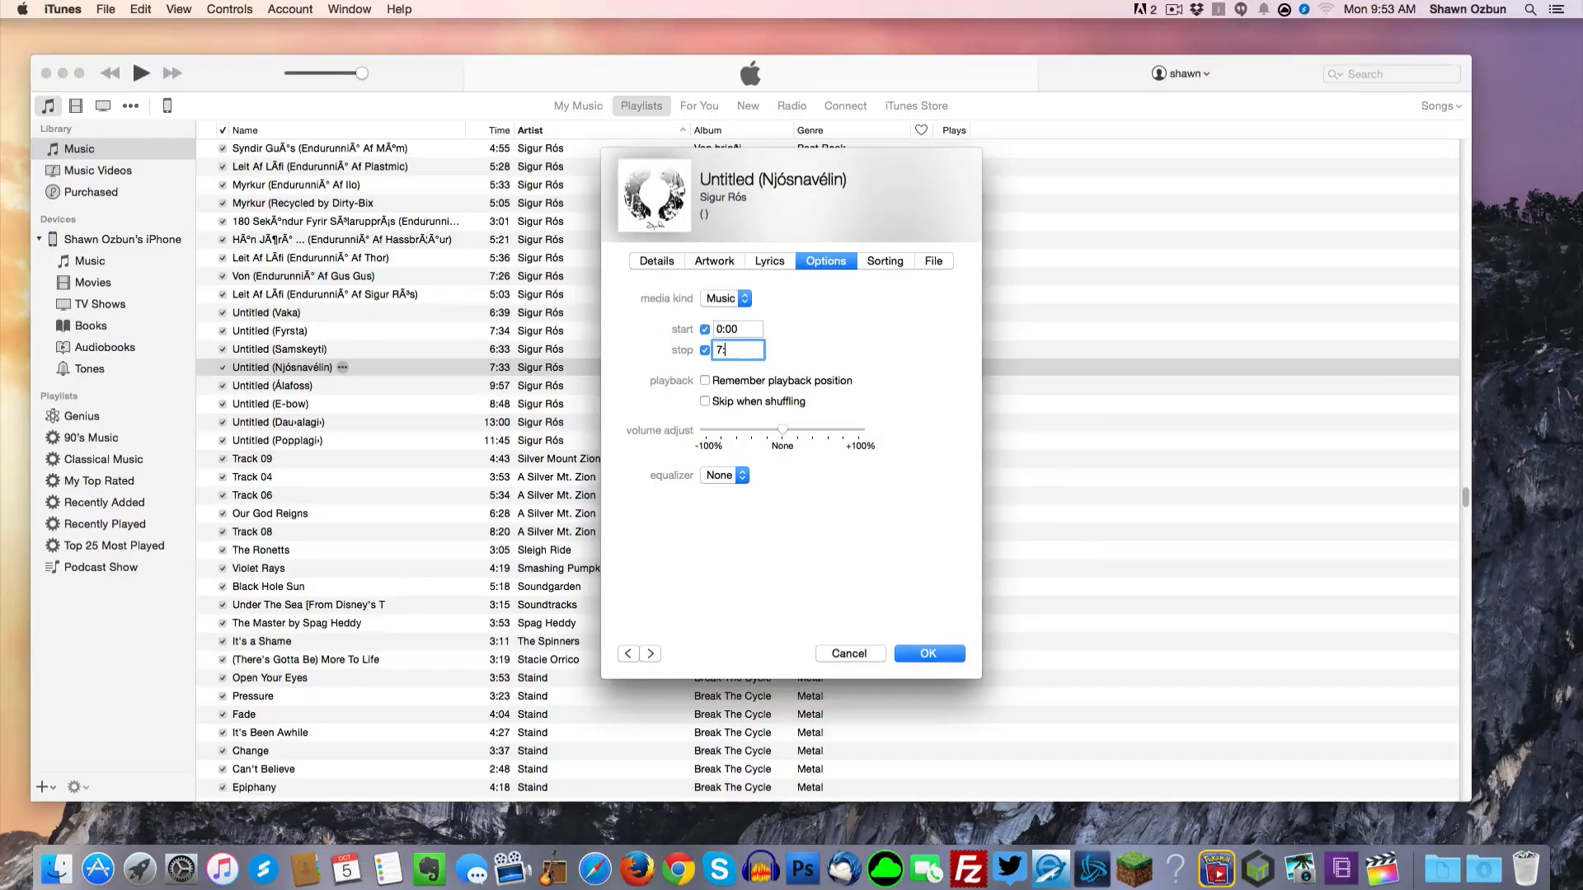
key("backspace")
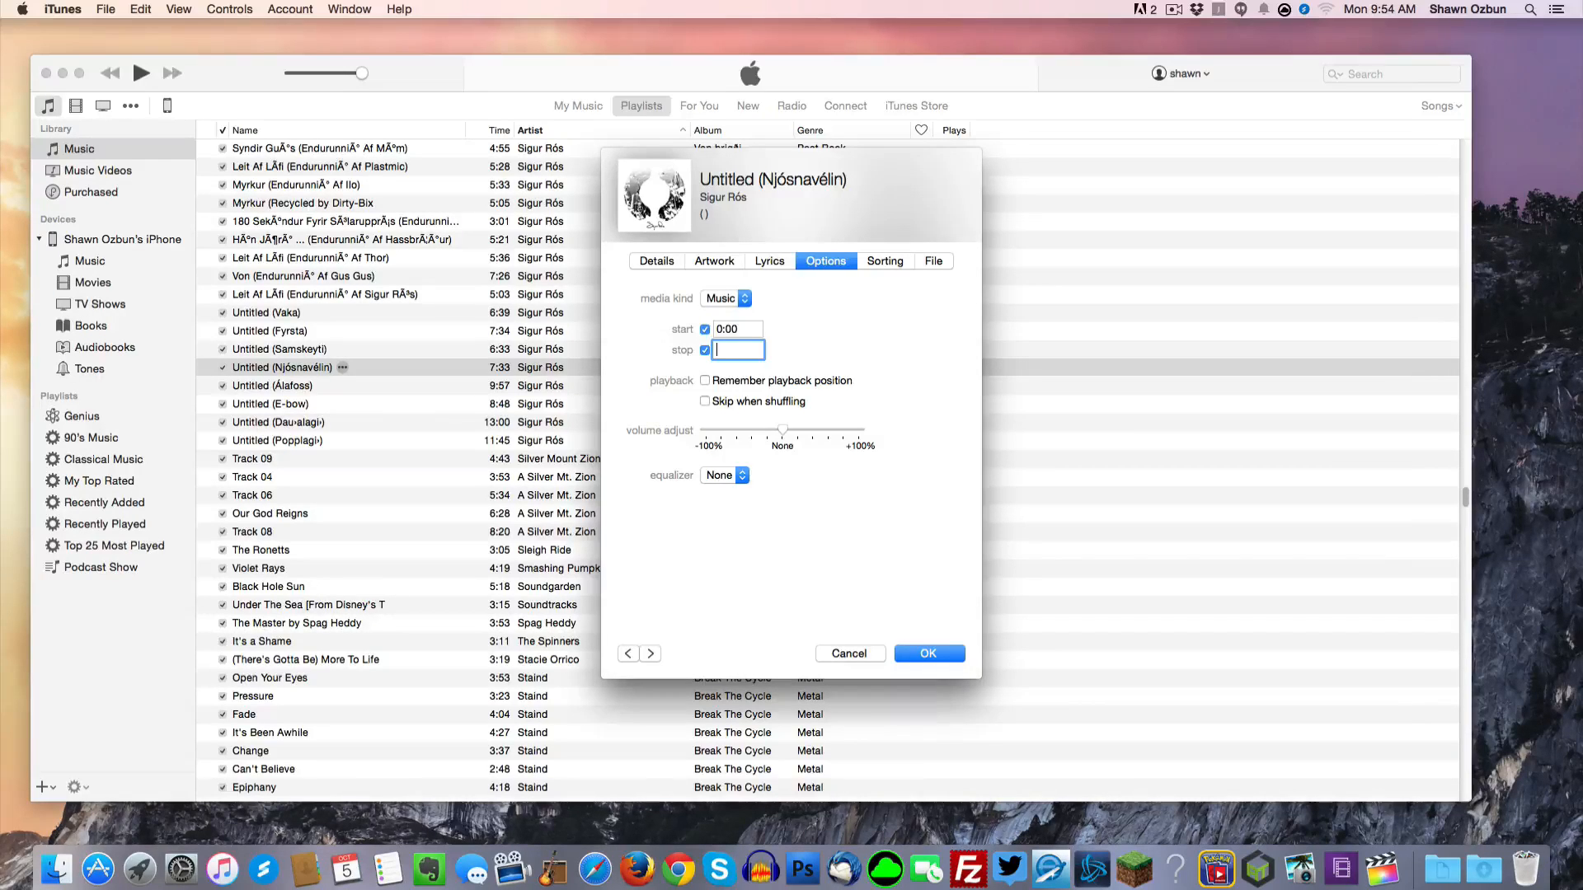
type(":20")
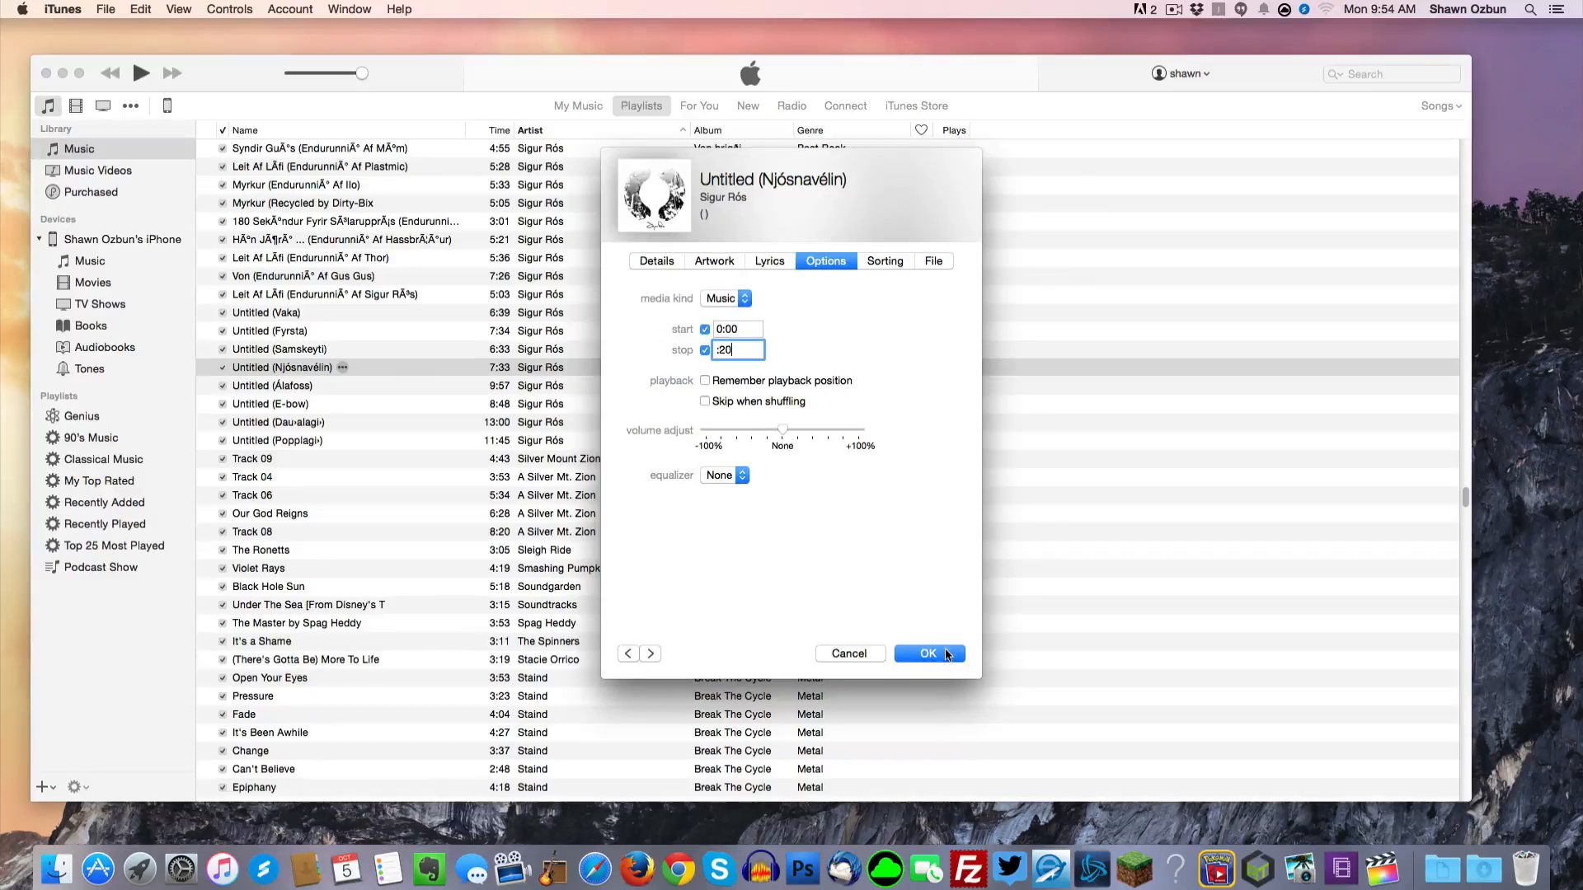
left_click(927, 653)
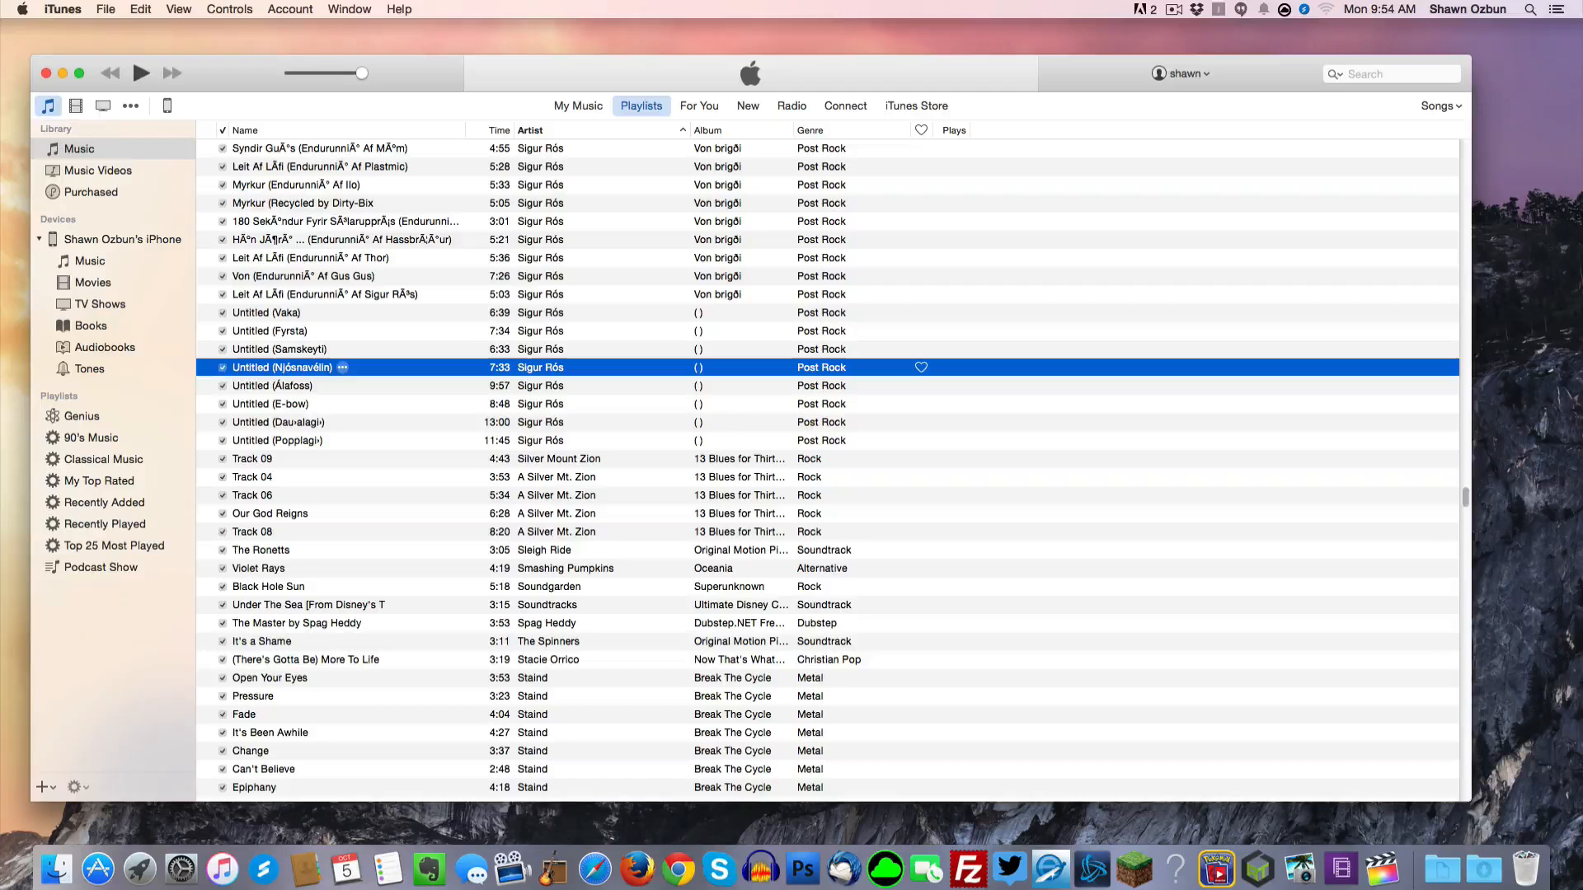
mouse_move(383, 374)
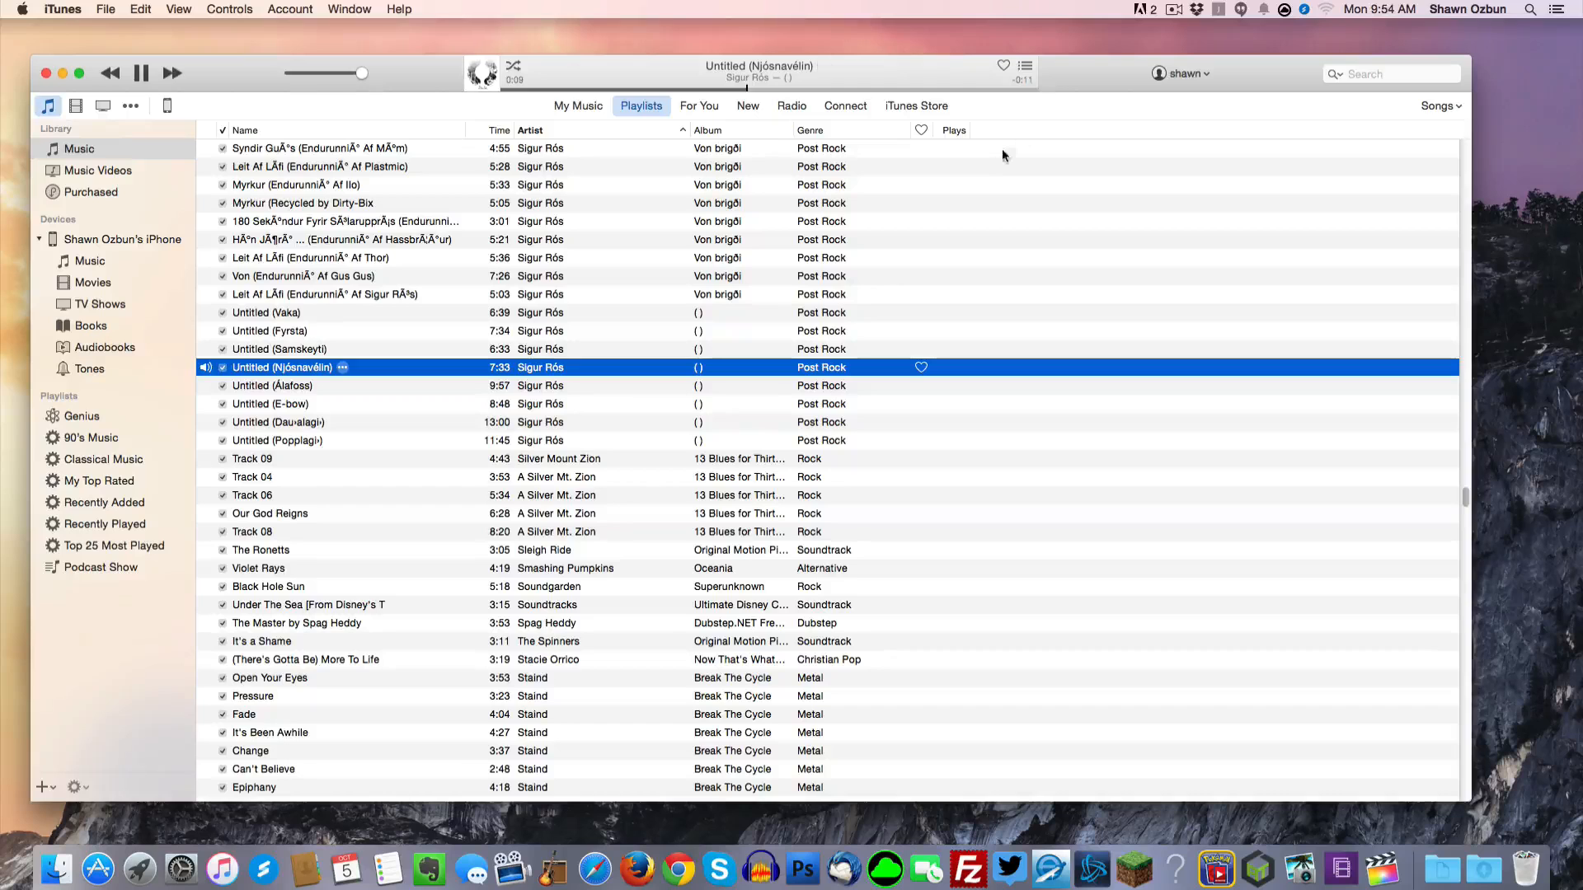
mouse_move(422, 375)
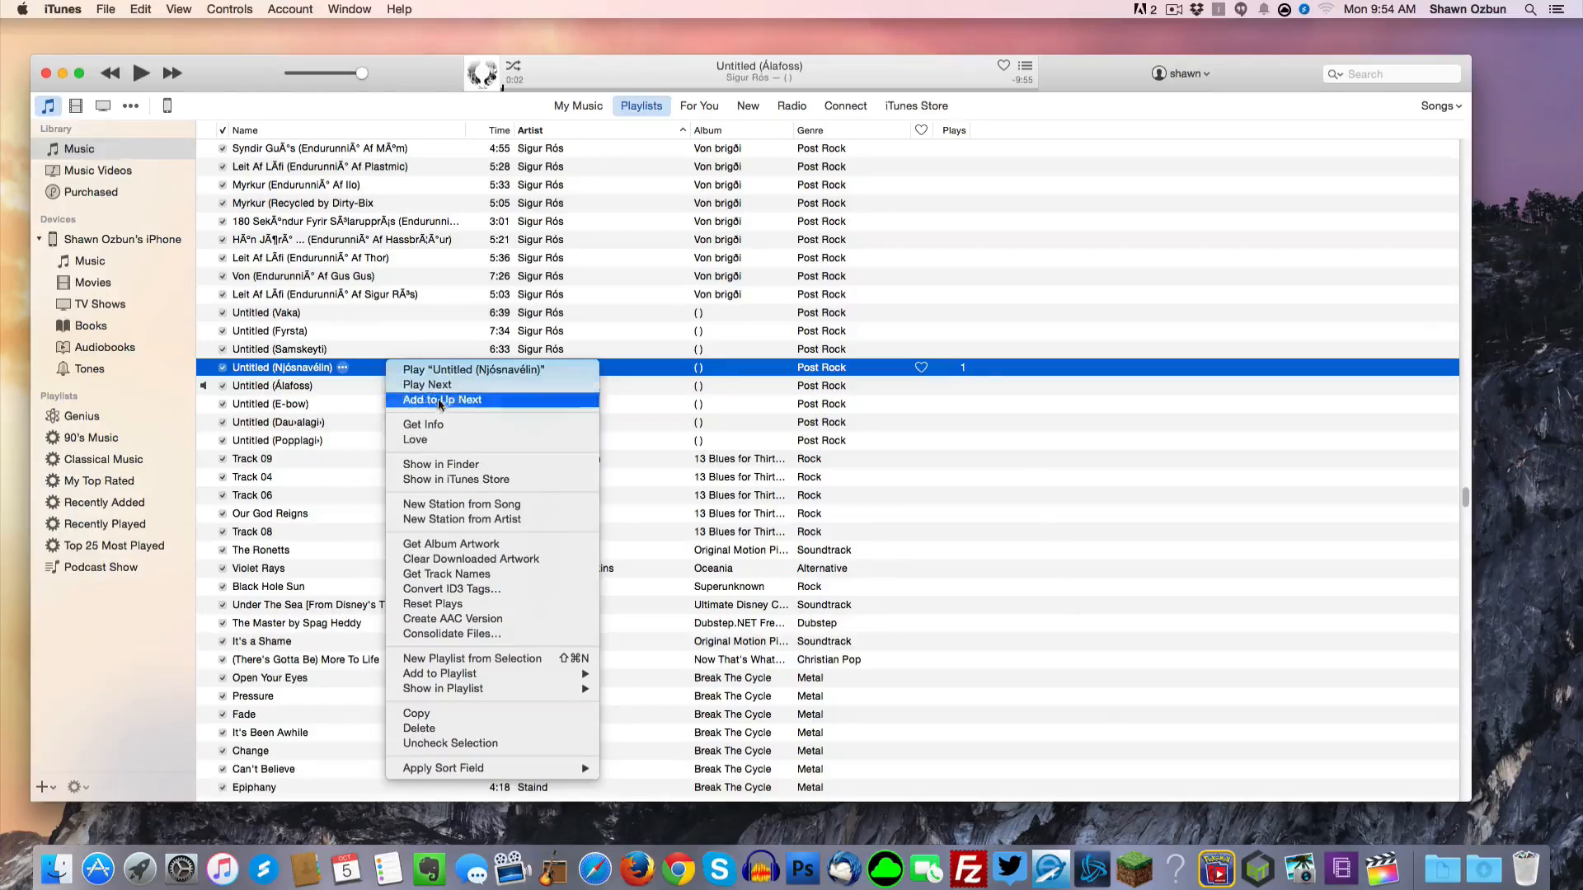
mouse_move(452, 617)
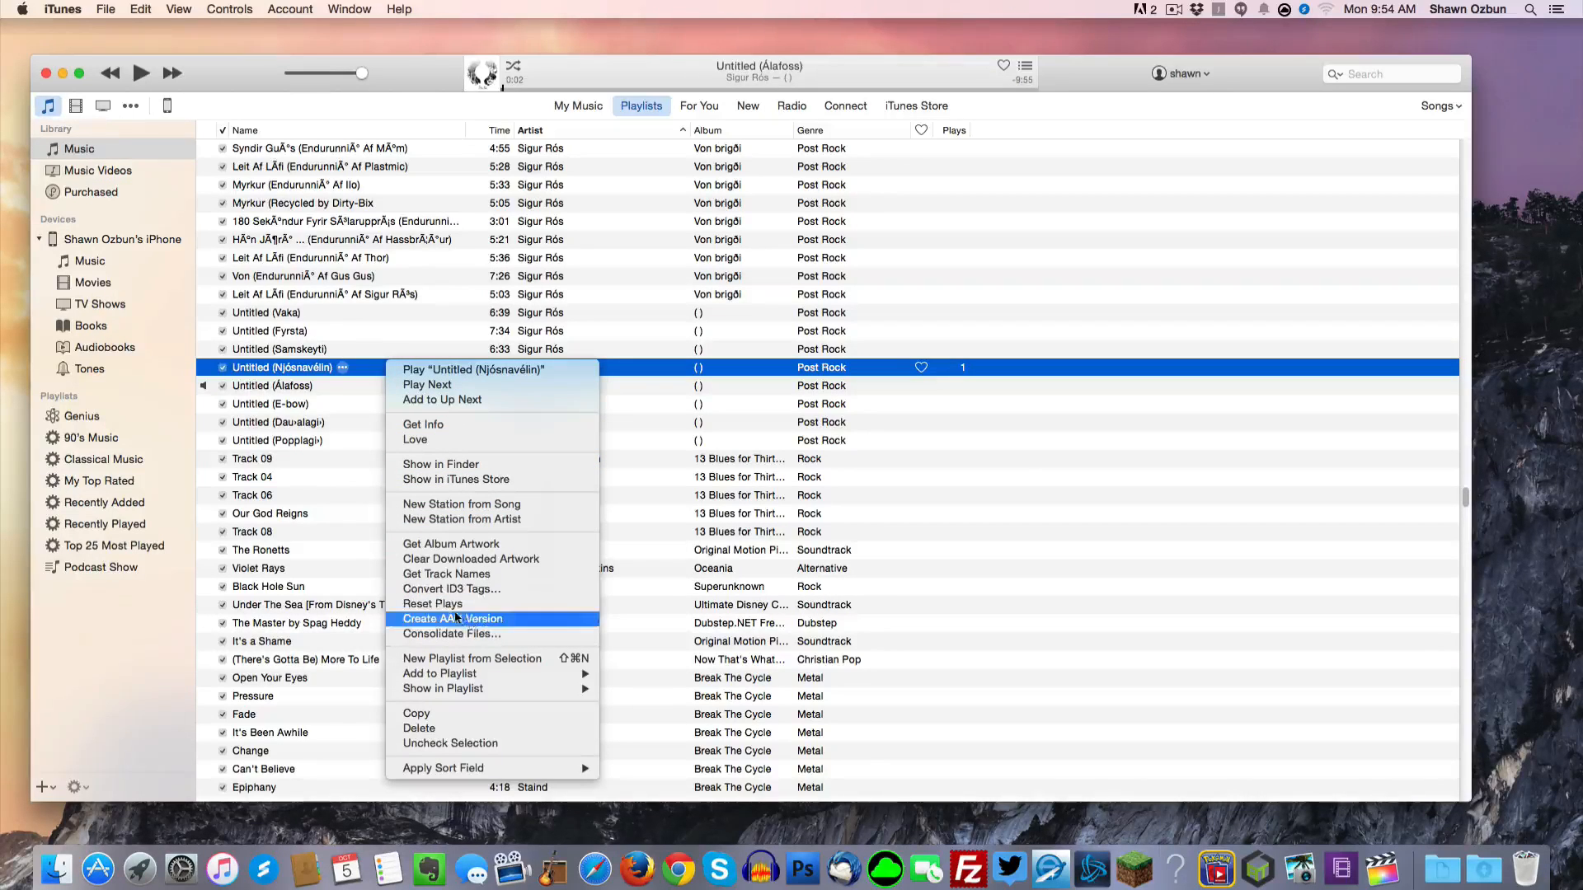
- Create an AAC version of the trimmed 0:20 Njósnavélin track
left_click(452, 618)
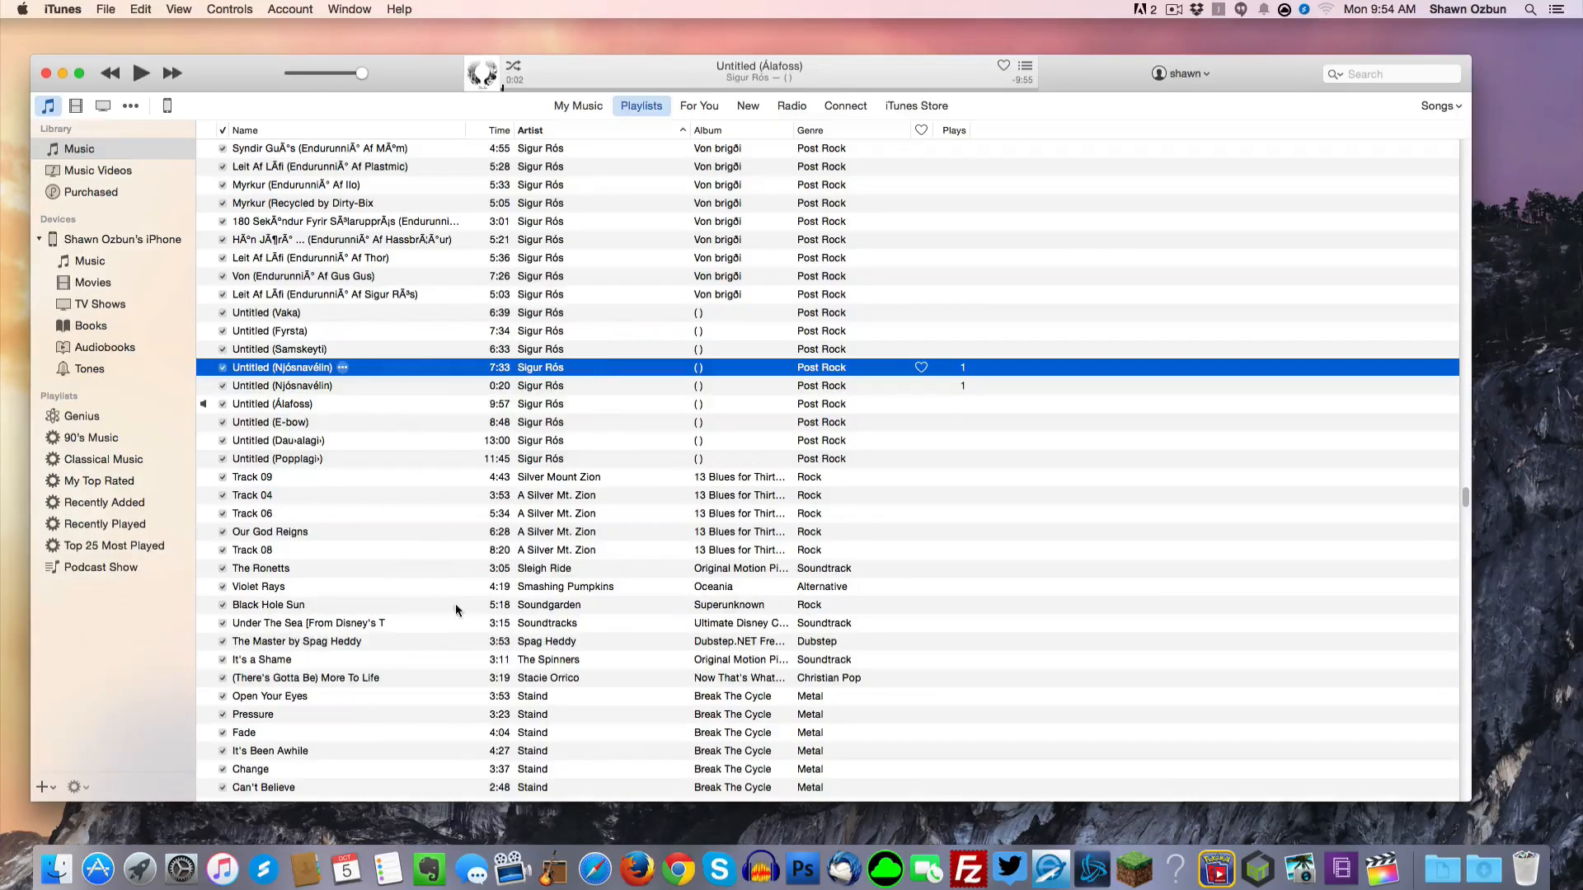
mouse_move(411, 402)
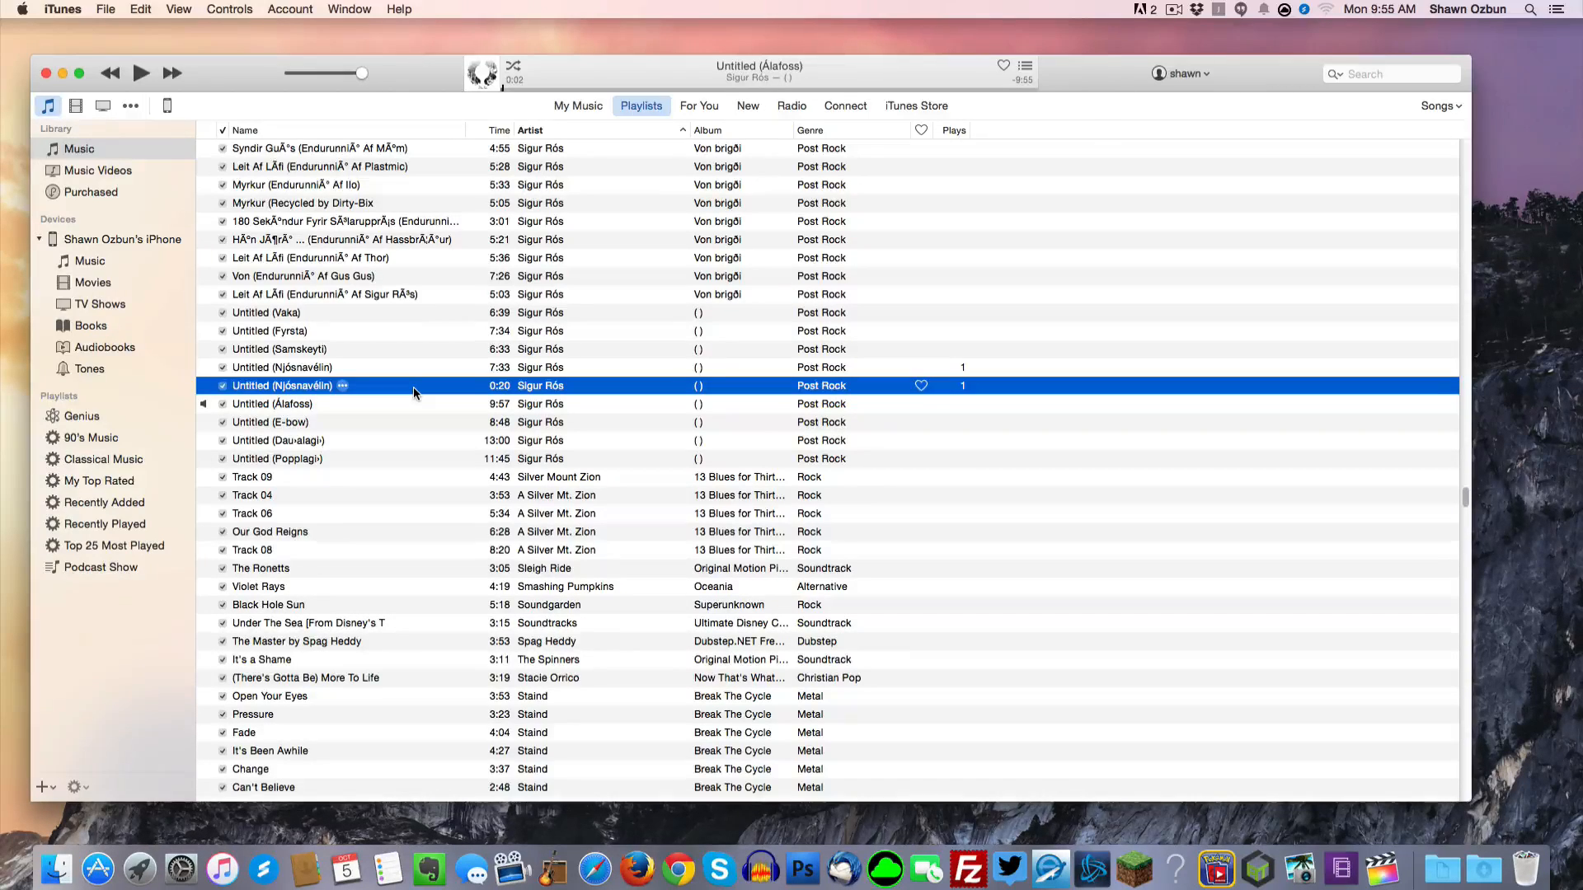
- Show the 0:20 copy's file in Finder
right_click(412, 386)
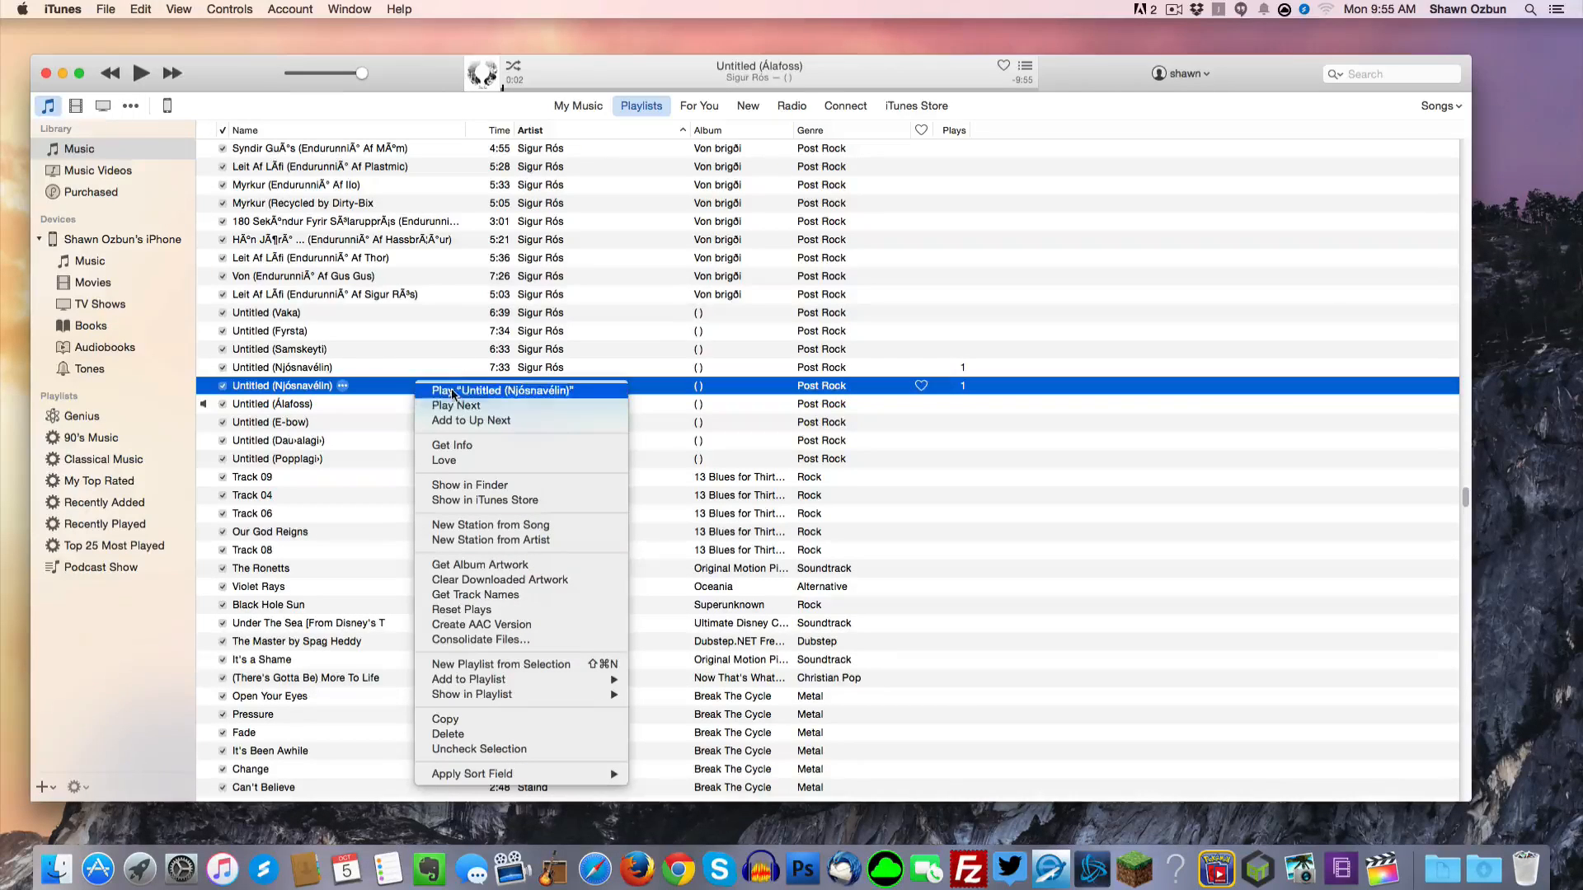
mouse_move(469, 485)
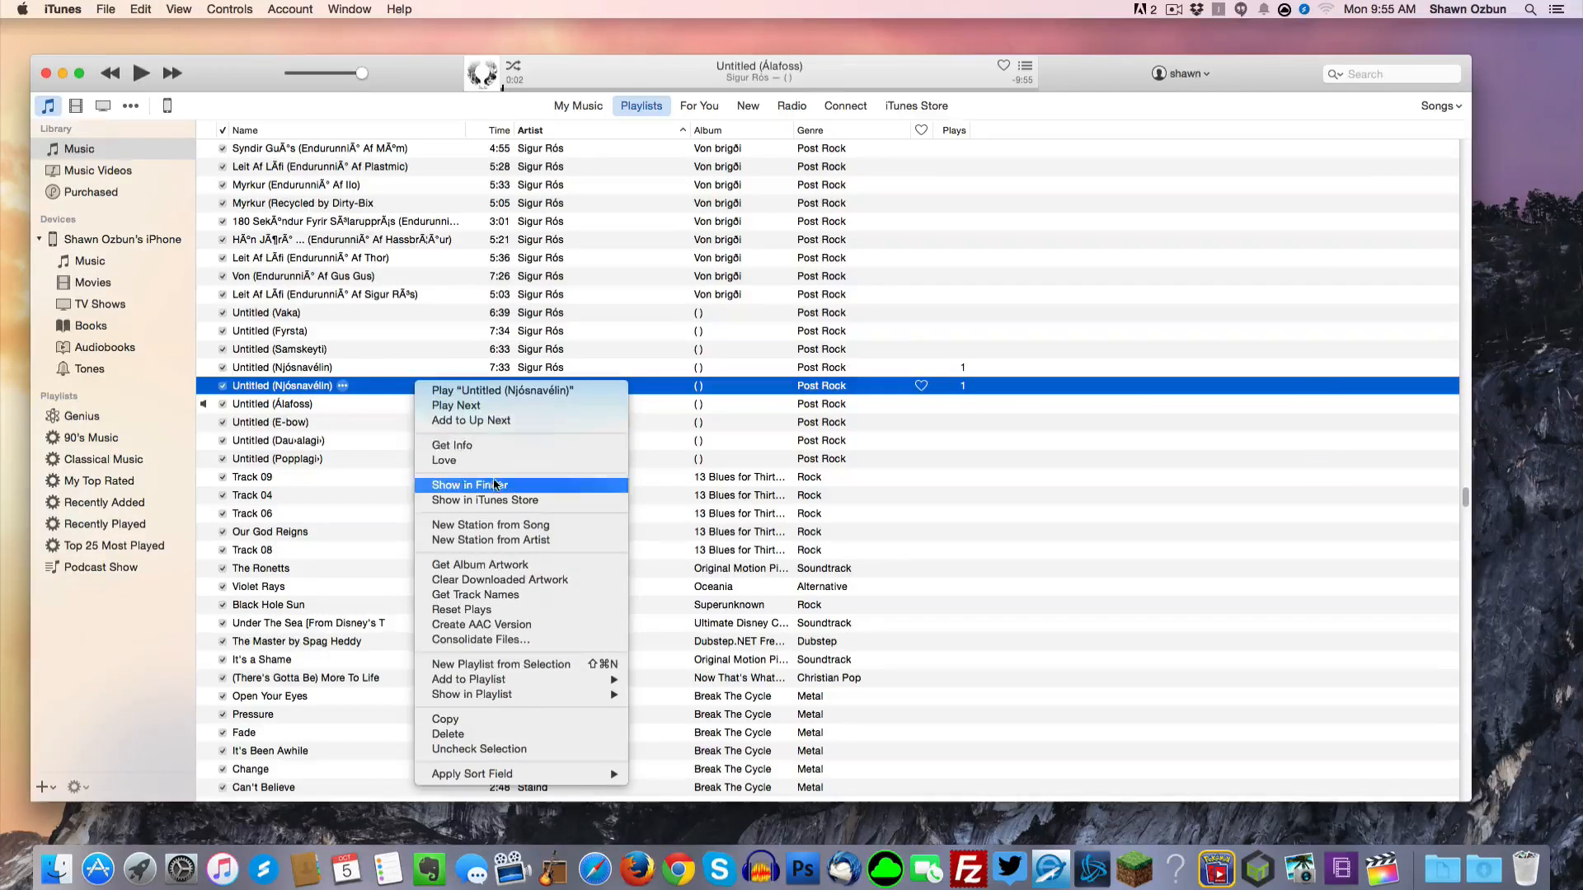
left_click(468, 485)
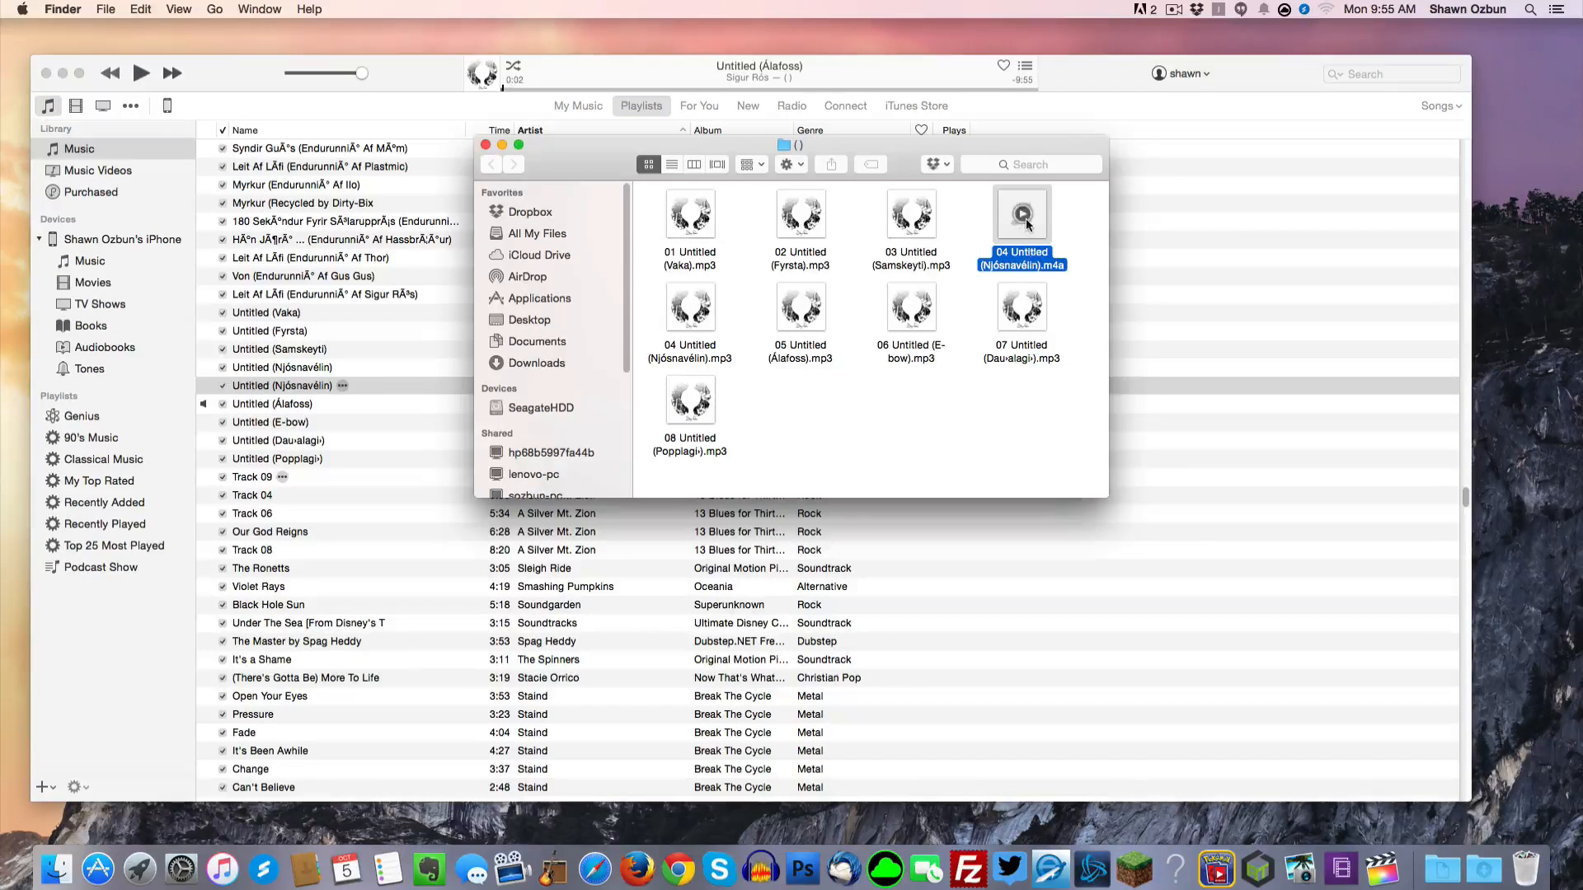
mouse_move(1021, 212)
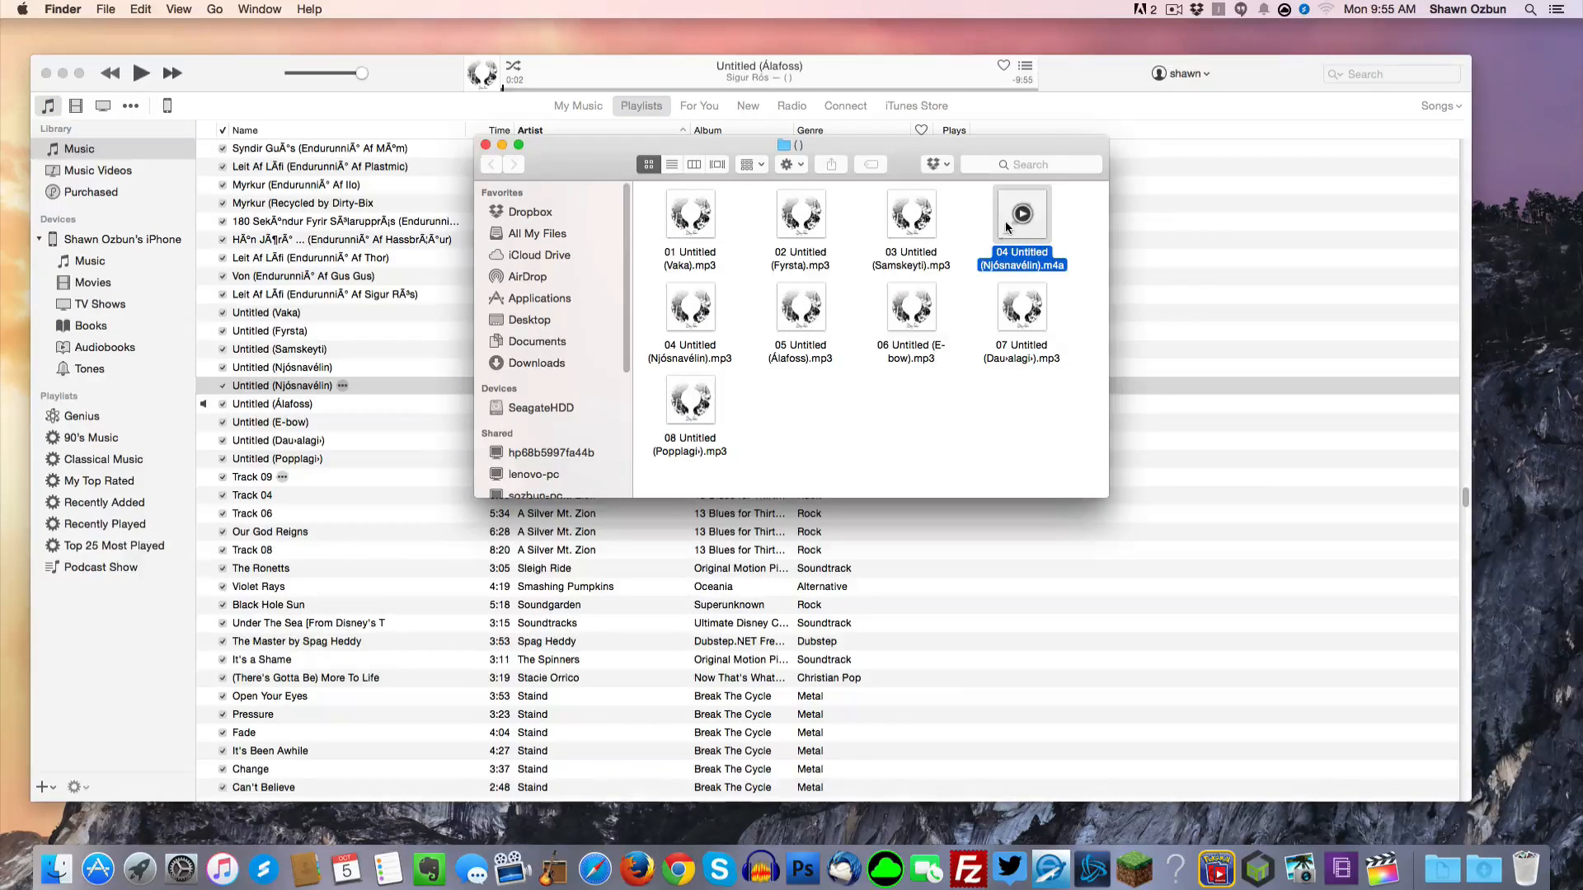
- Rename the copy's extension in Get Info to .m4r and confirm Use .m4r
right_click(1021, 212)
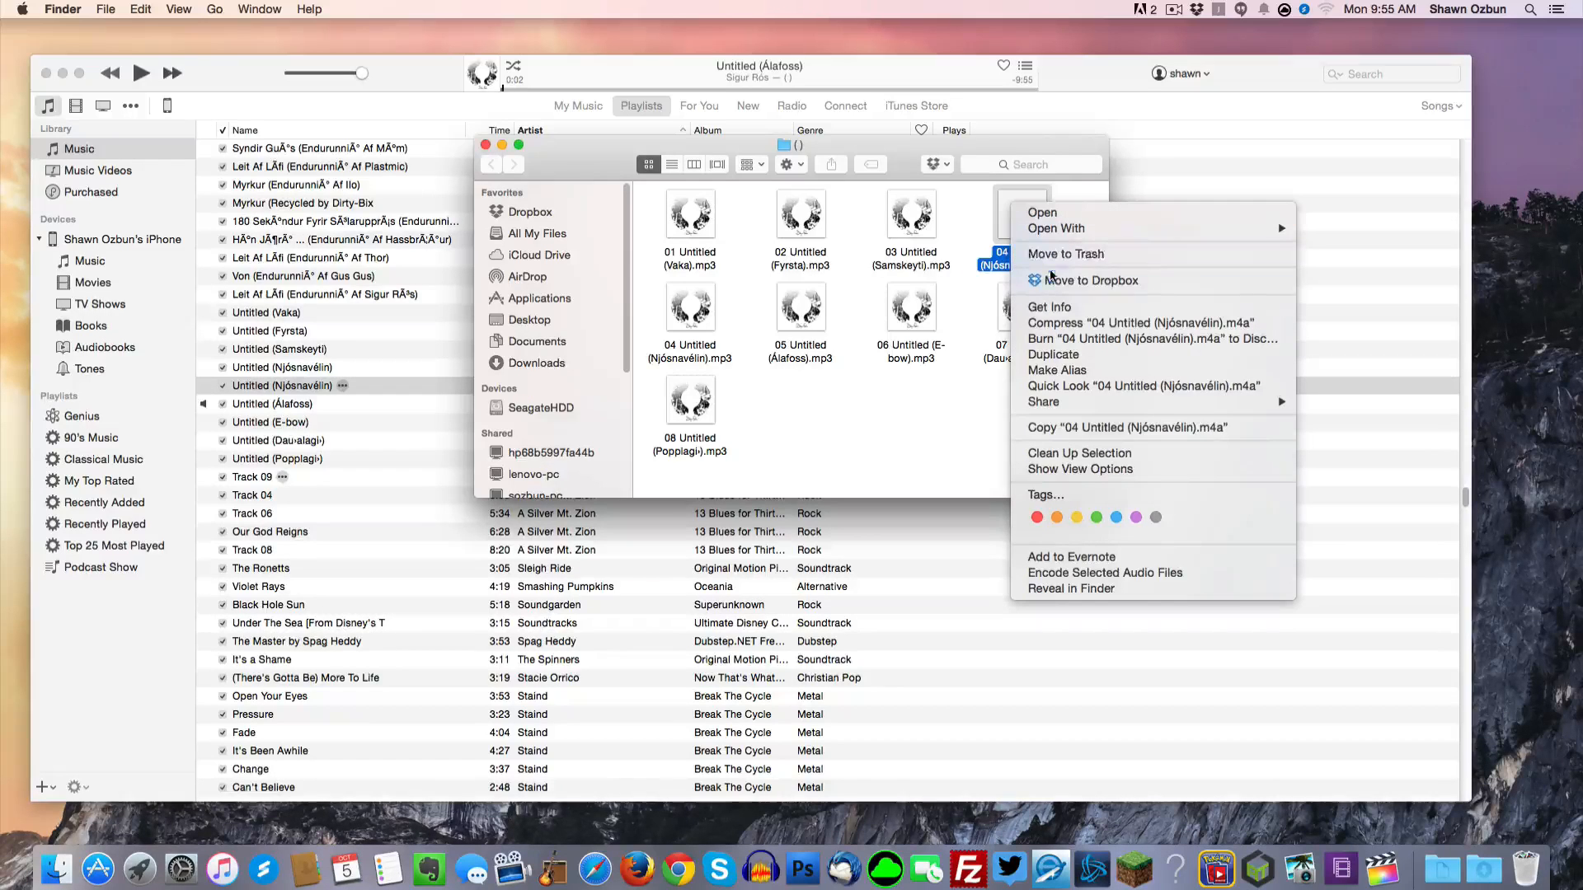
left_click(1050, 307)
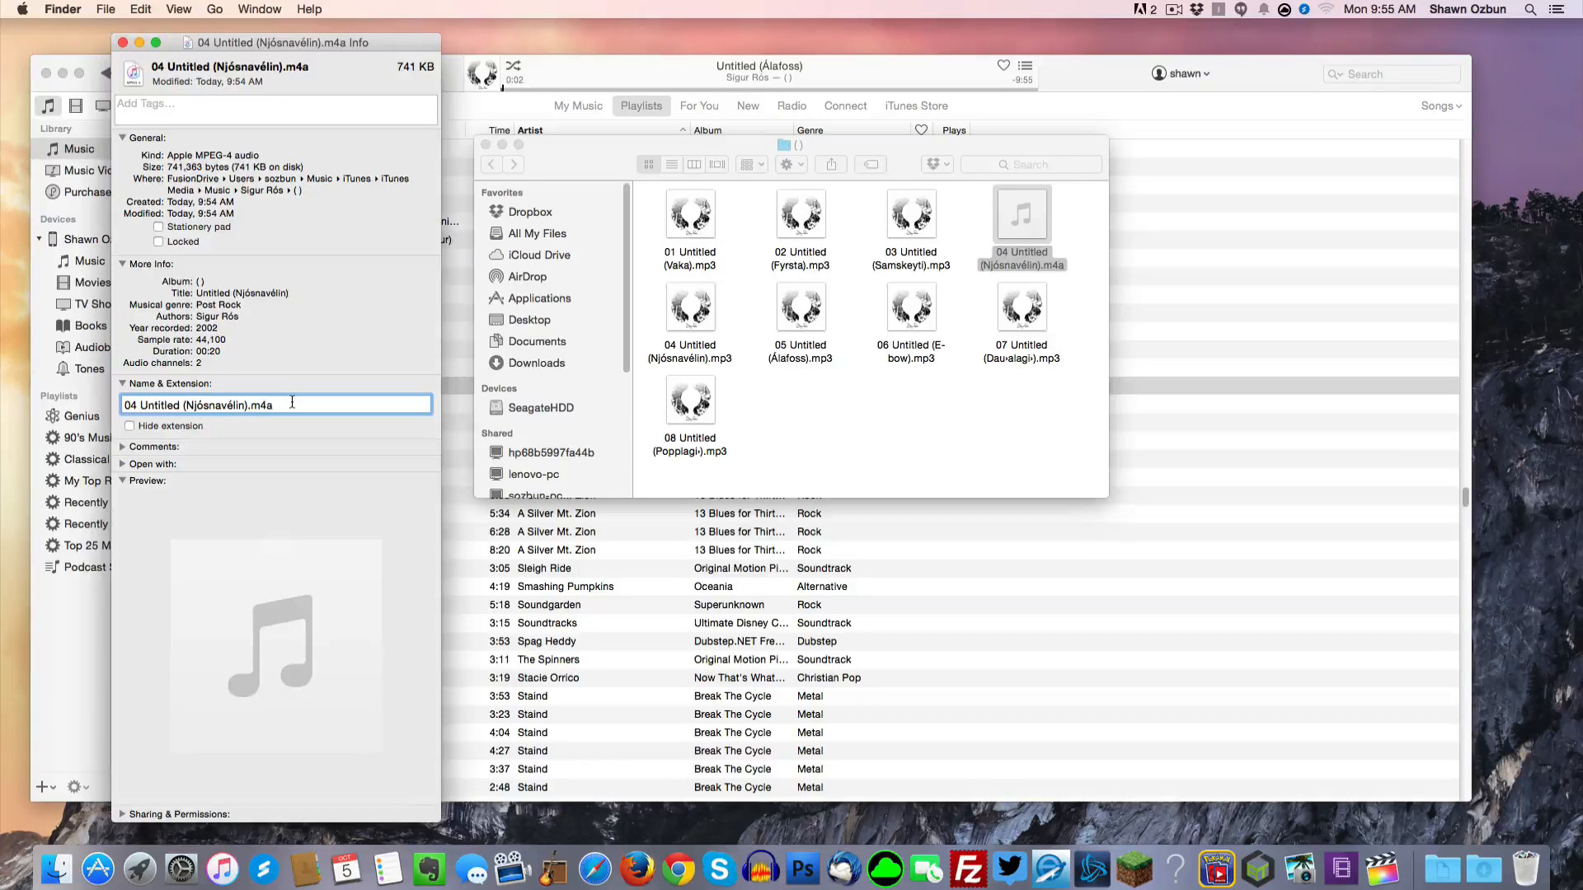
key("backspace")
type("r")
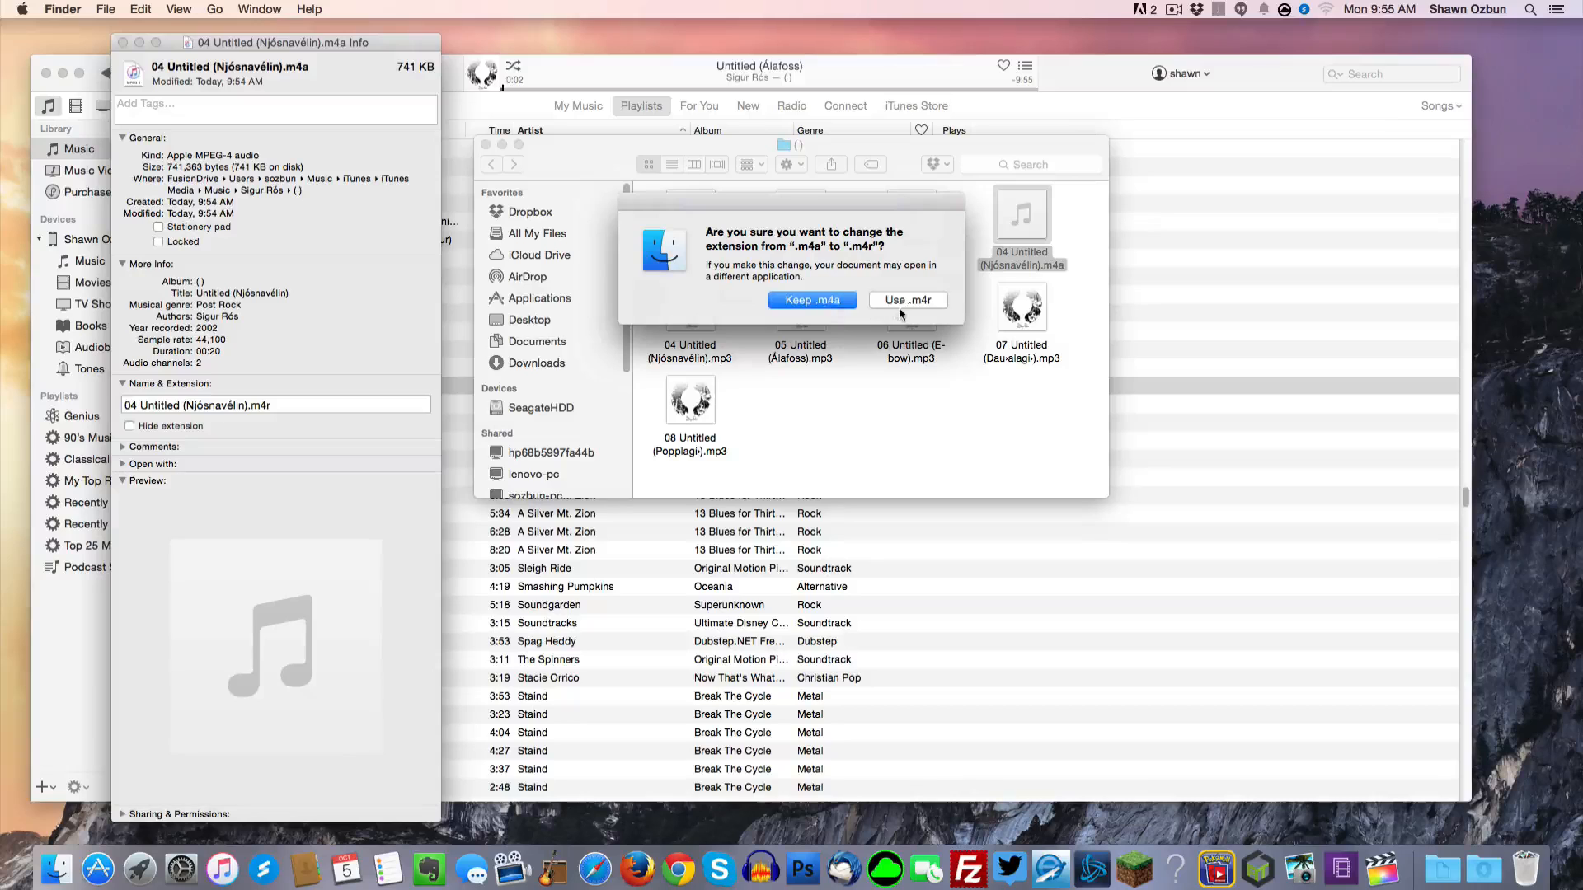
mouse_move(907, 300)
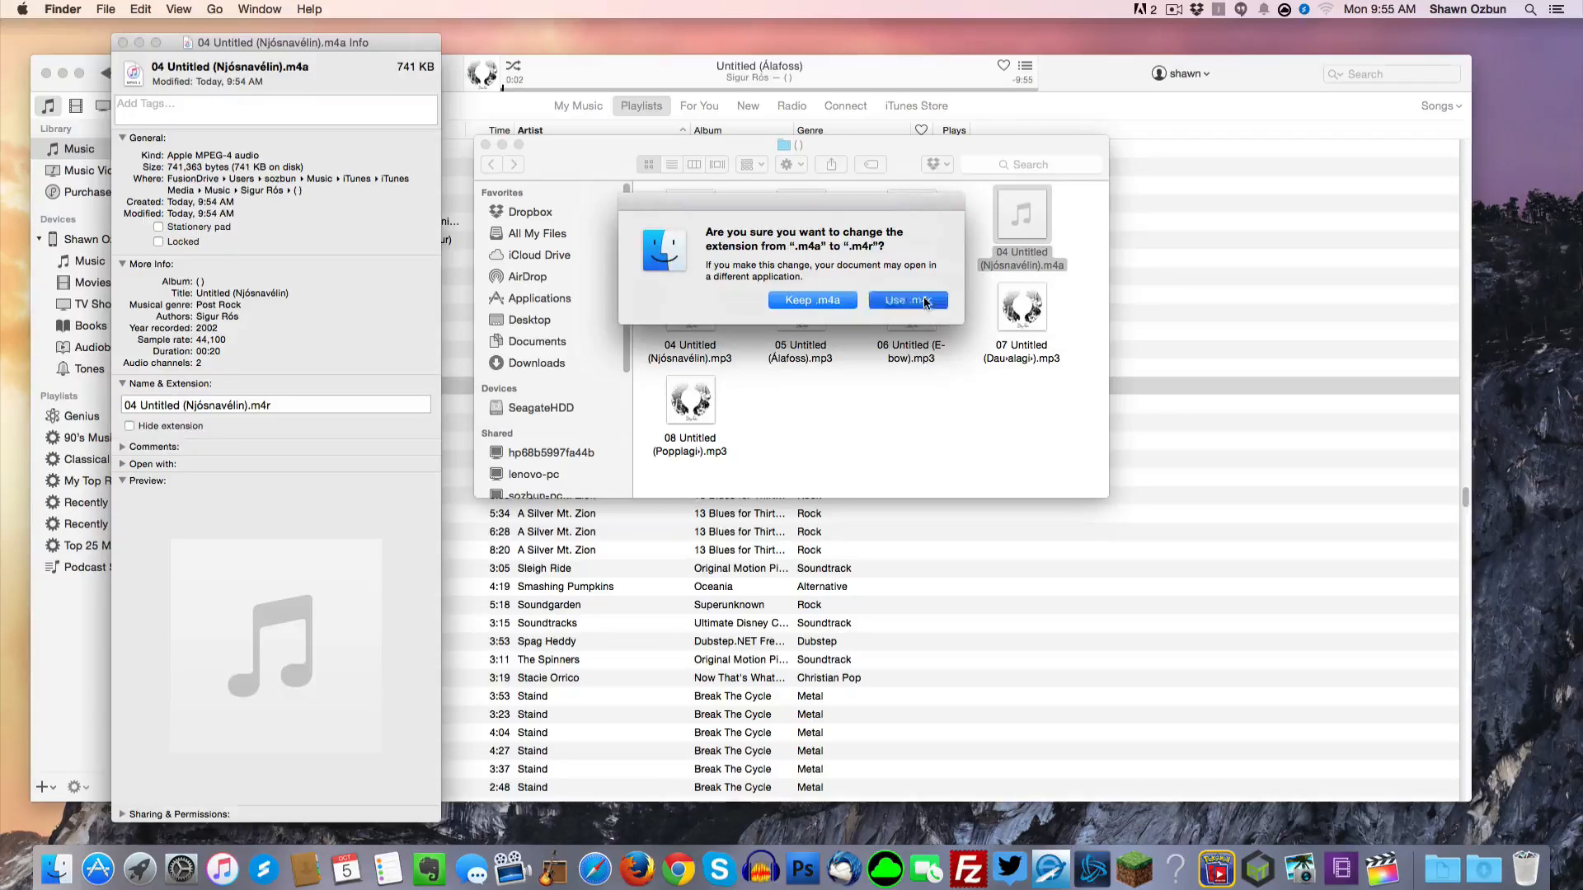
left_click(907, 300)
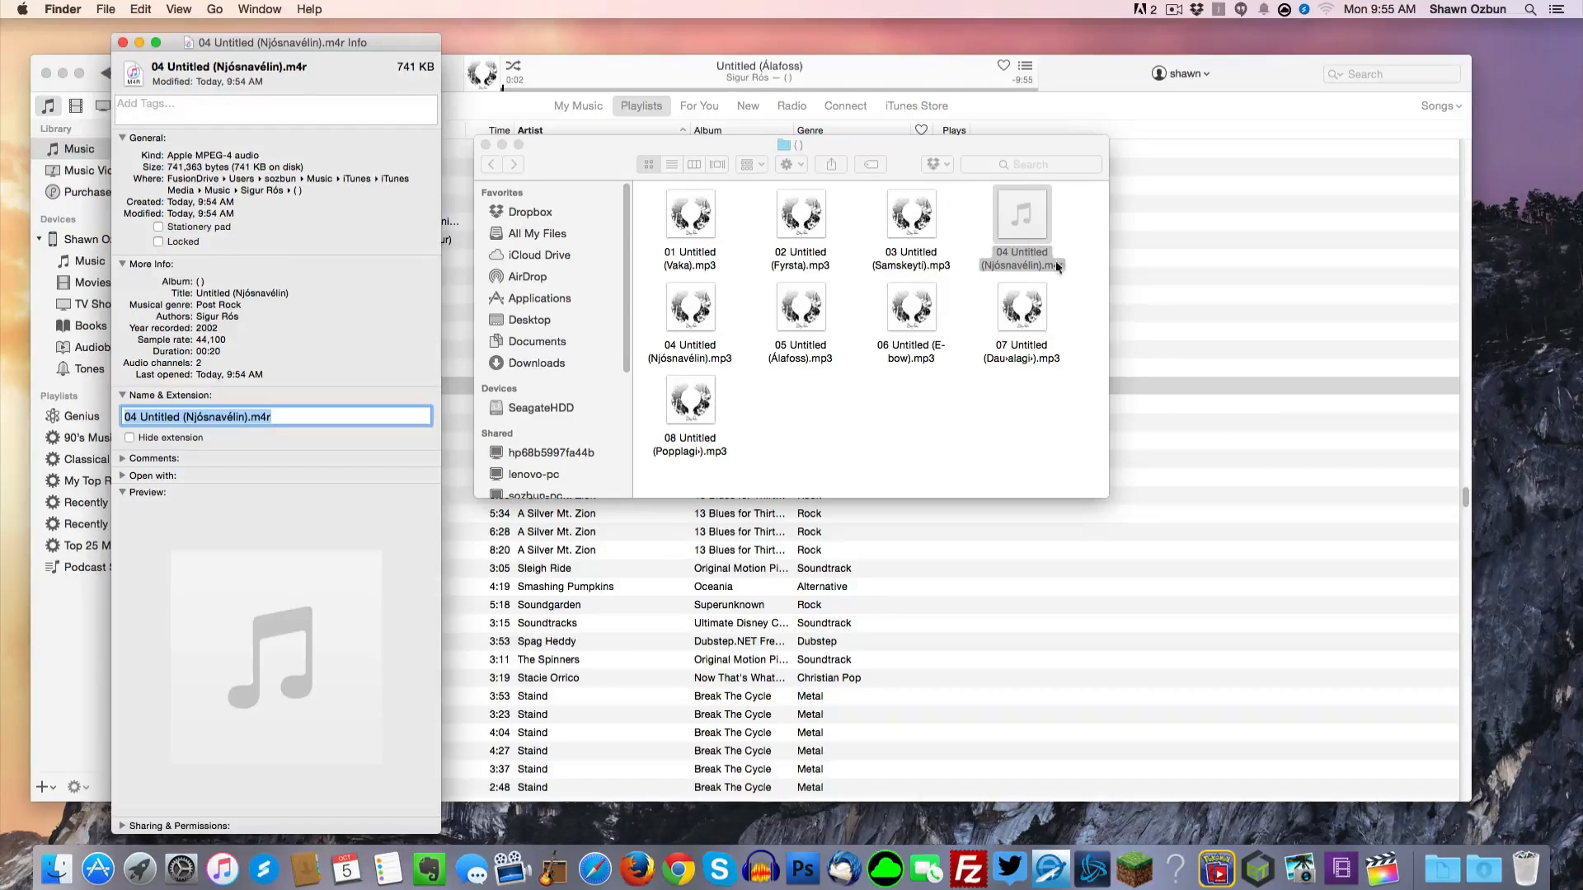
mouse_move(1021, 213)
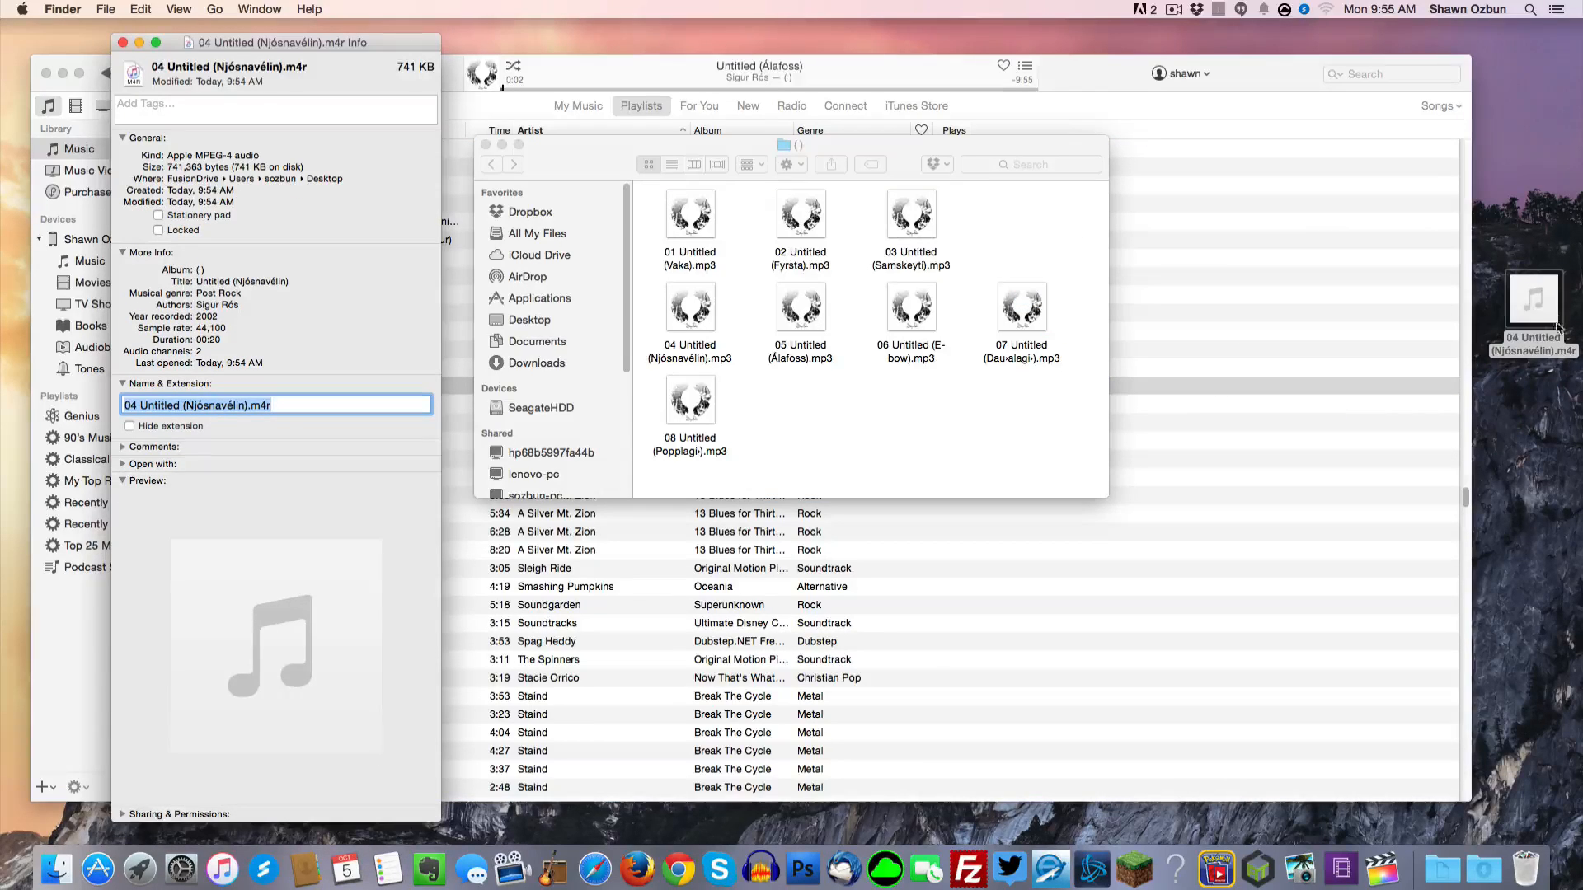
mouse_move(356, 217)
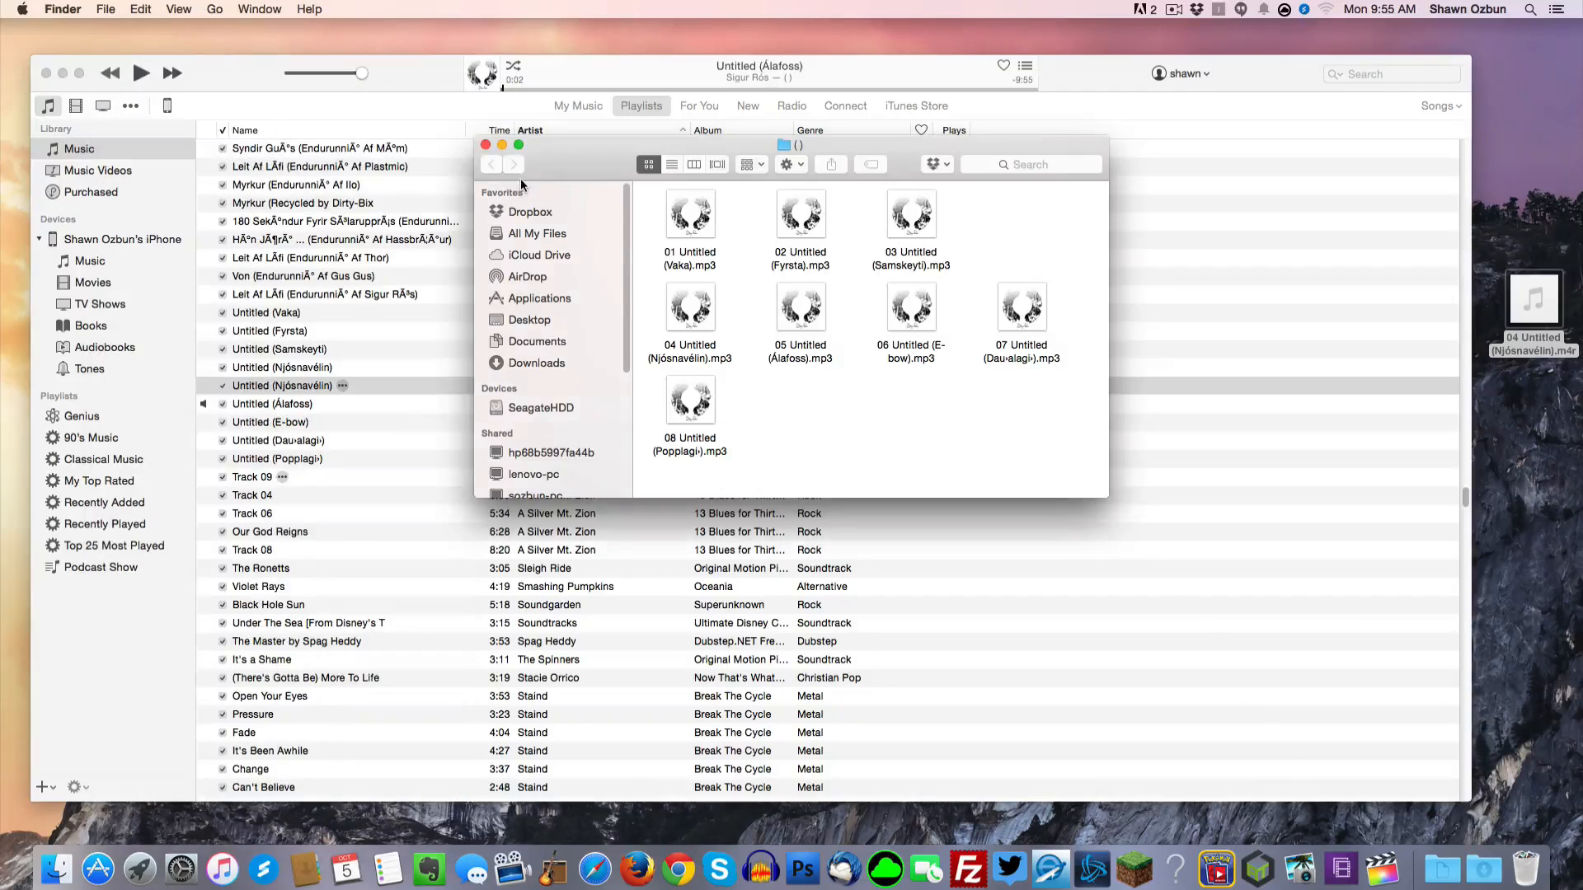
- Close the Finder album folder window
left_click(486, 145)
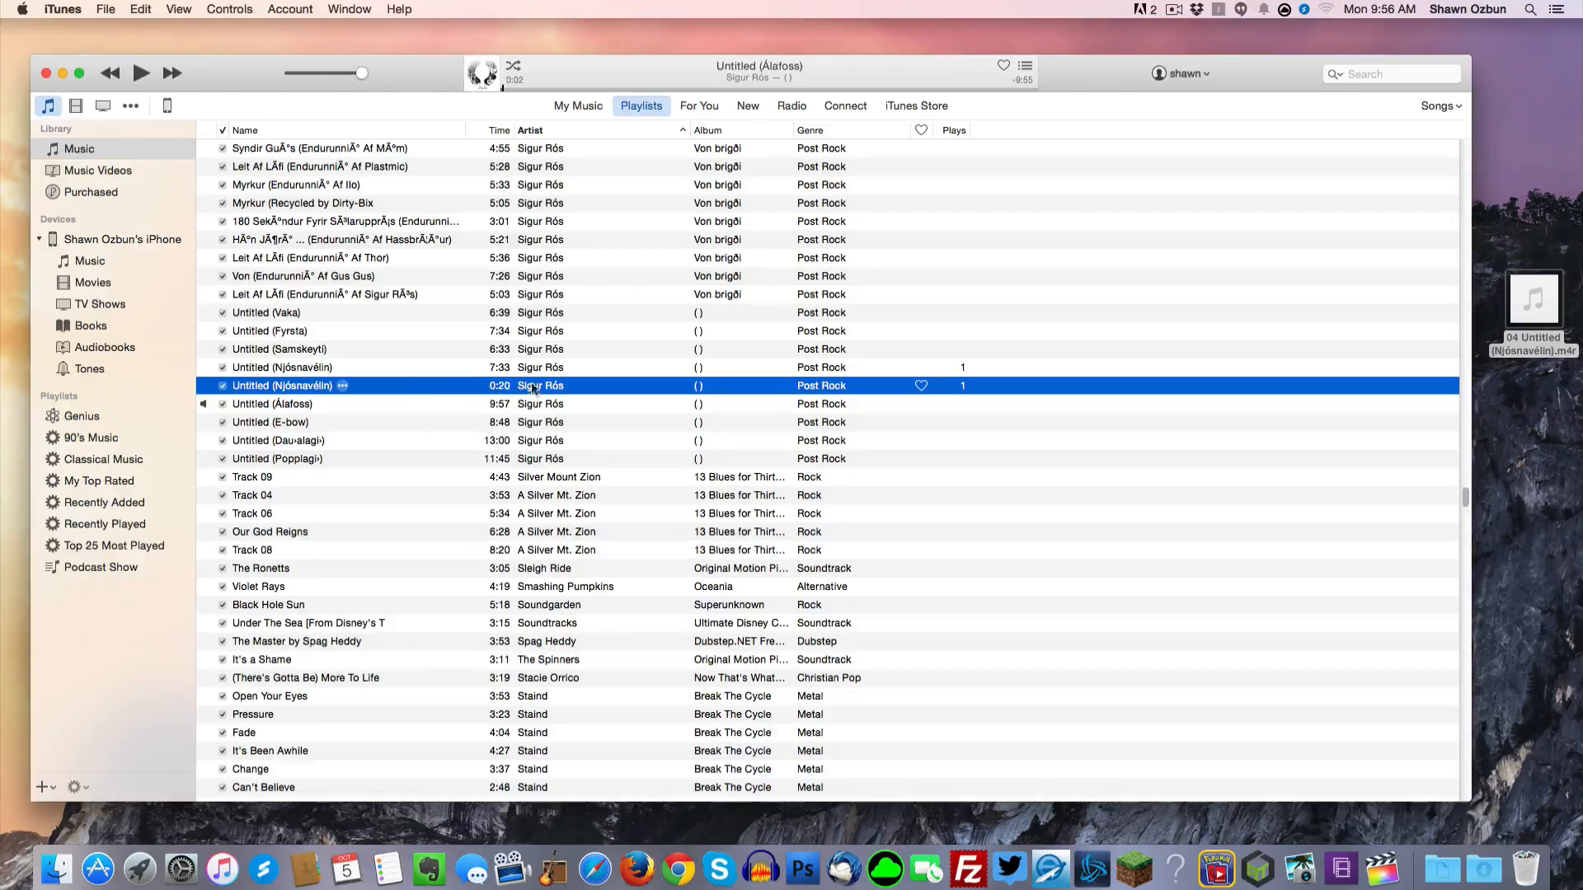
- Open the context menu for the 0:20 Untitled (Njósnavélin) copy
right_click(283, 386)
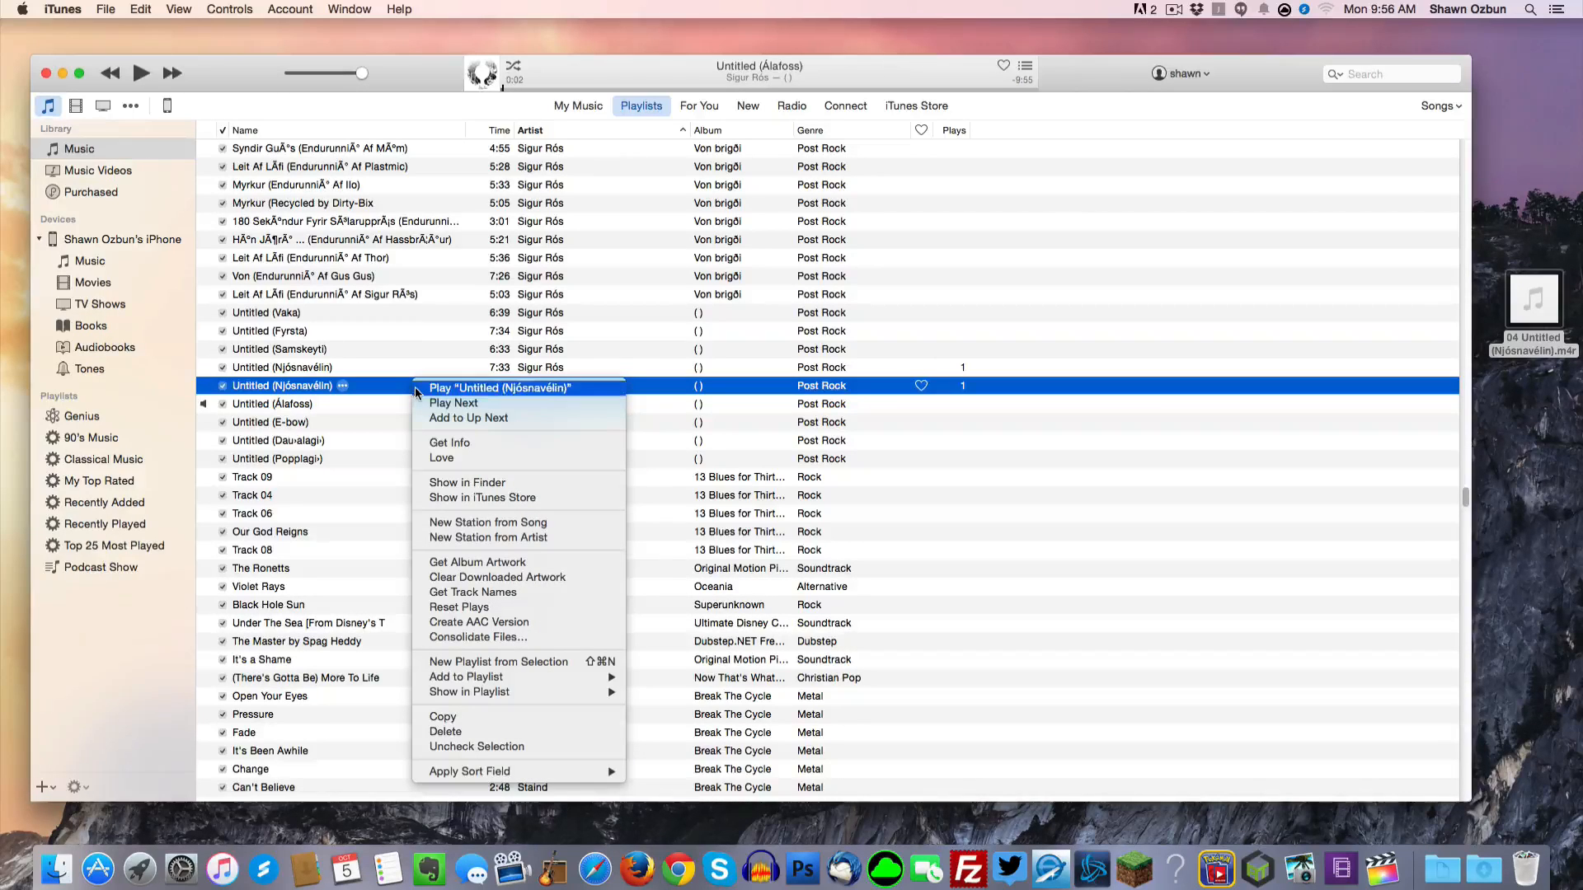
mouse_move(468, 472)
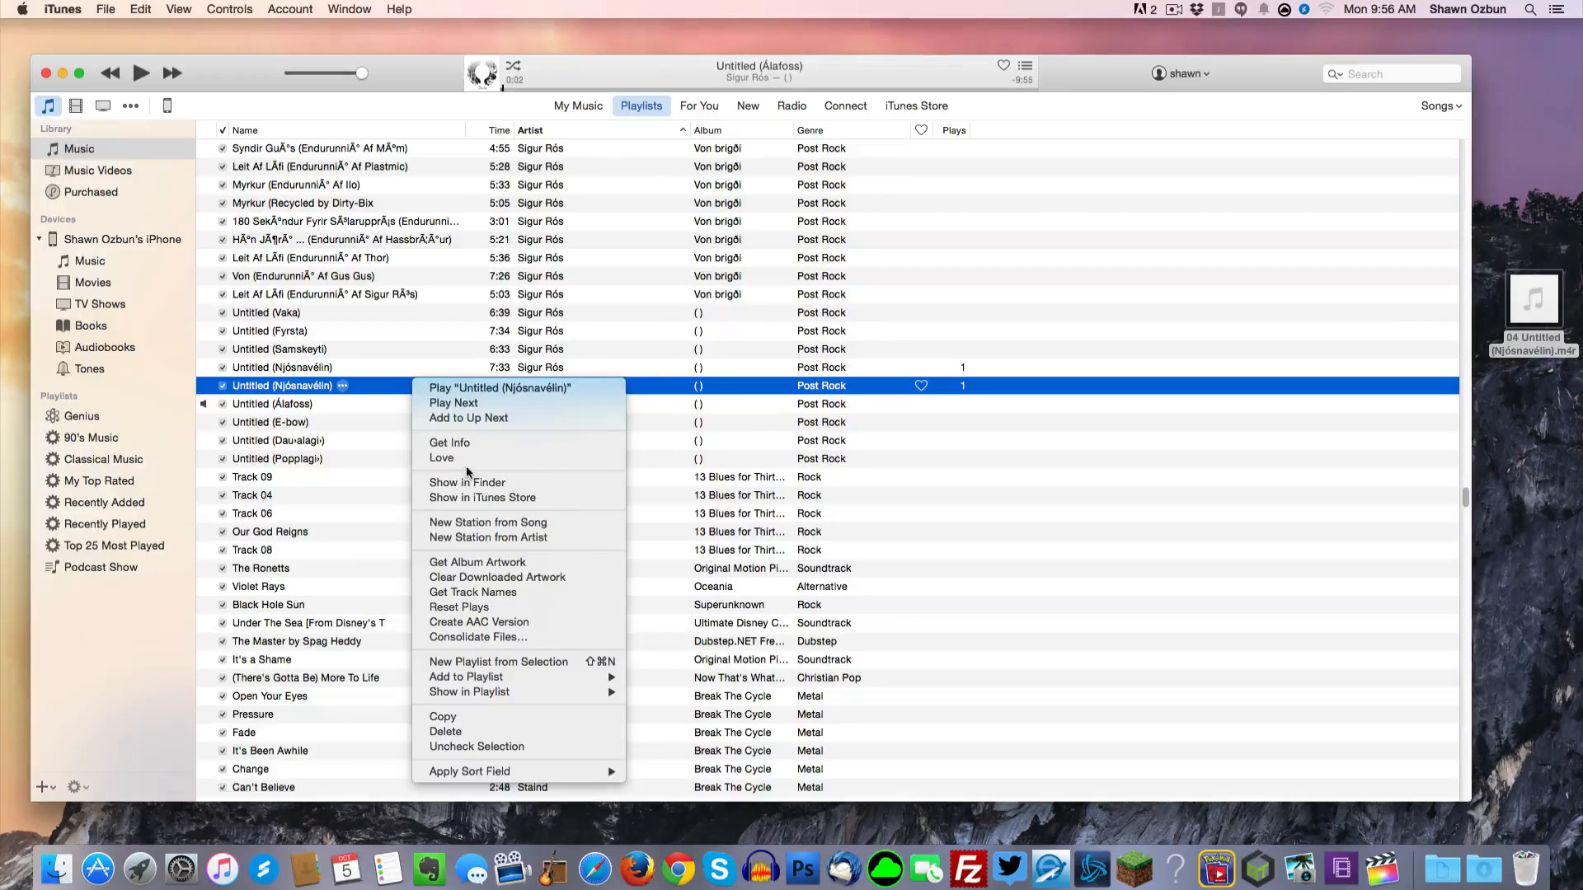
mouse_move(477, 714)
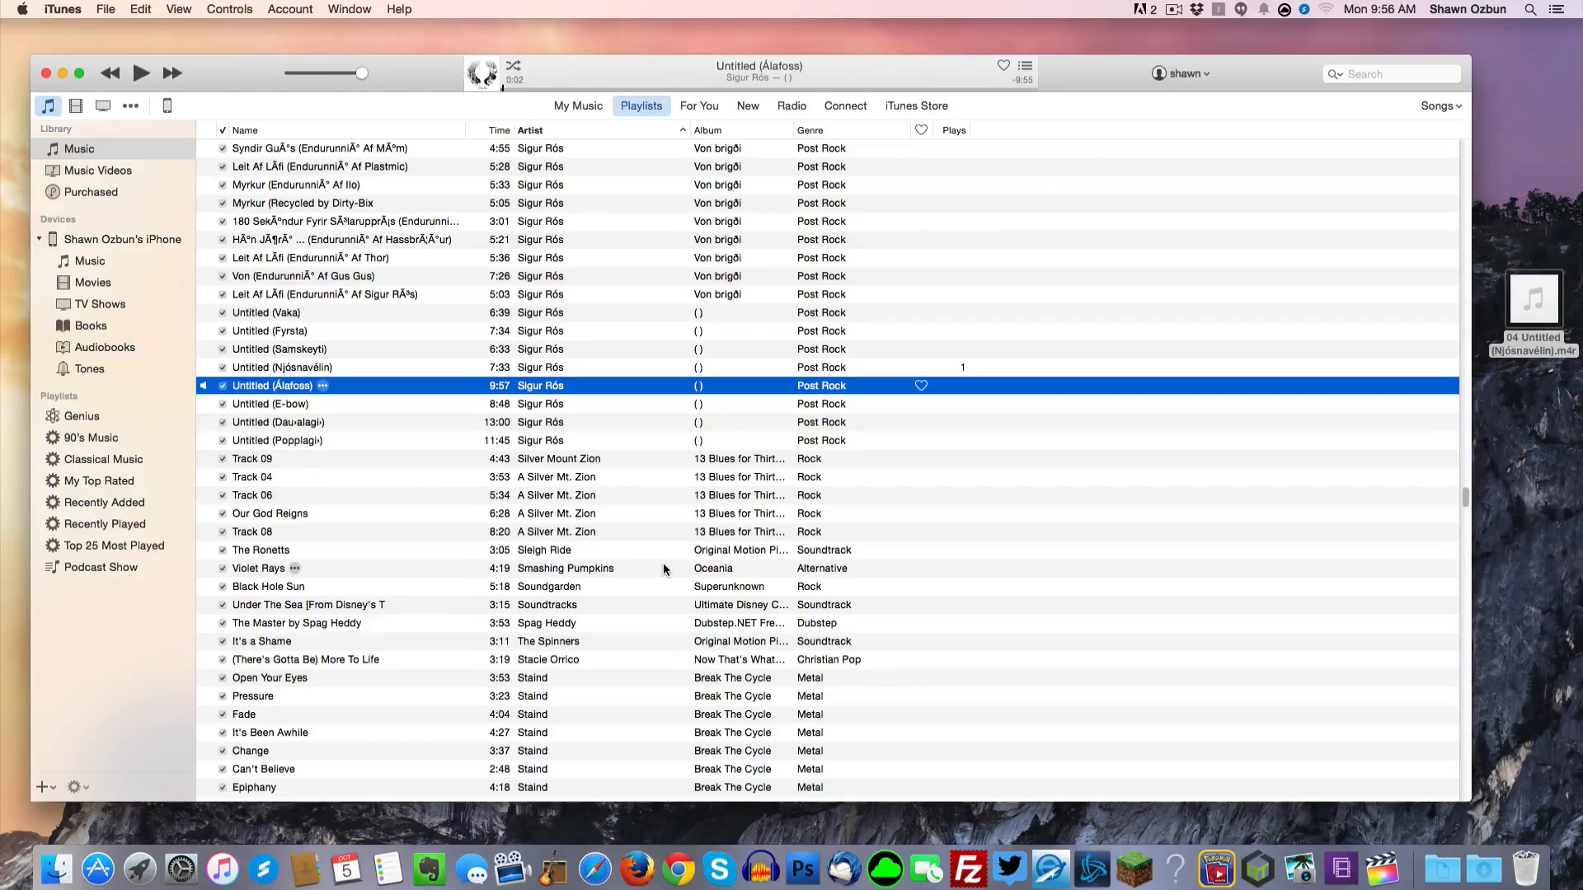
mouse_move(1187, 463)
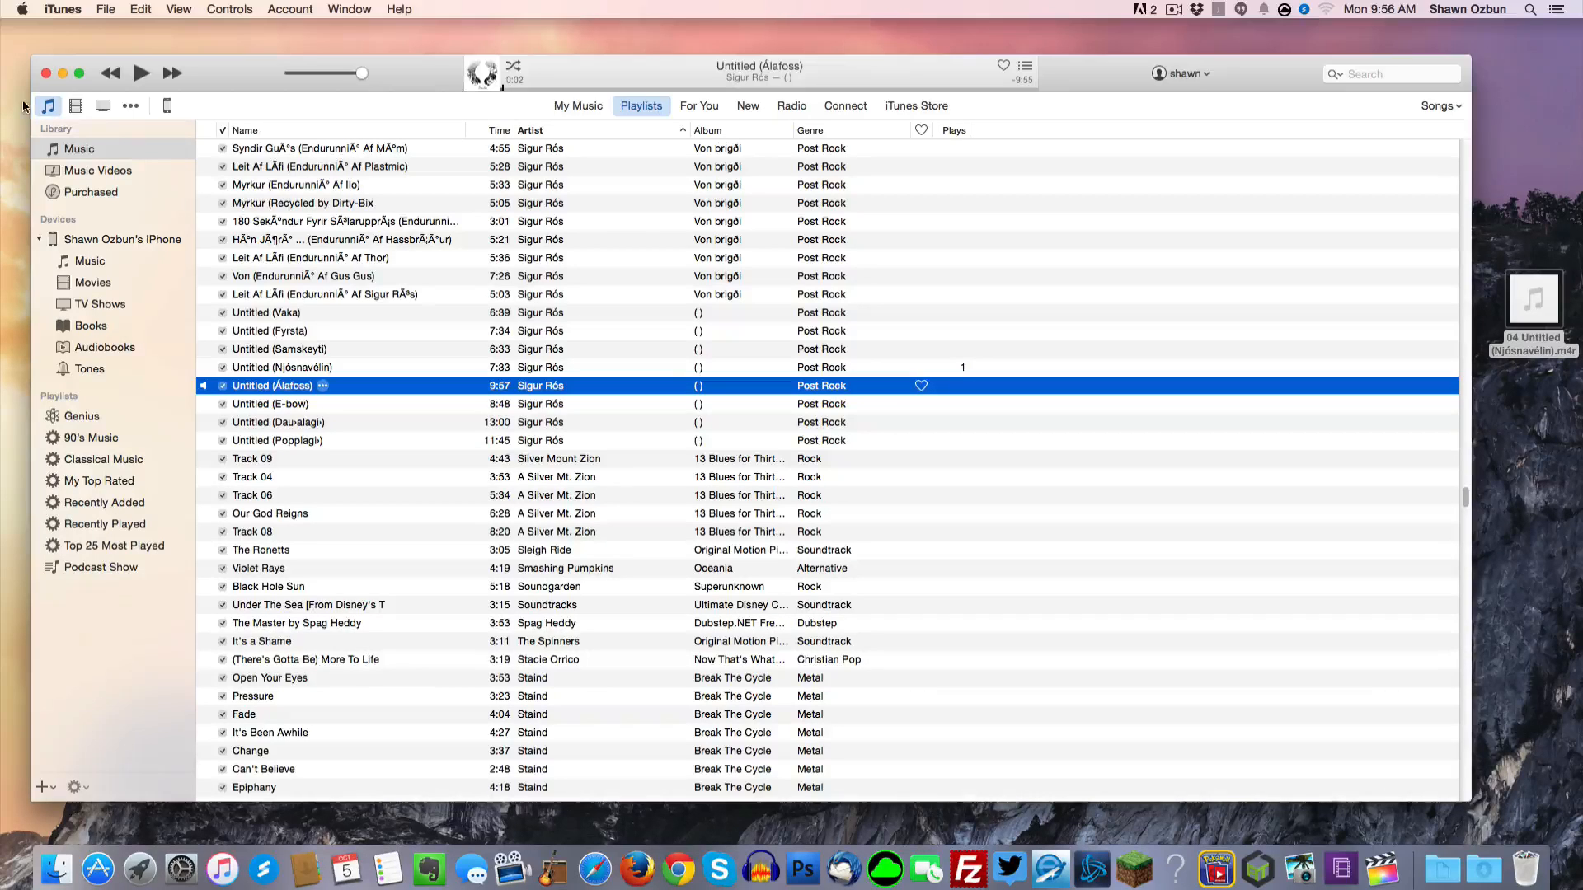
mouse_move(119, 391)
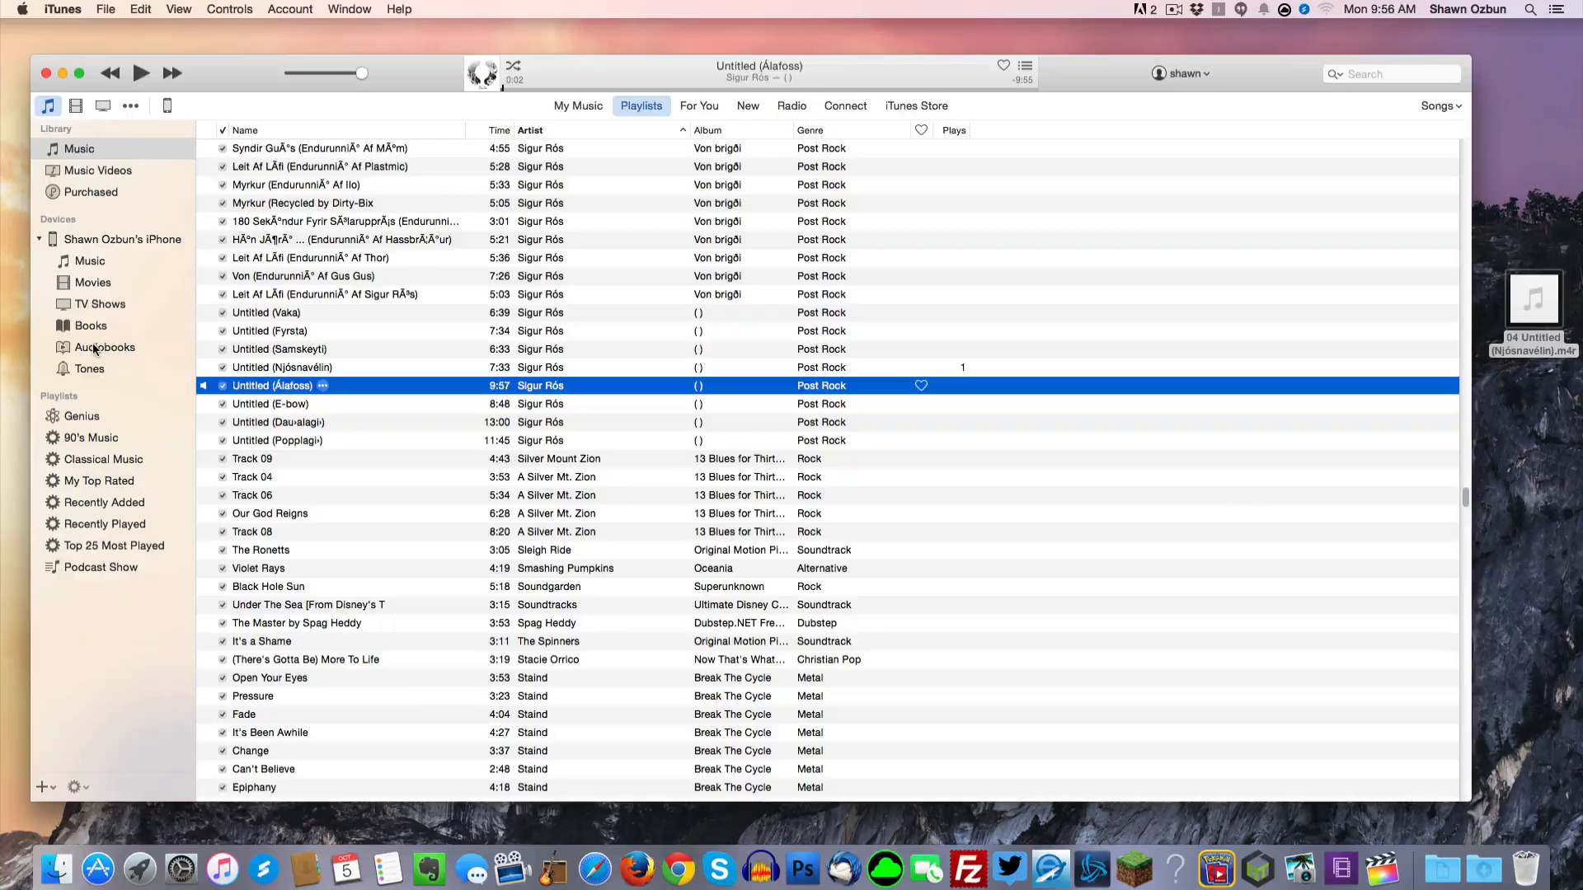
- View the iPhone's tones, sync the device, then open its Tones settings
left_click(89, 369)
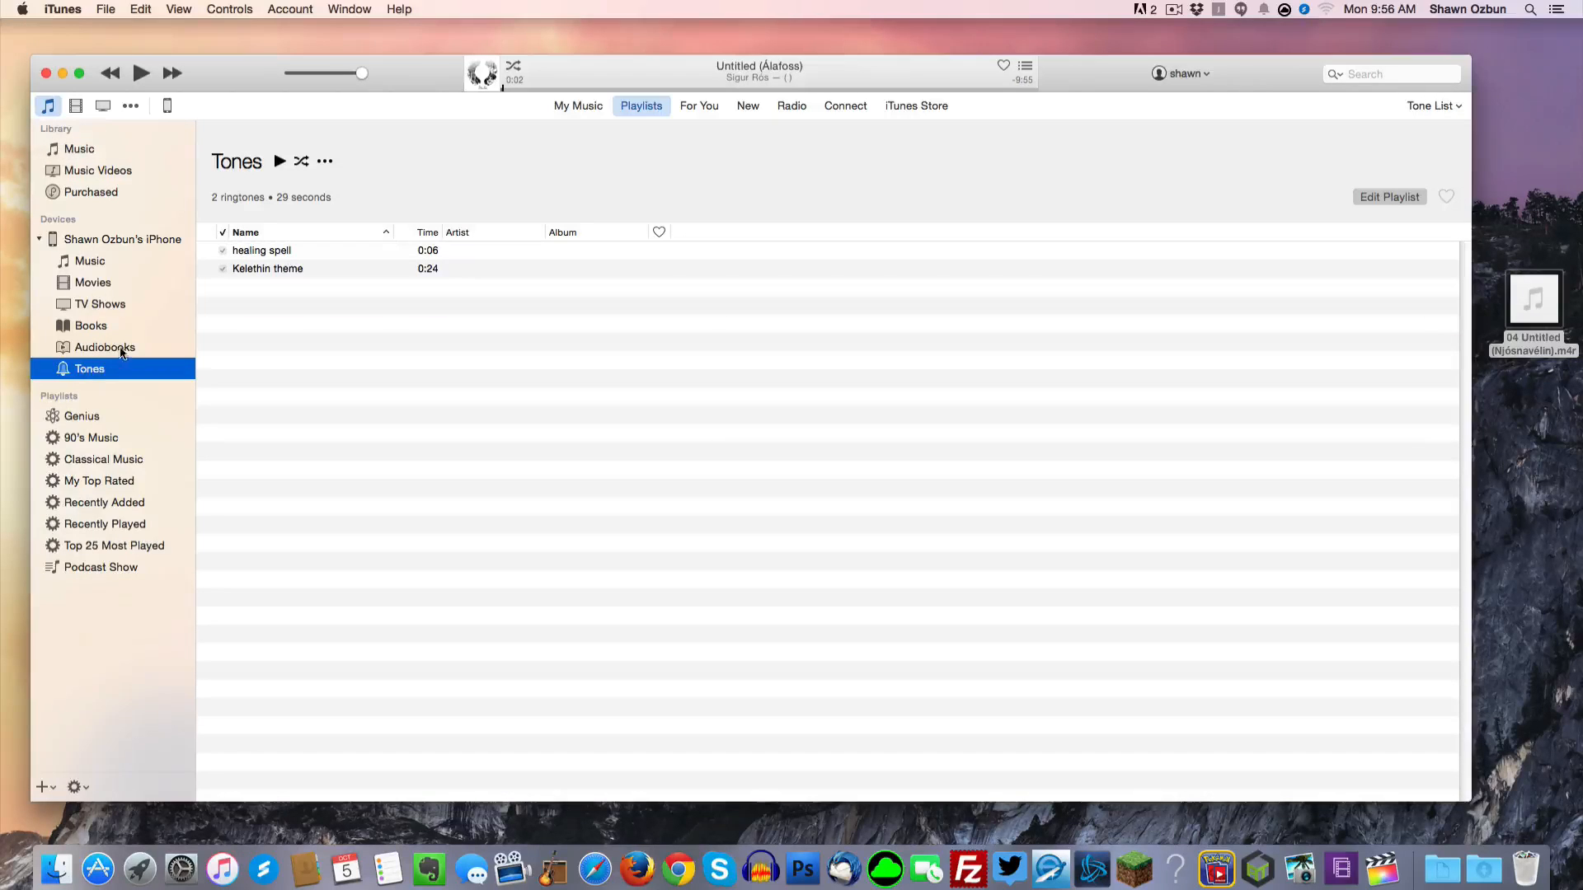
left_click(79, 148)
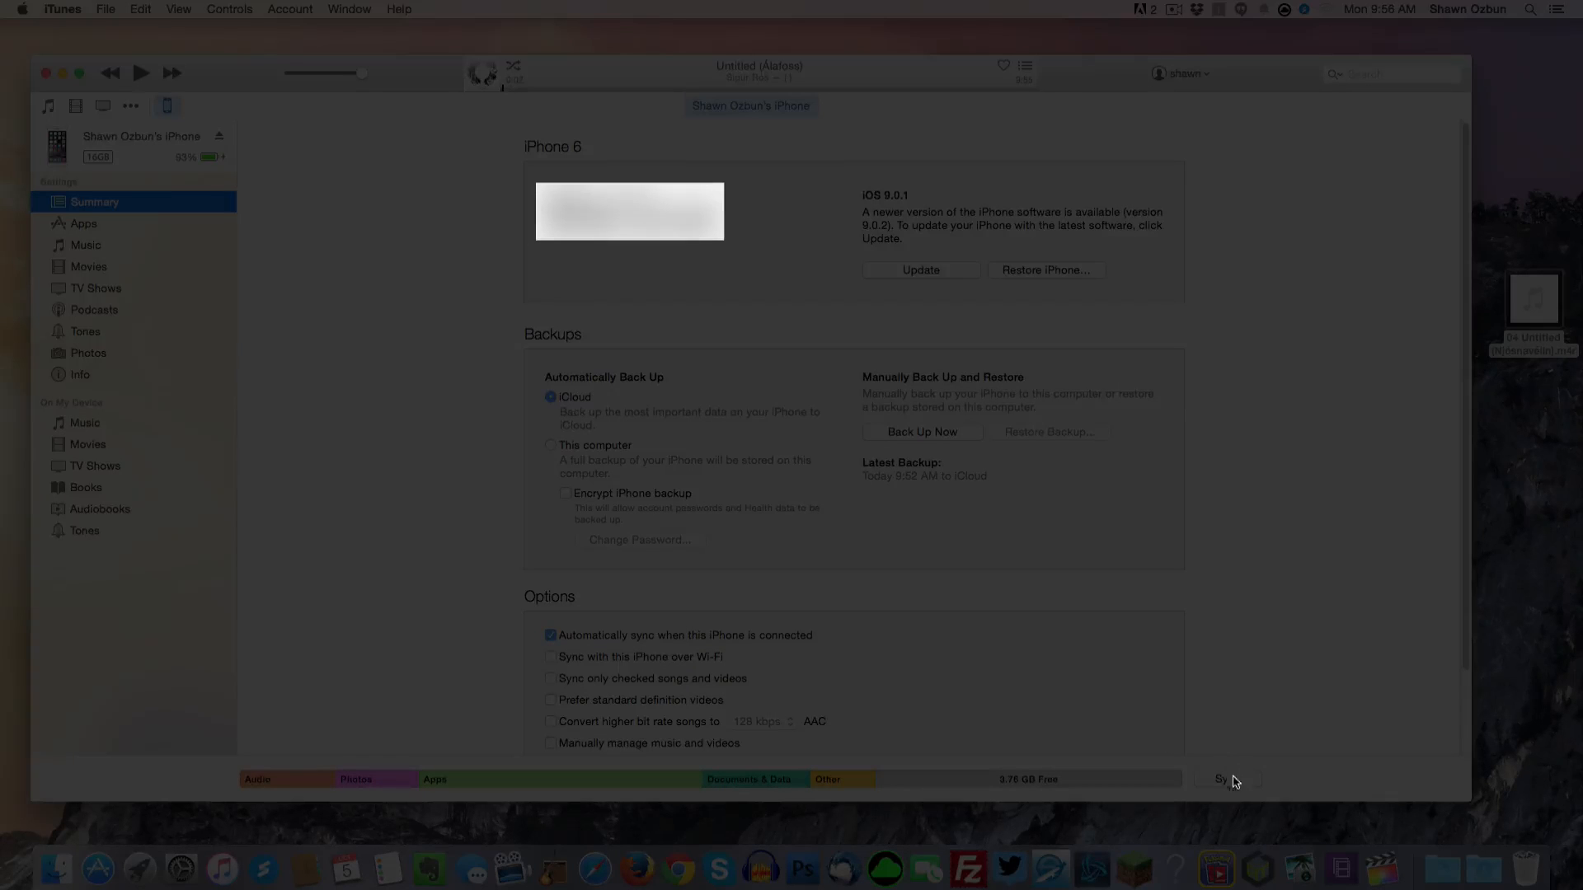
left_click(1226, 778)
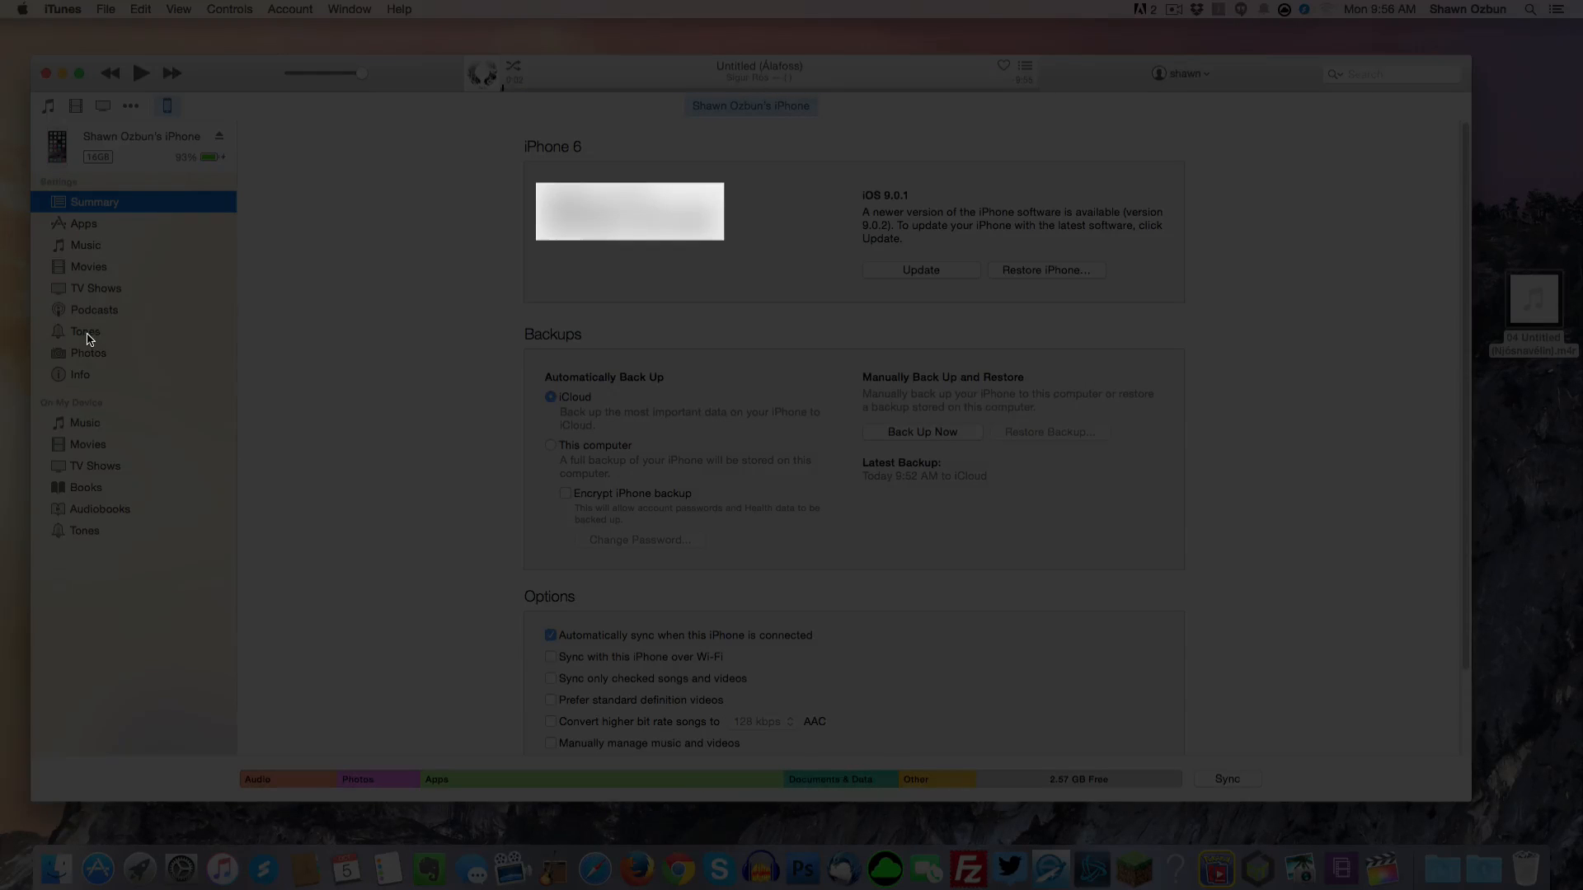
left_click(85, 331)
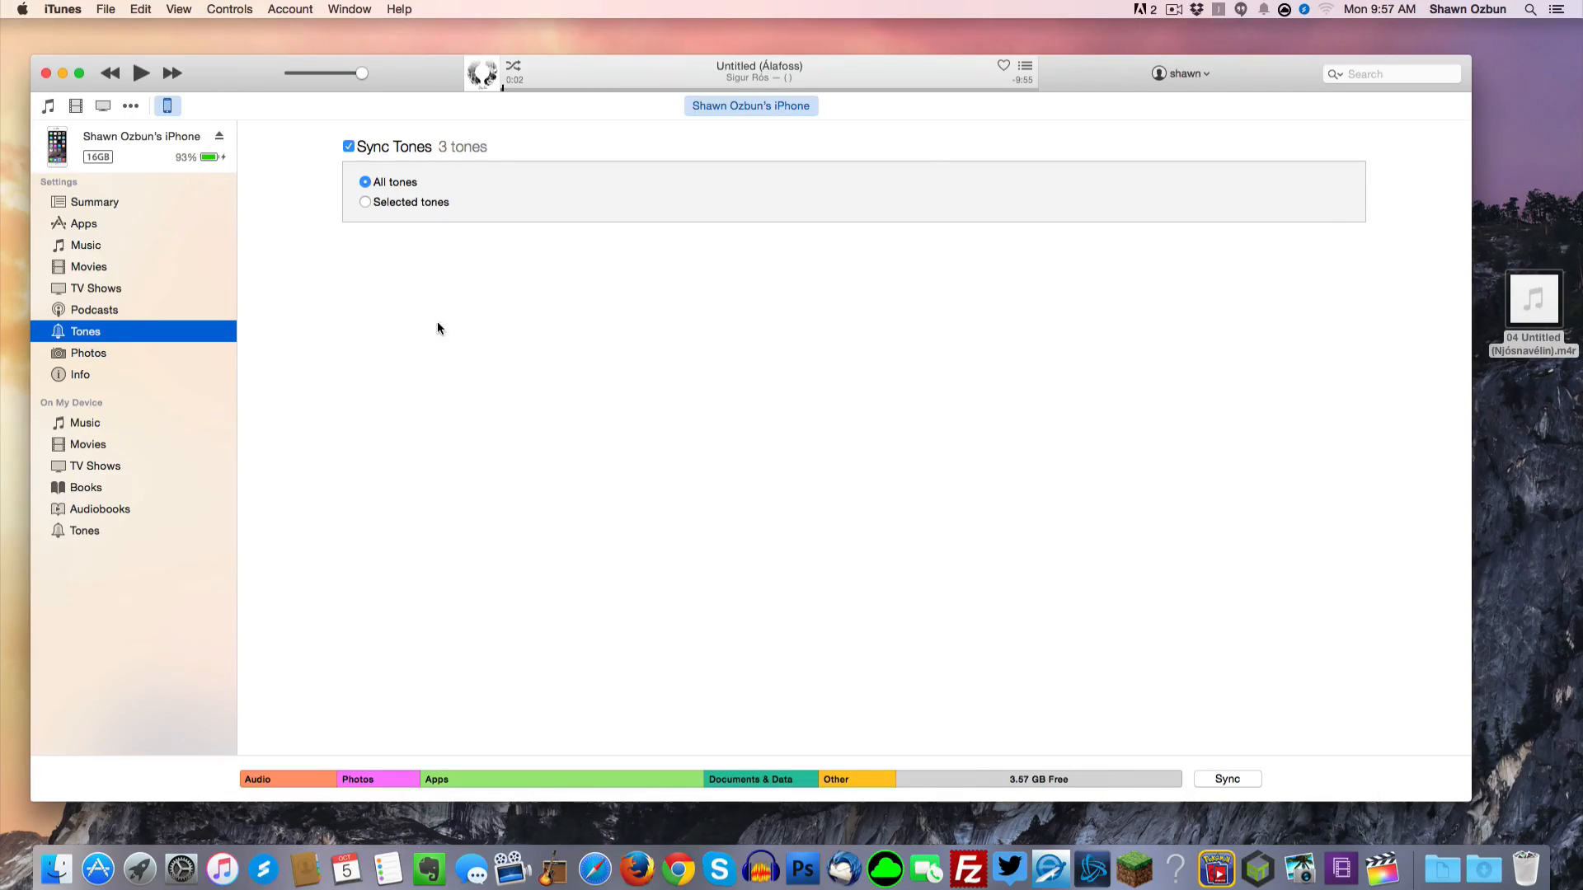
mouse_move(634, 361)
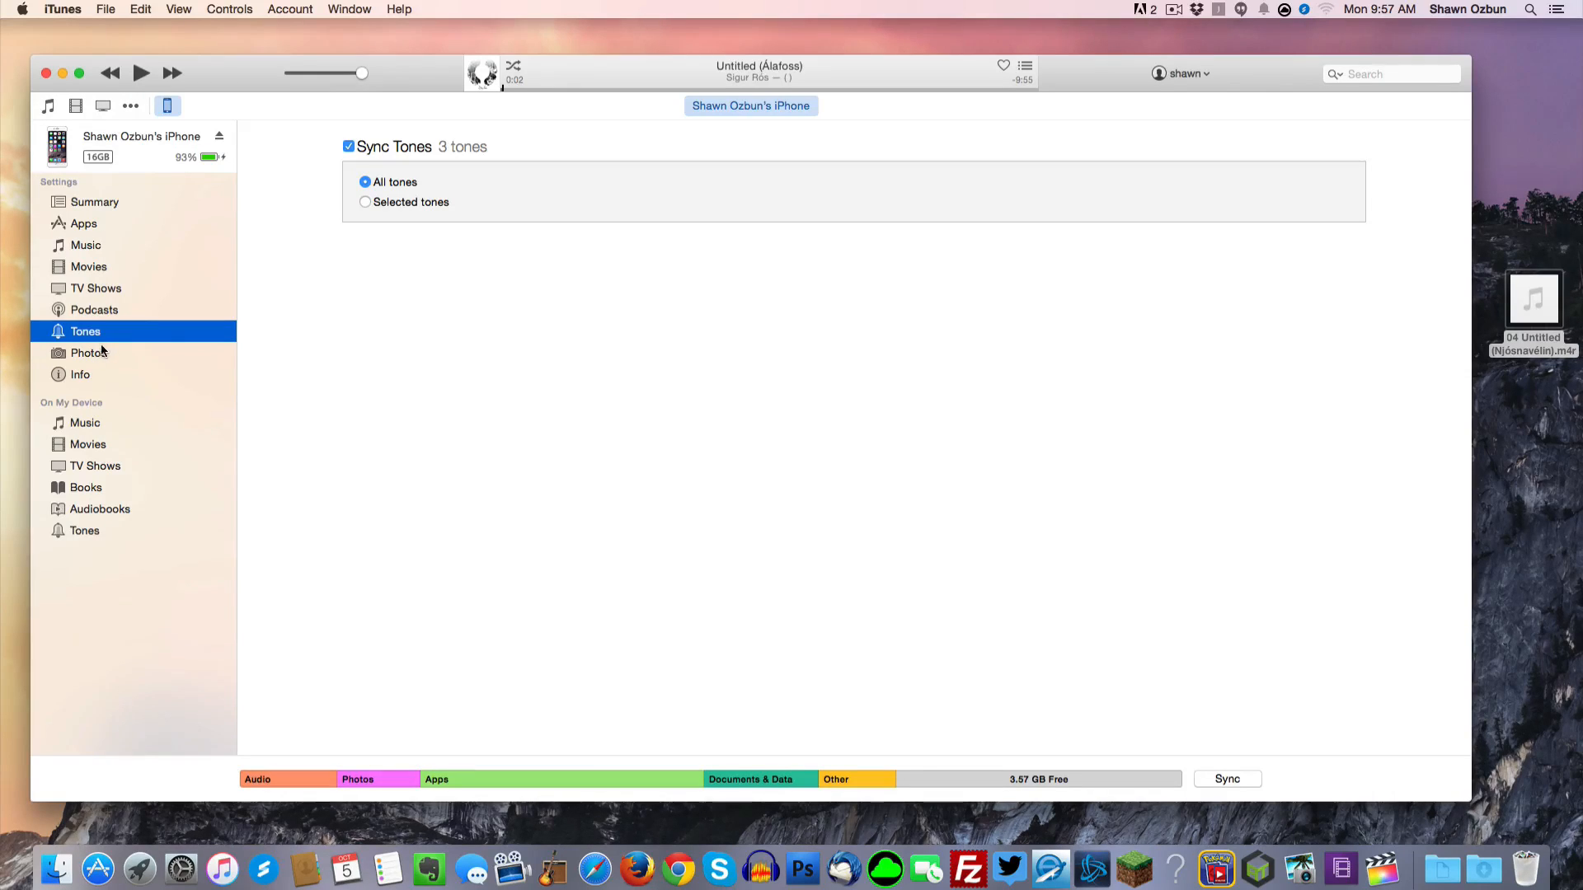
- Choose All tones and sync the three tones to the iPhone
left_click(365, 202)
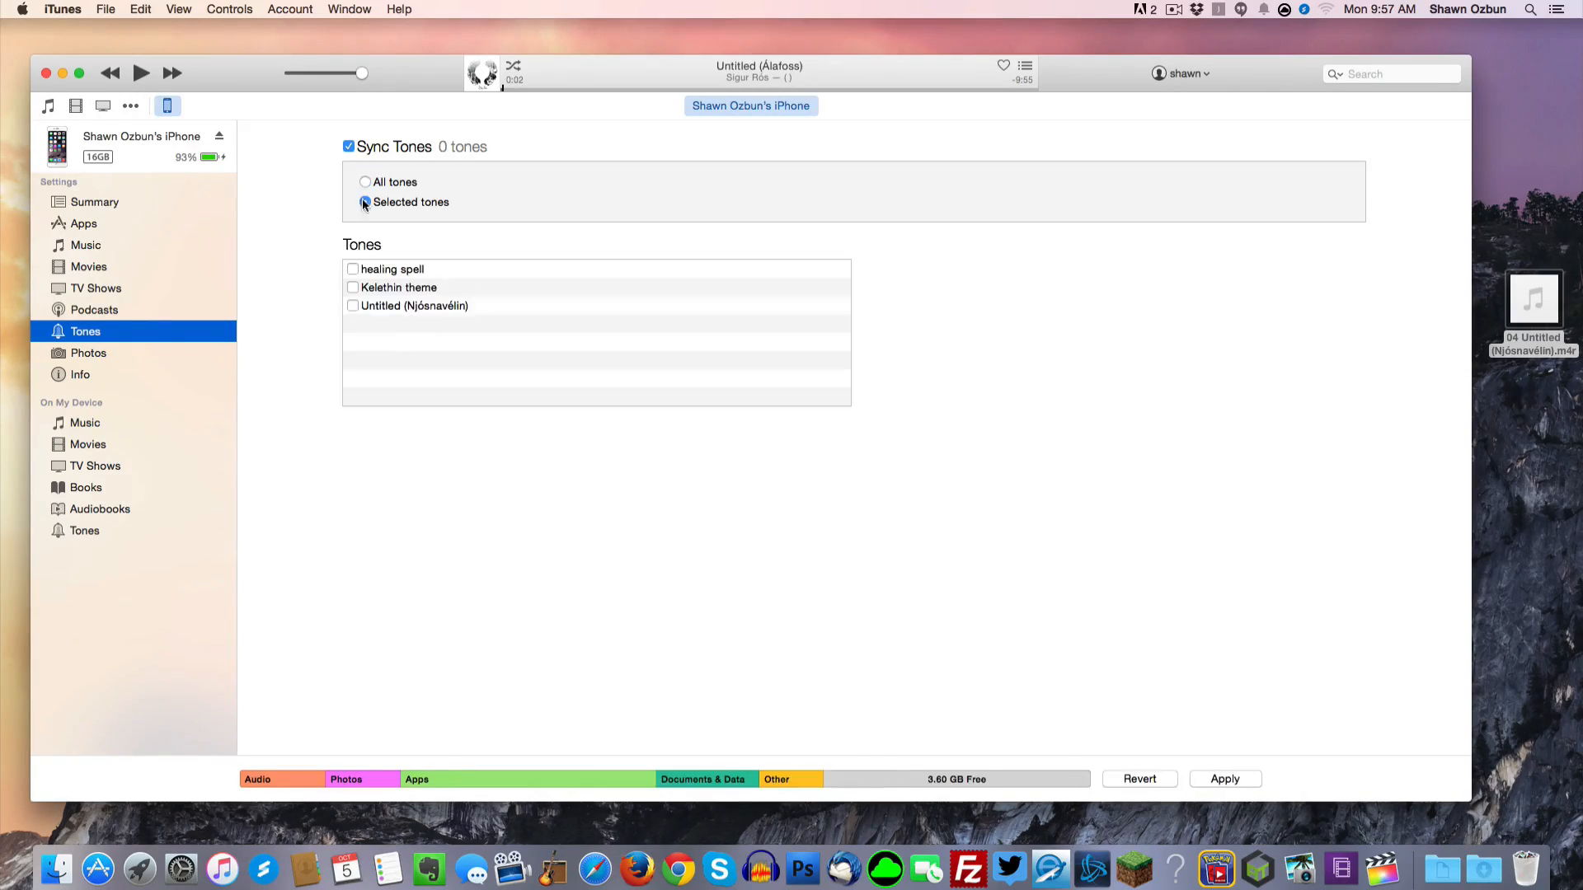
left_click(364, 202)
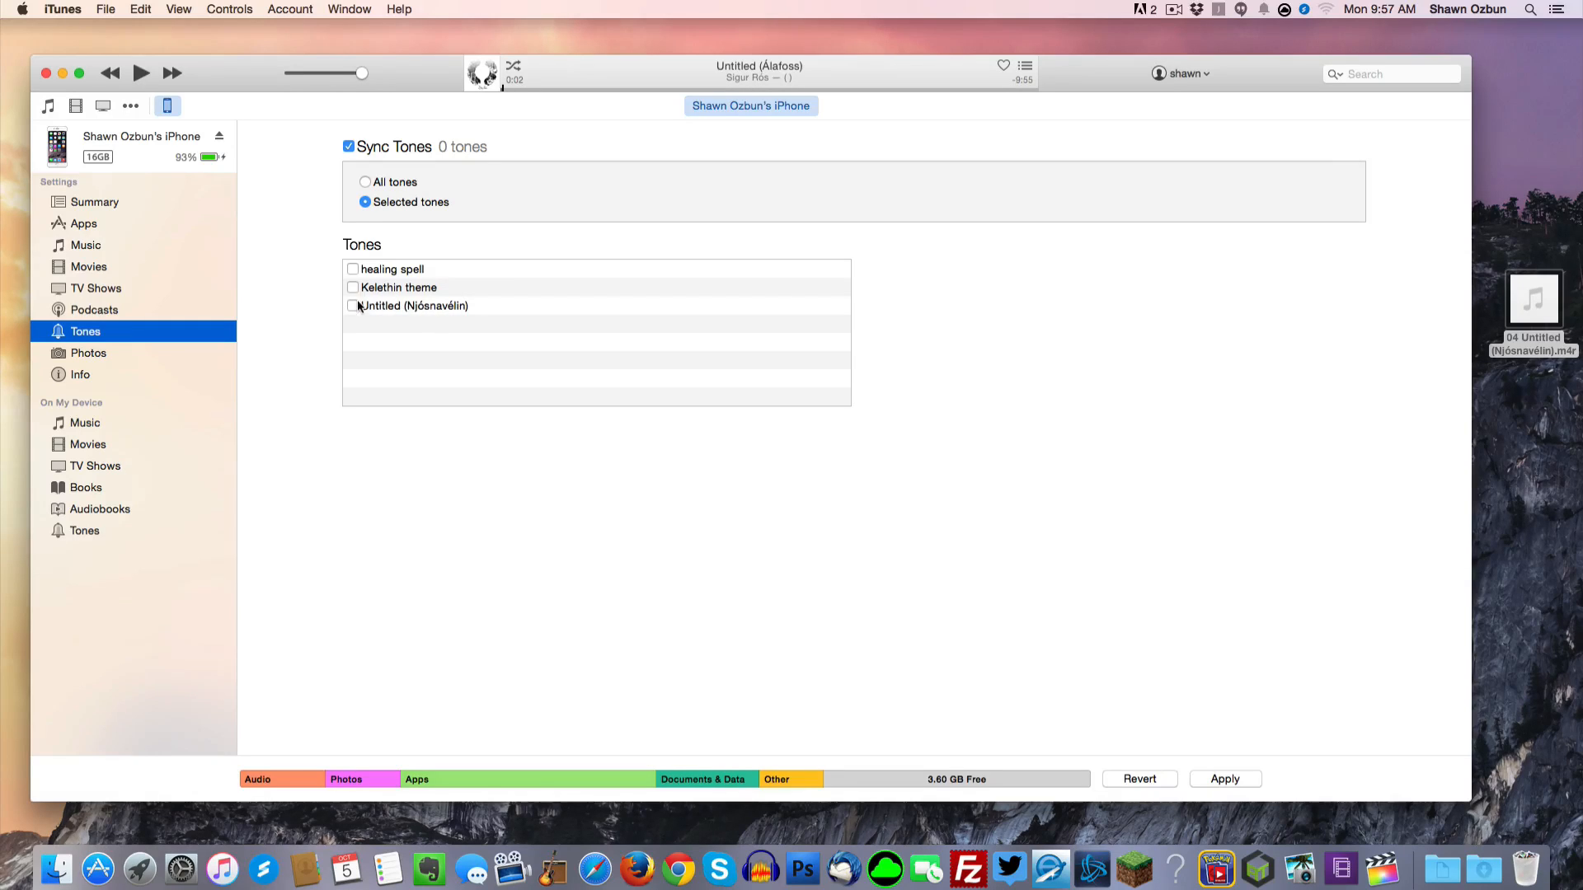
left_click(365, 182)
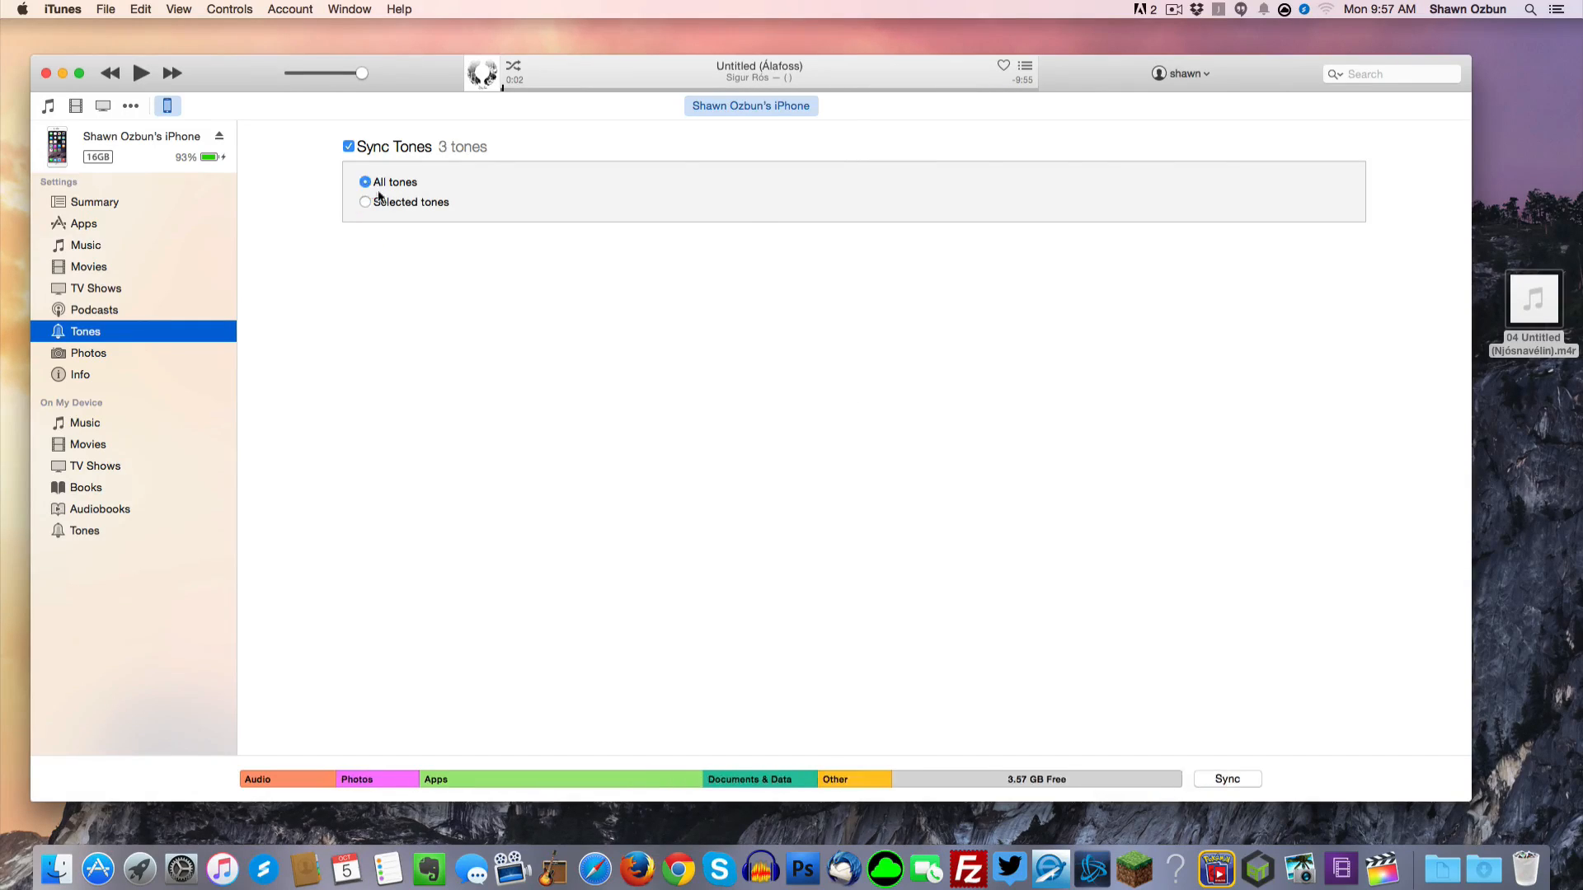
left_click(364, 202)
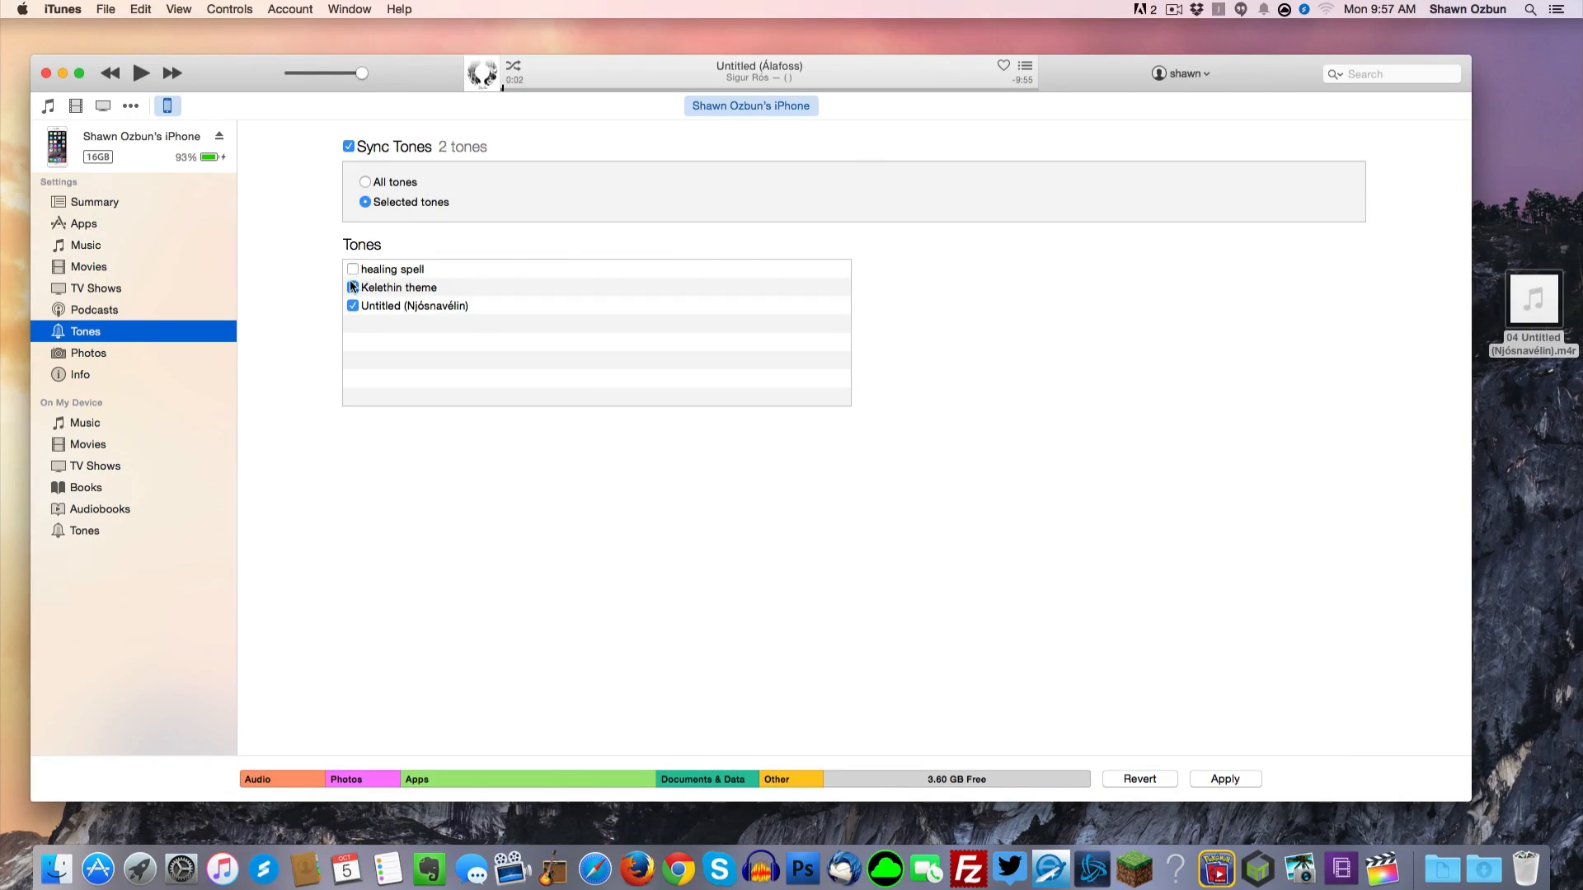
left_click(364, 181)
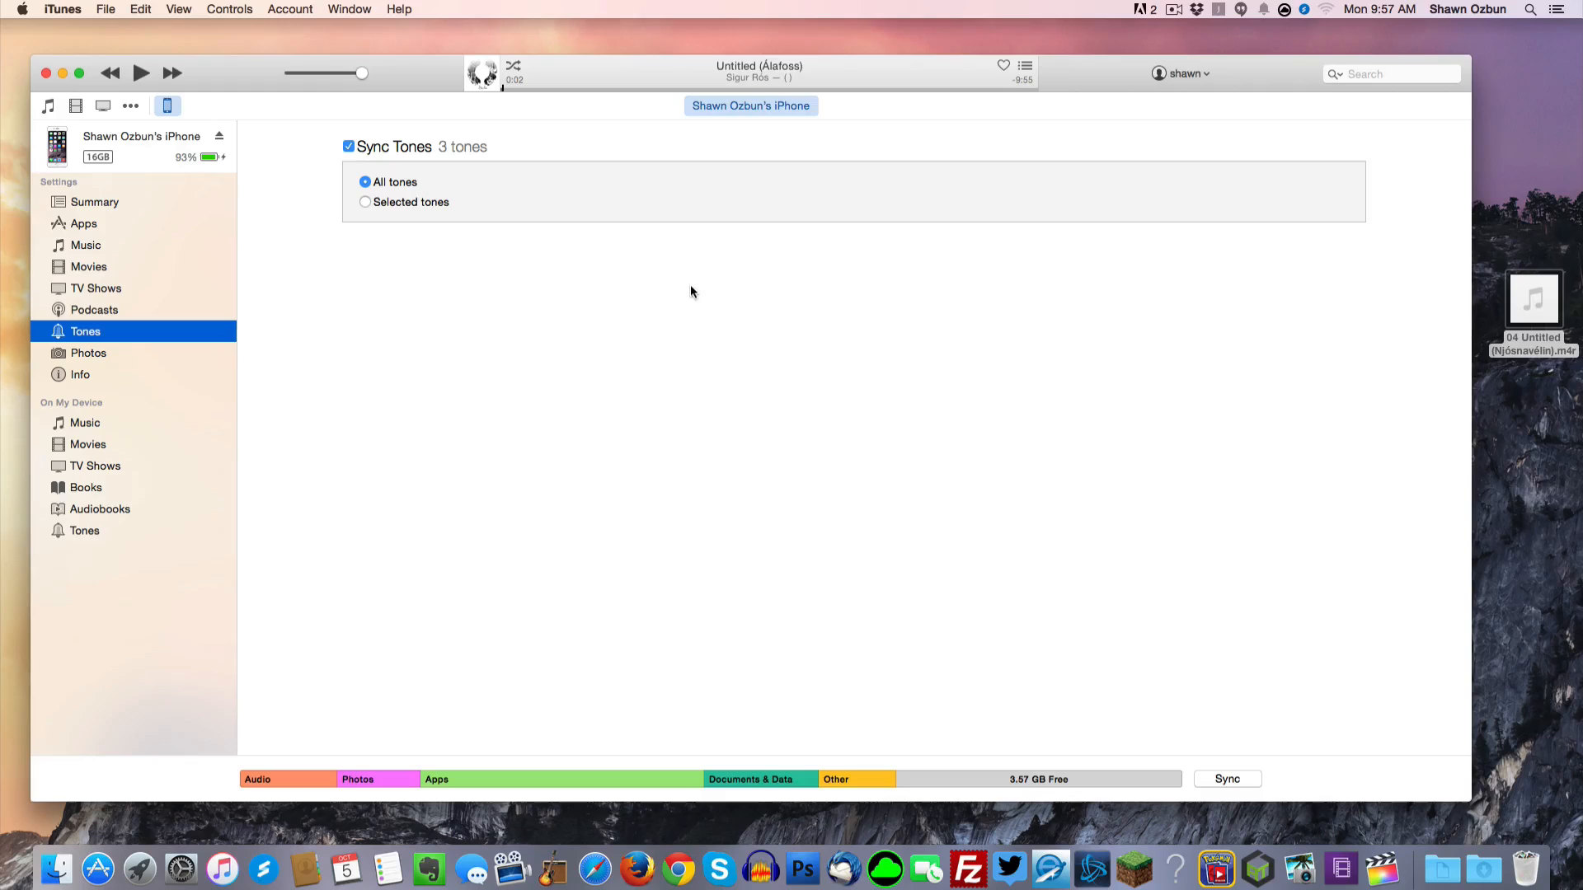
left_click(1227, 778)
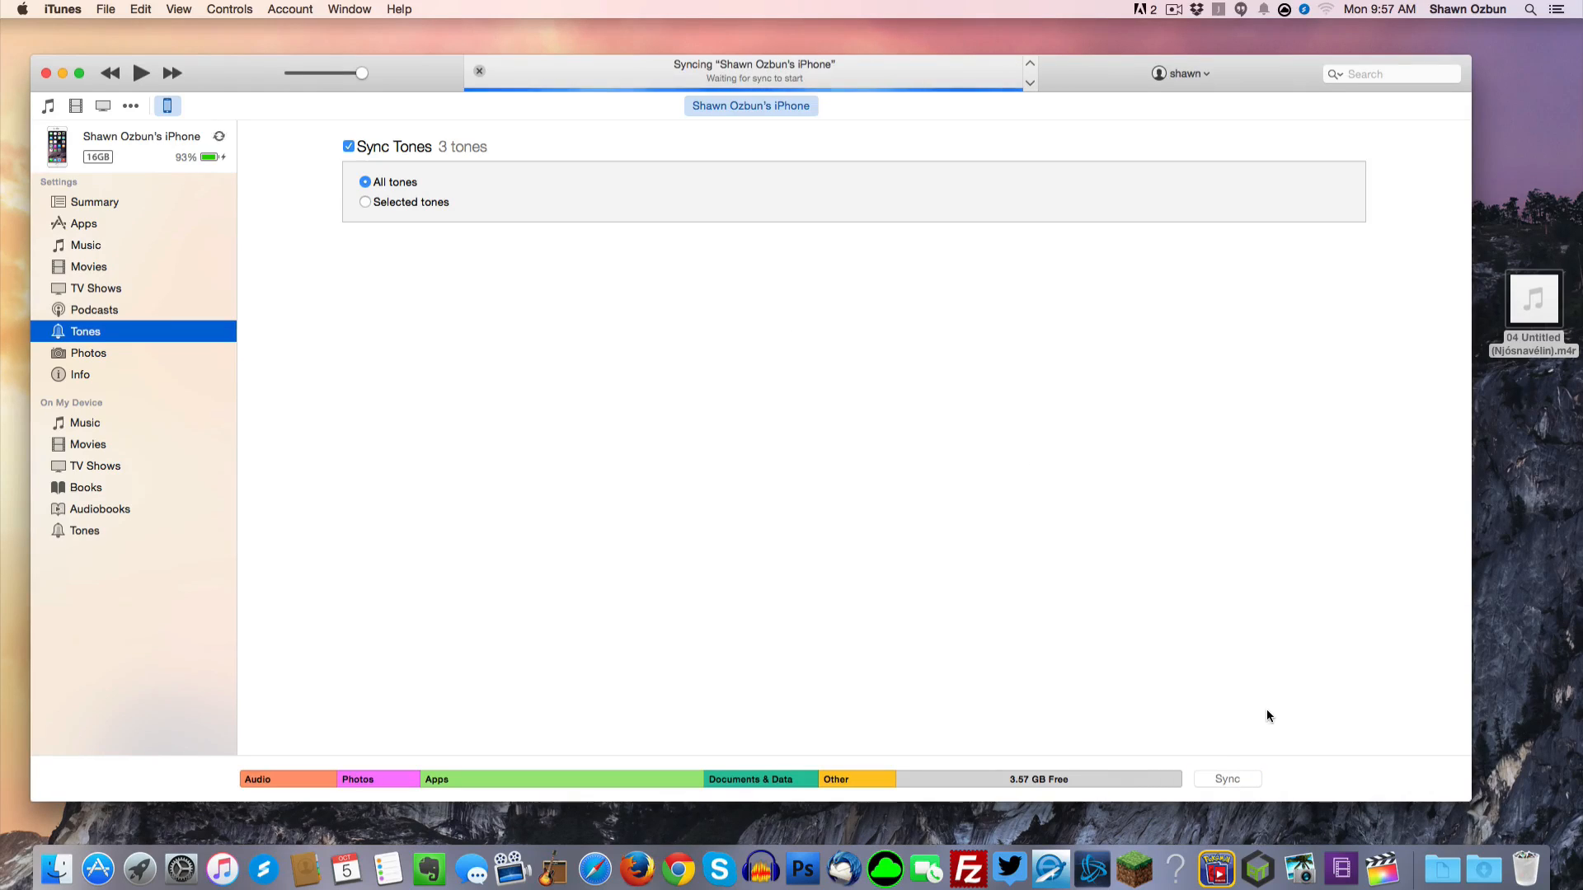
mouse_move(943, 421)
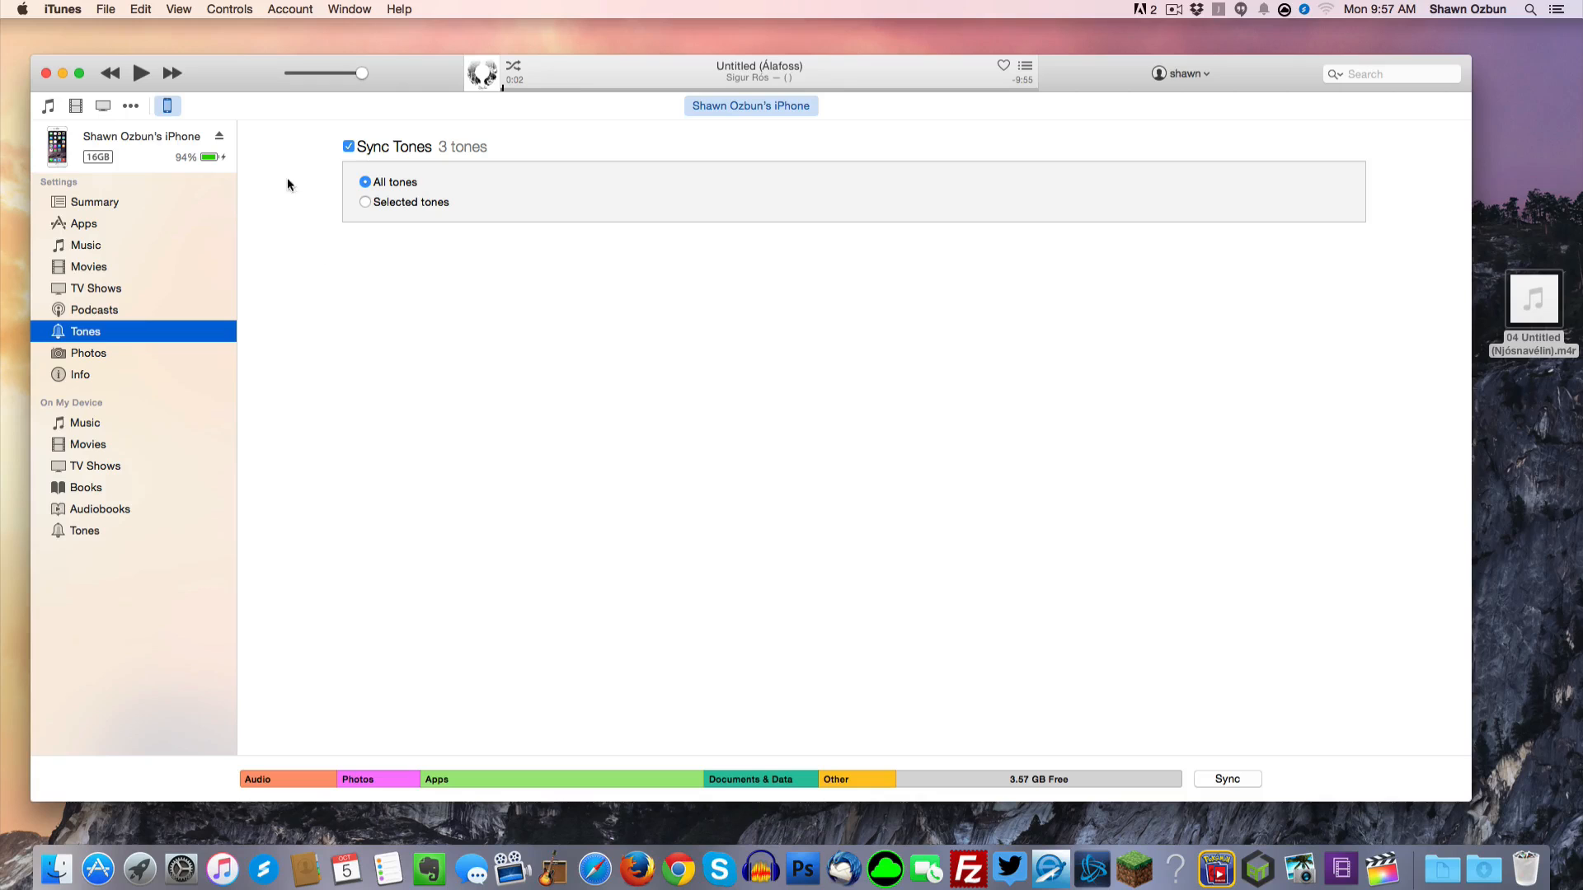
- Turn off Untitled (Njósnavélin)'s custom start and stop times in Get Info Options
left_click(48, 104)
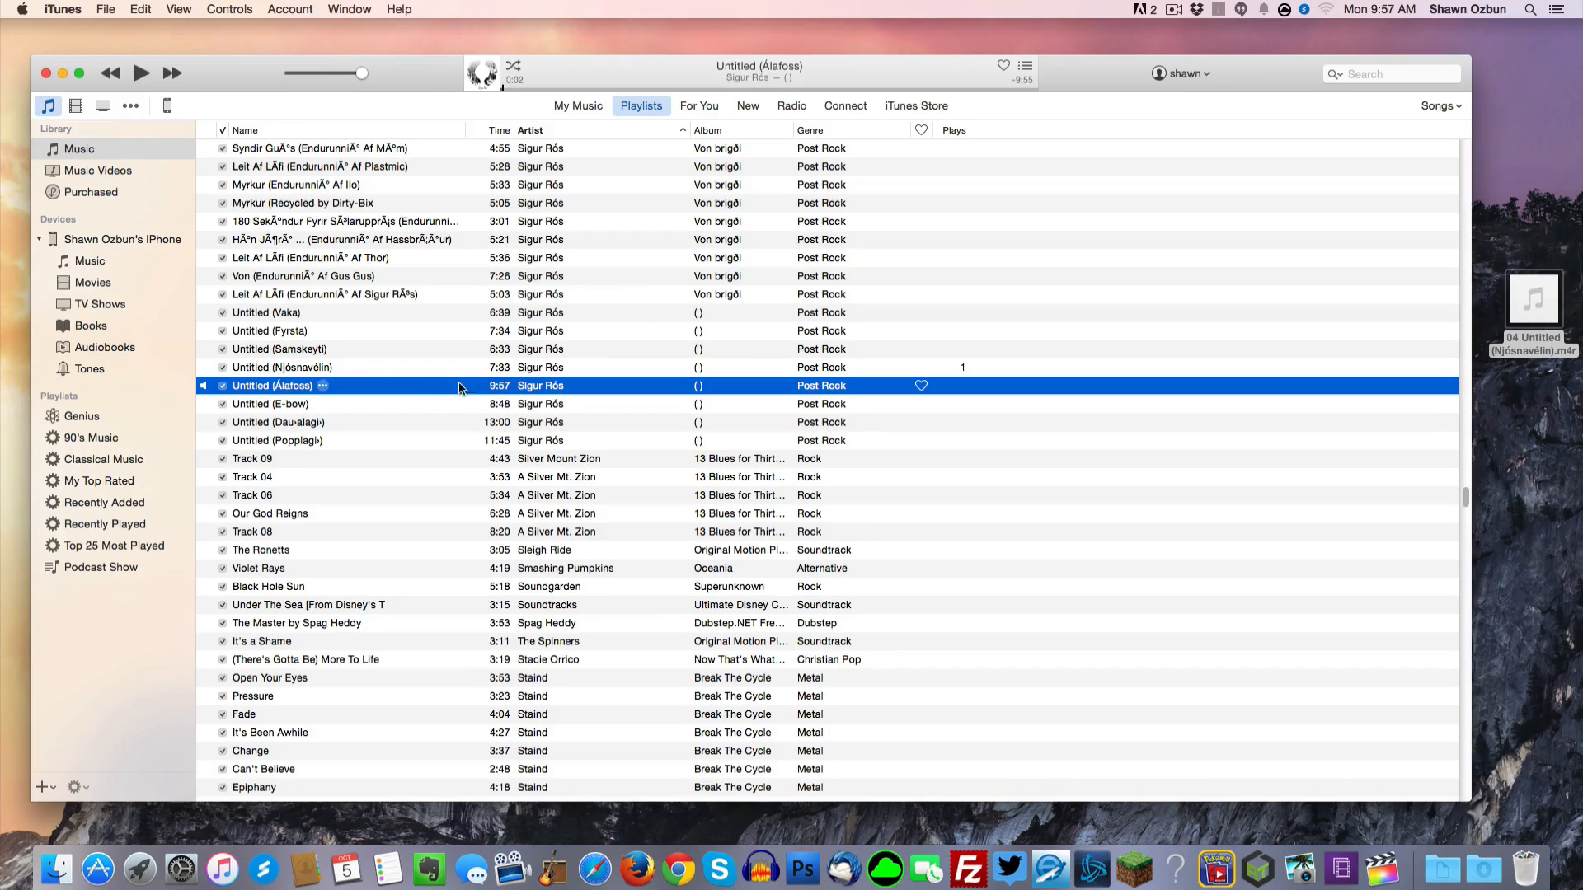
right_click(282, 366)
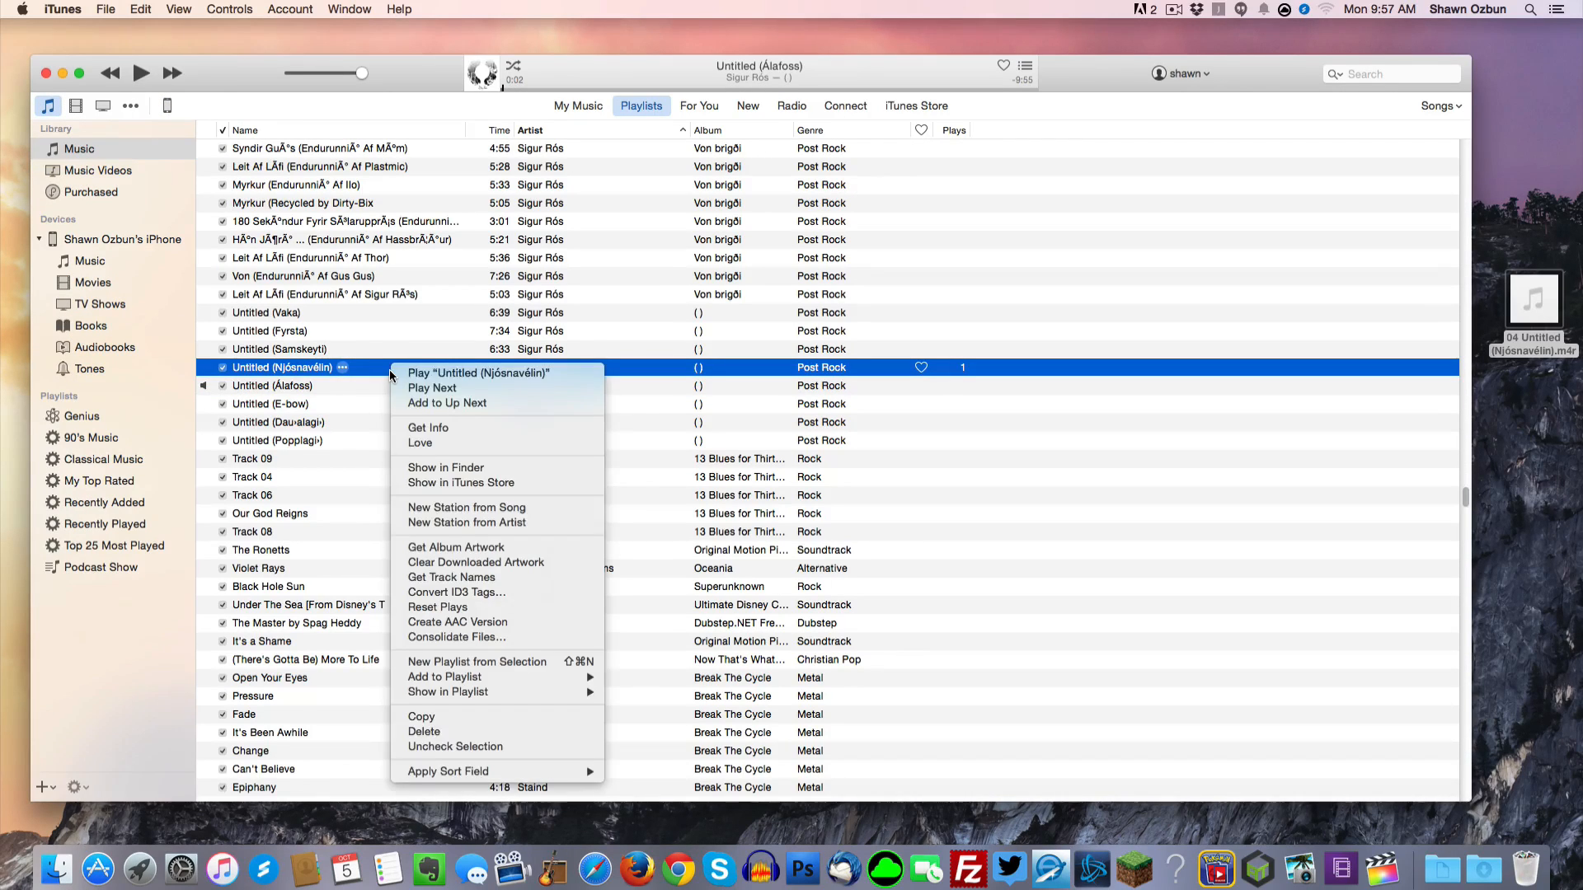
left_click(427, 427)
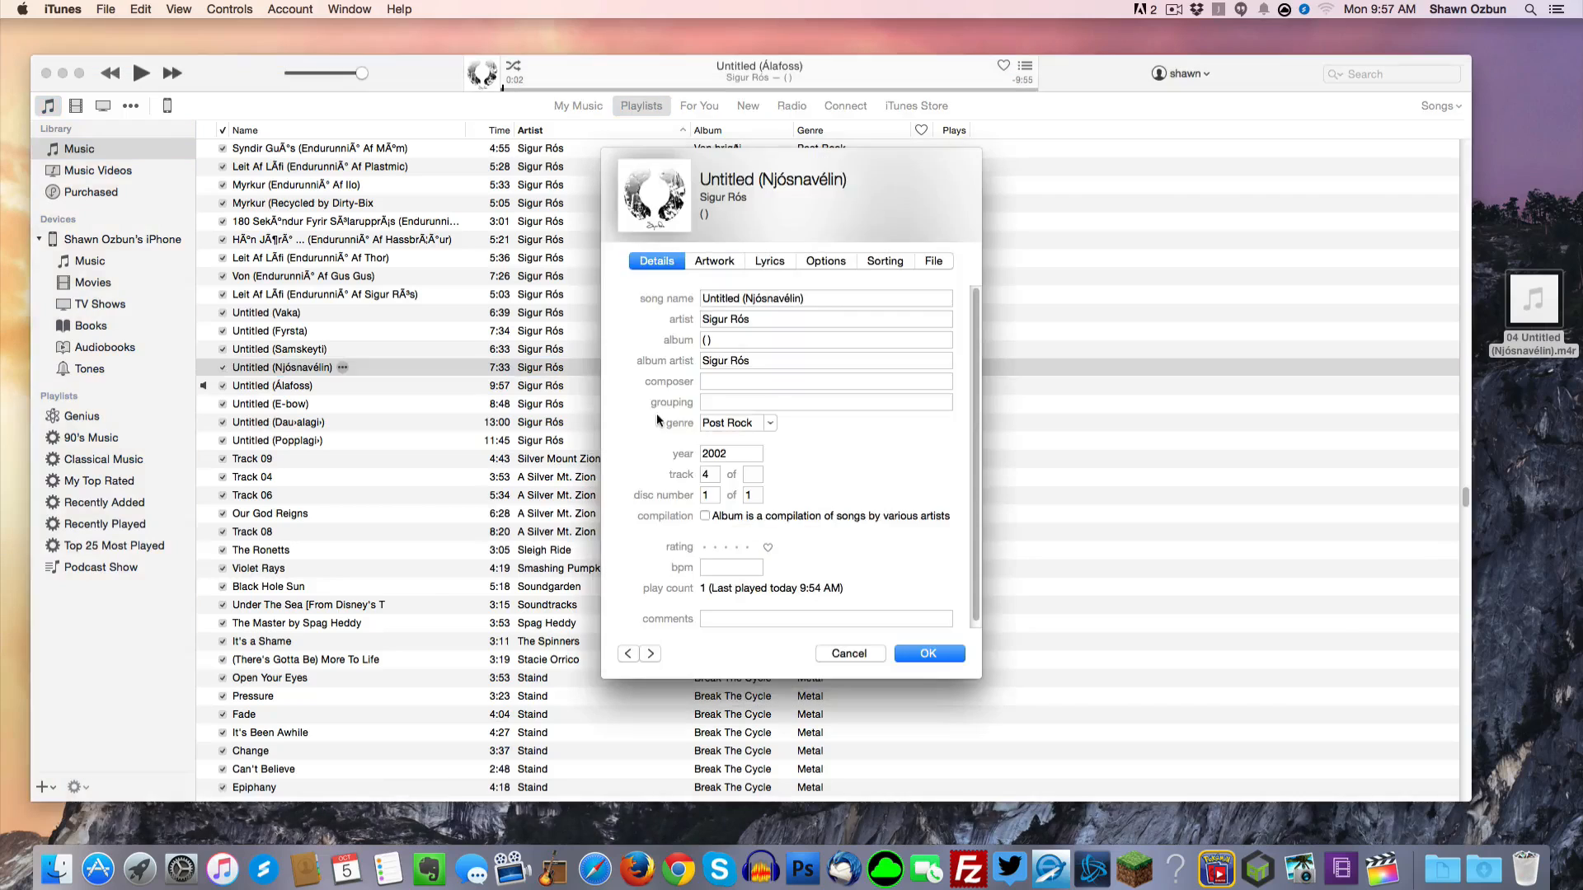
left_click(824, 260)
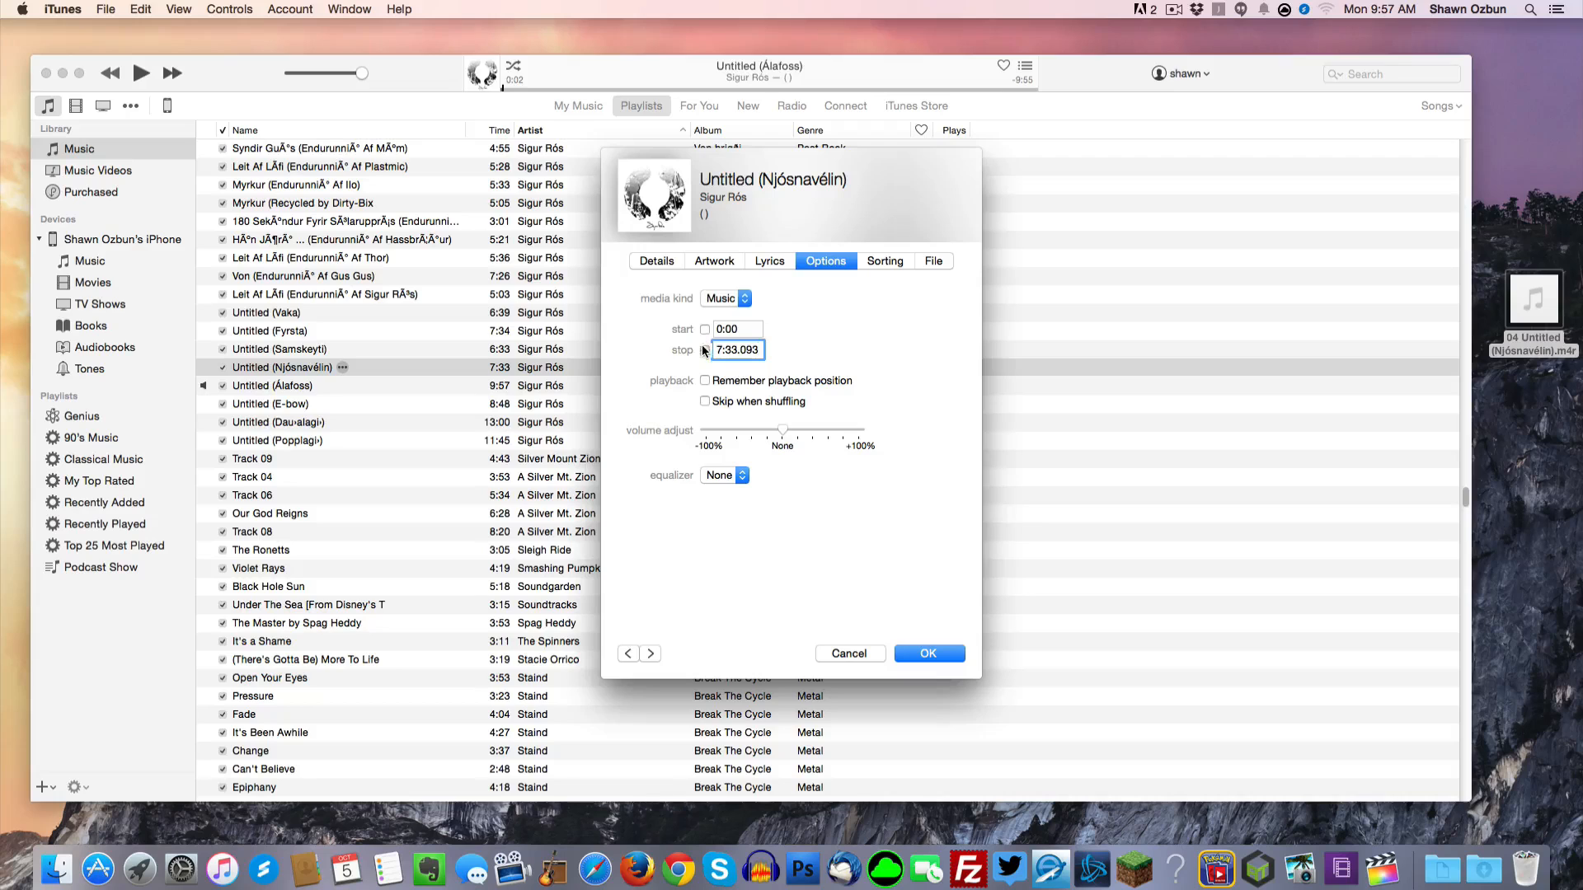
mouse_move(849, 316)
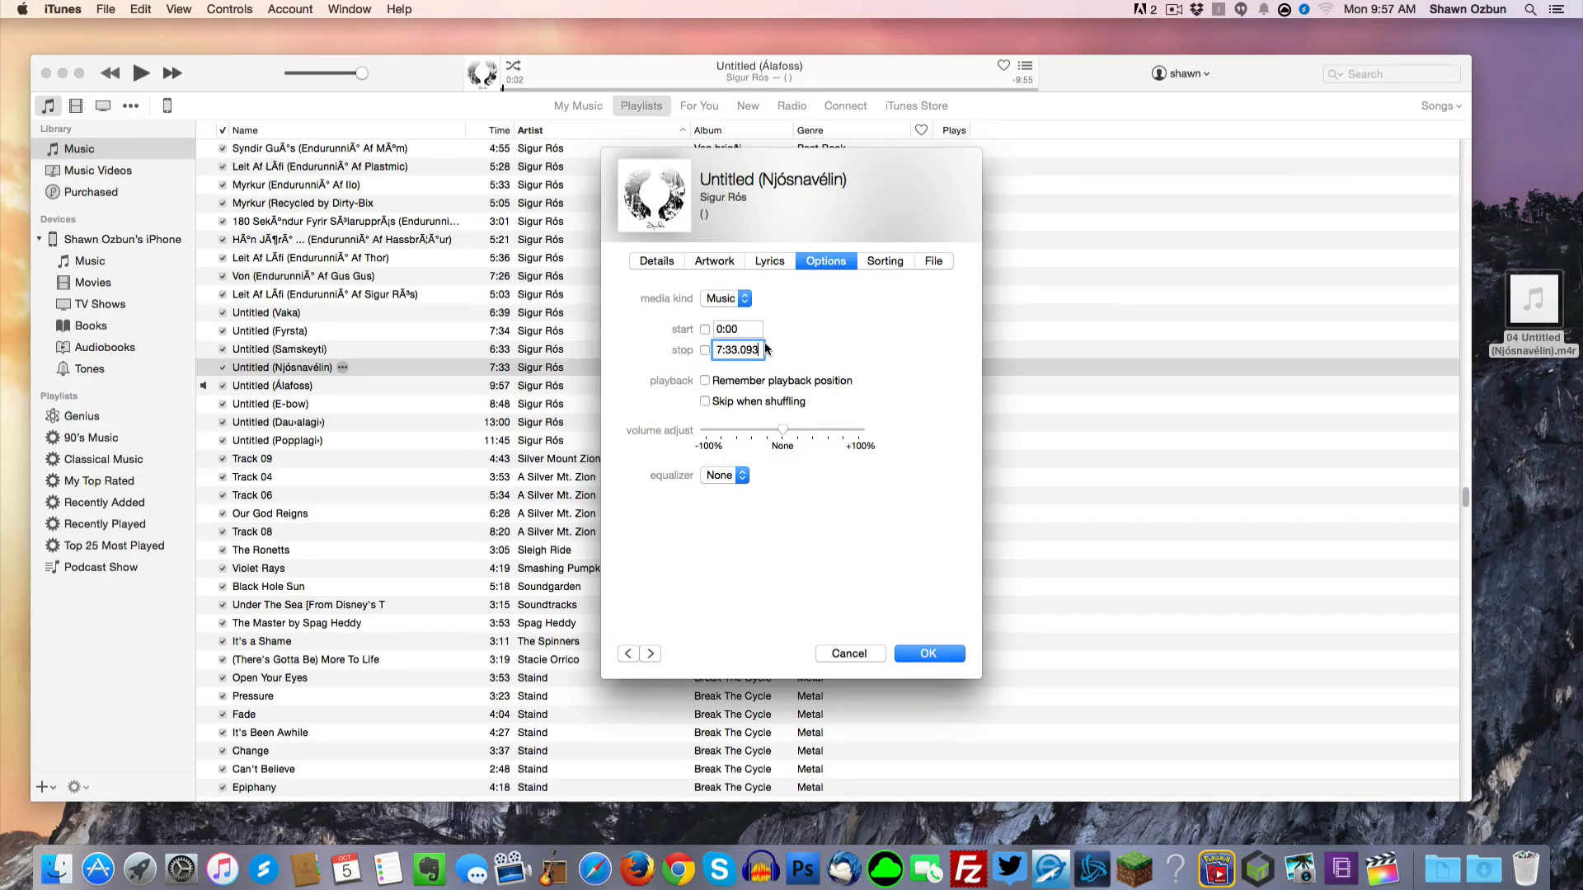
mouse_move(885, 339)
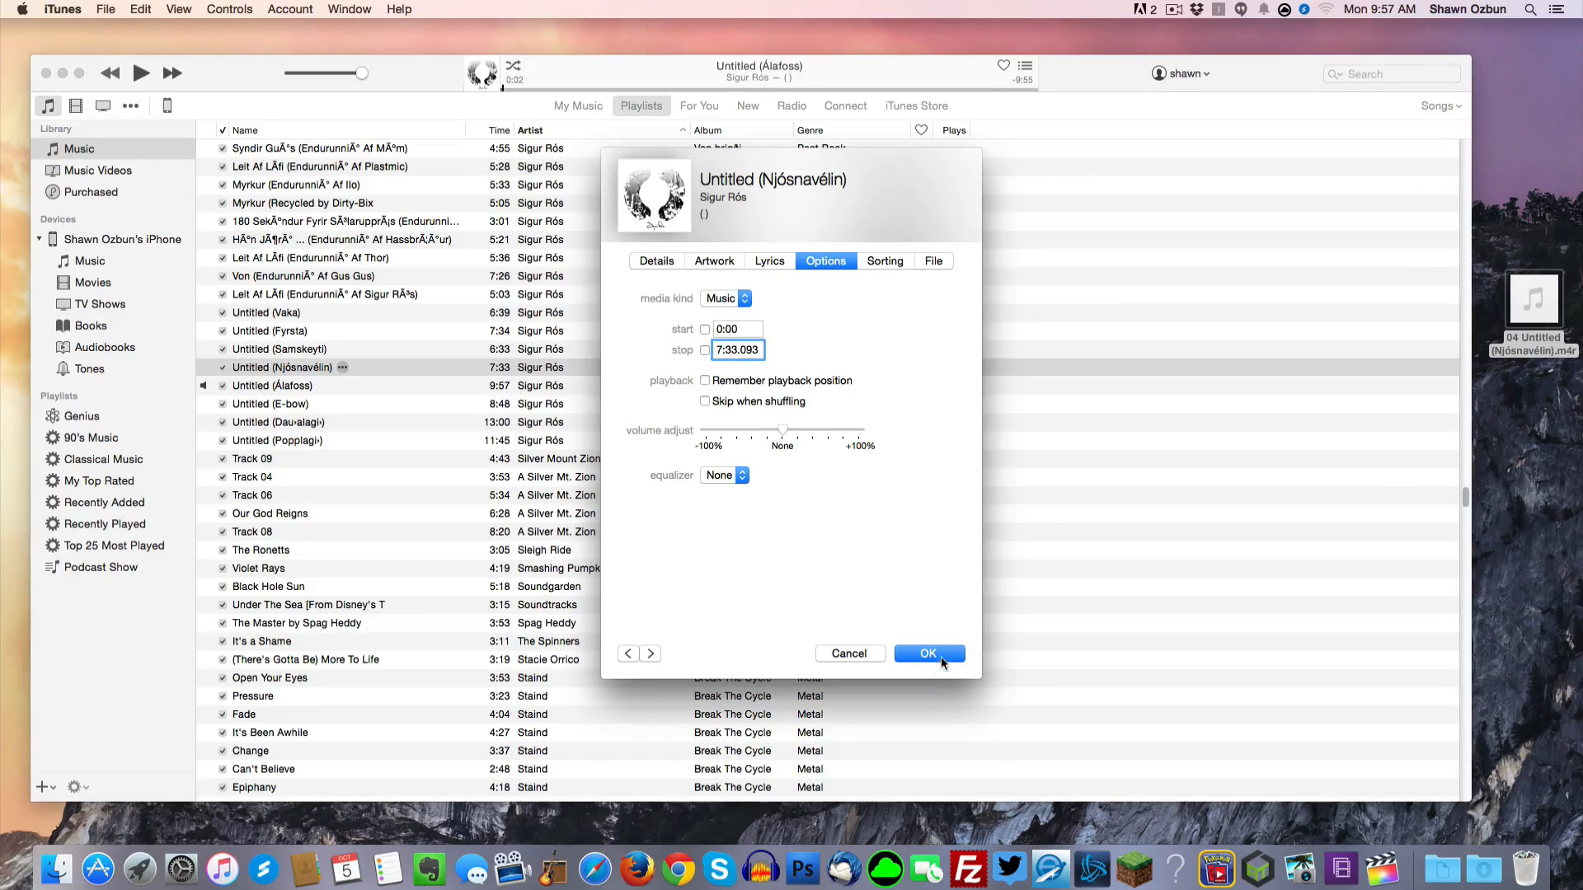
left_click(926, 653)
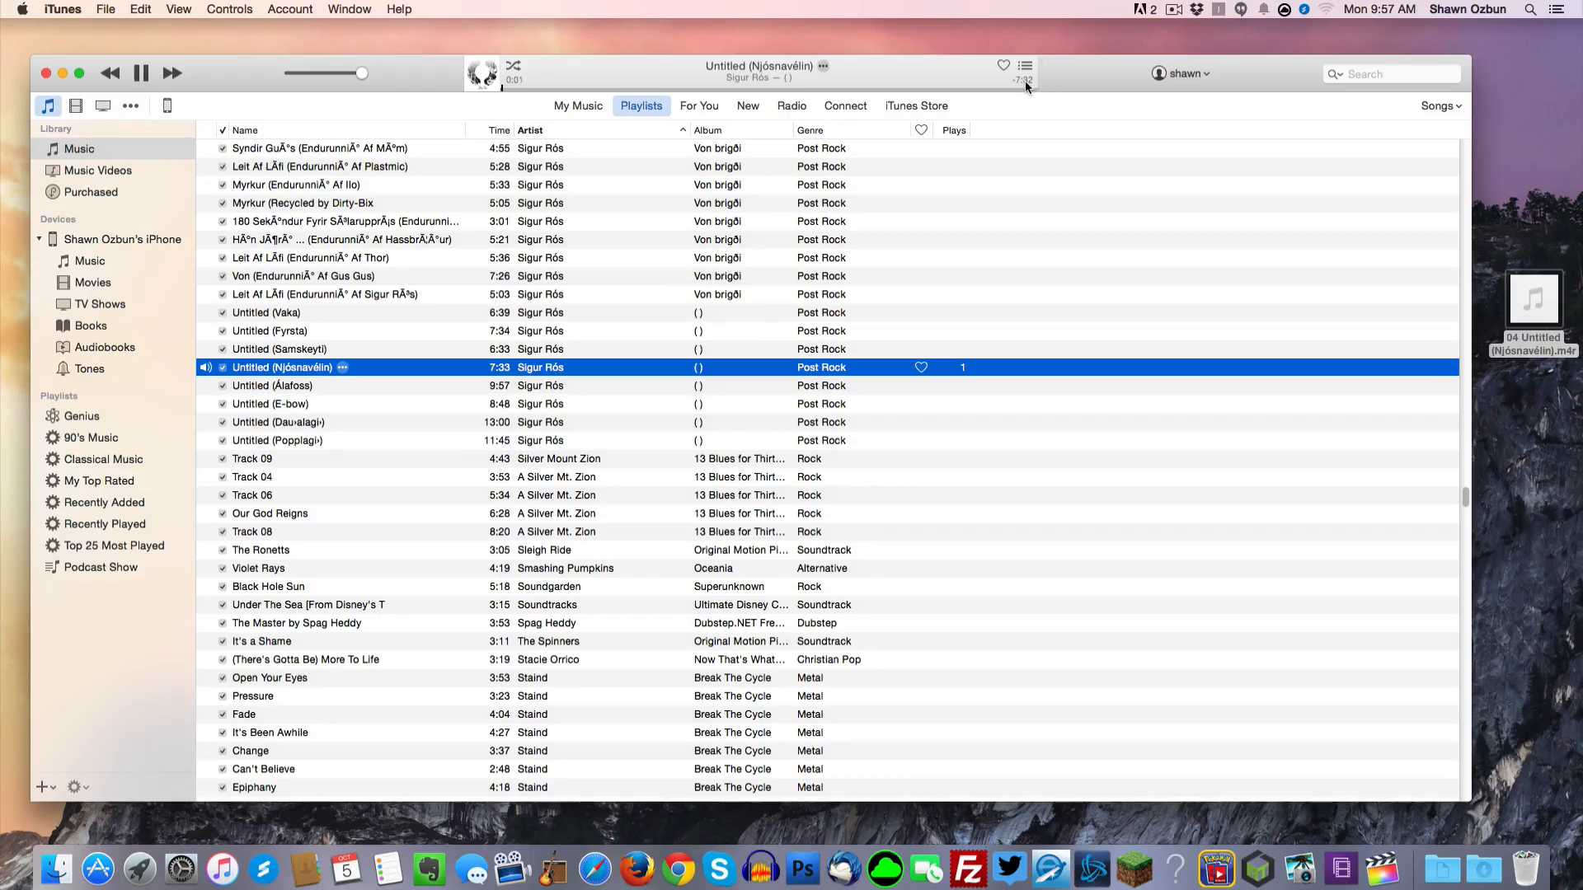
- Pause the full-length Untitled (Njósnavélin) three seconds in, then scroll down the song list
left_click(140, 73)
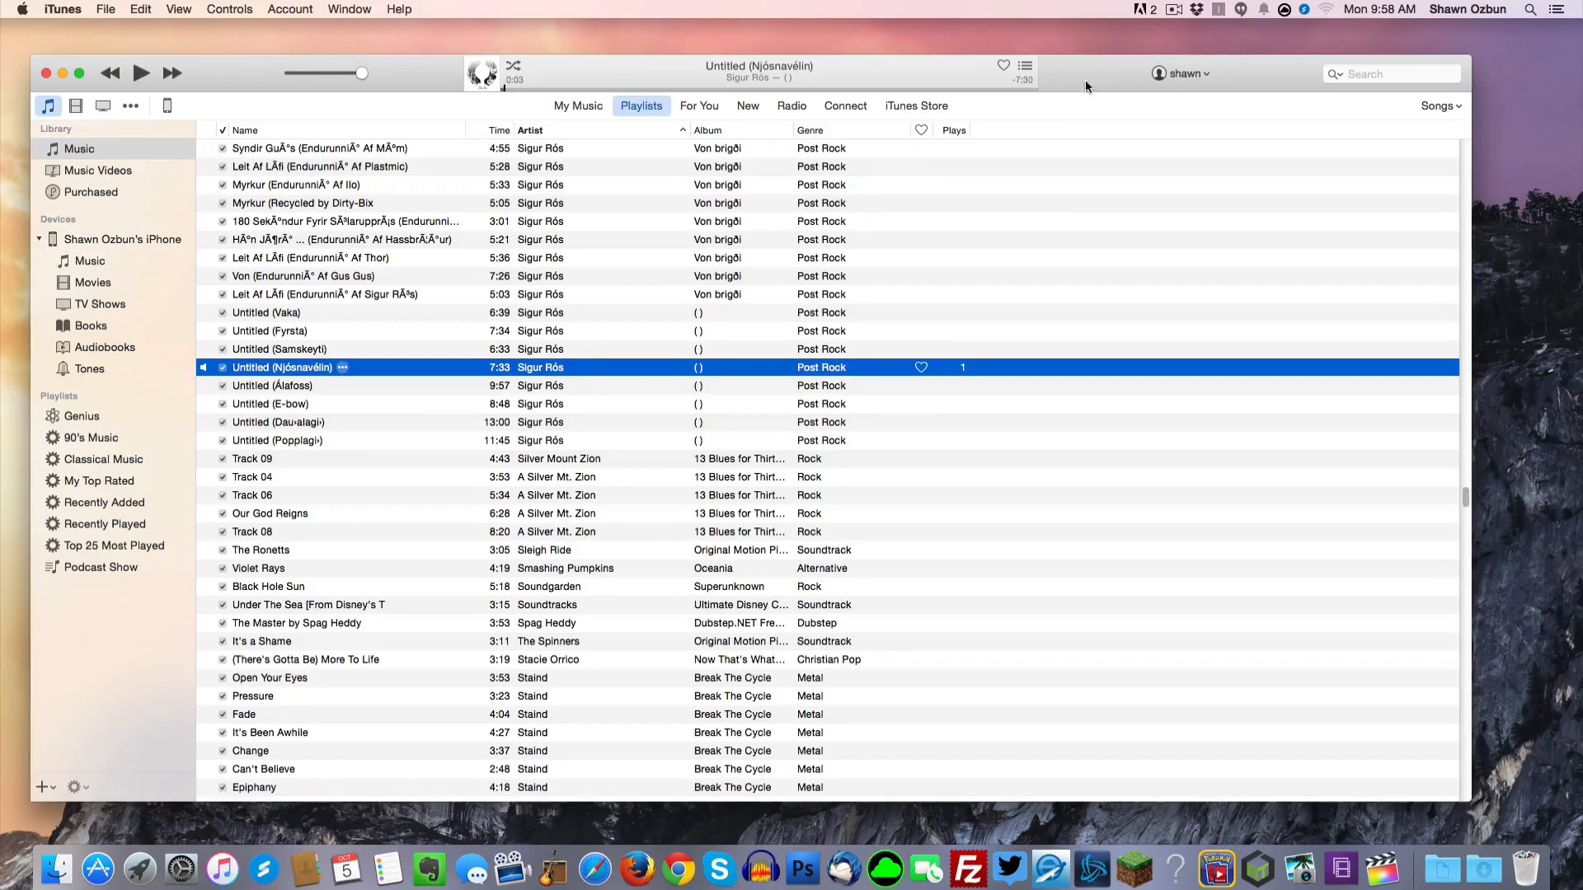
mouse_move(584, 176)
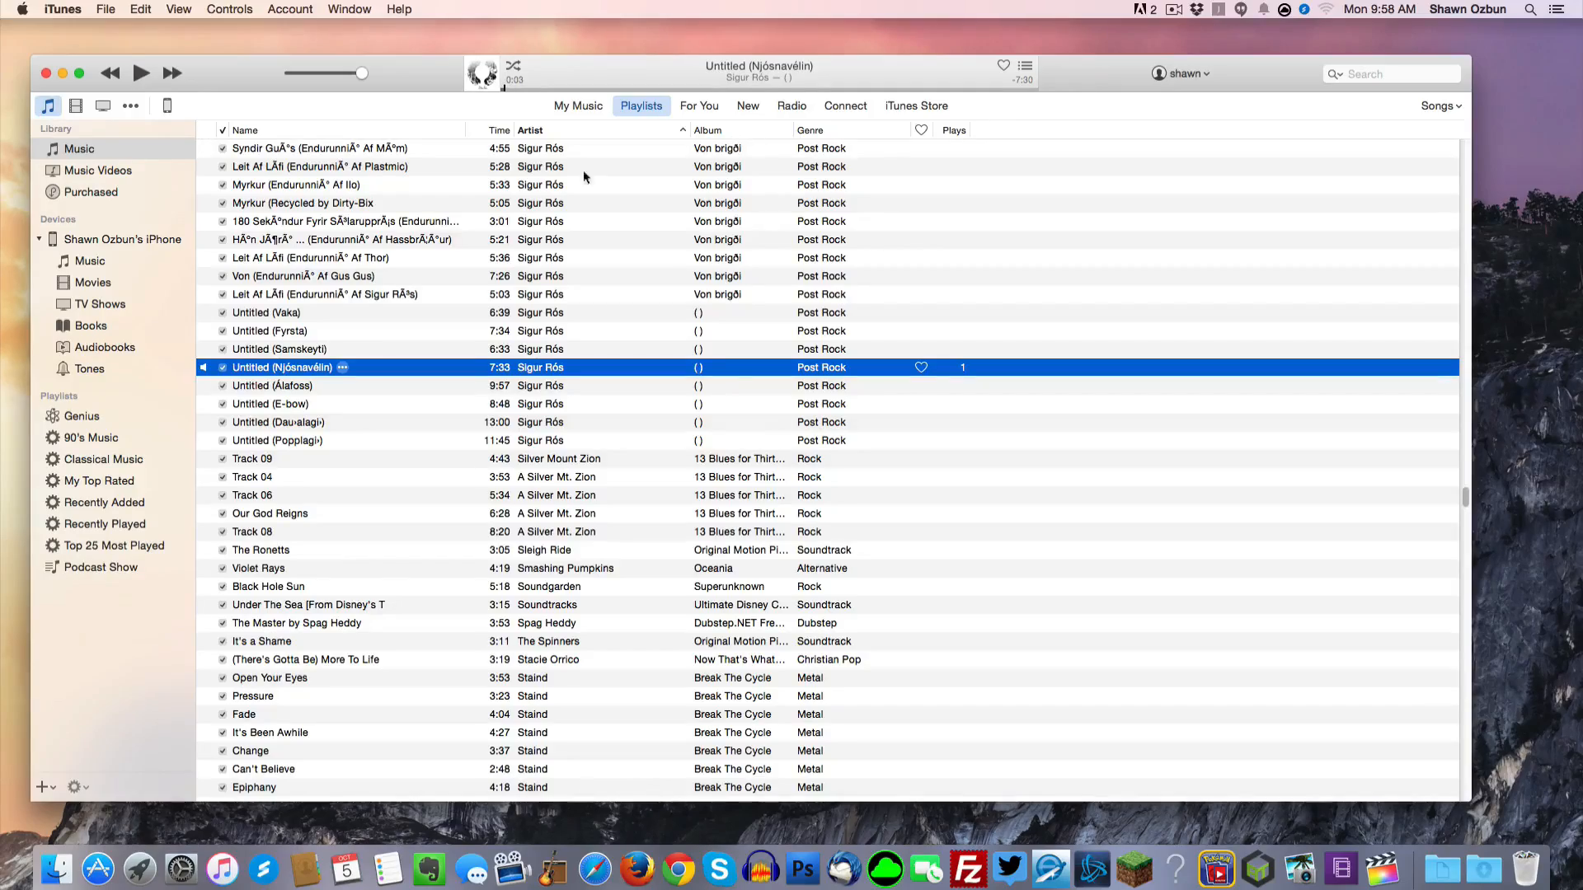
scroll("down", 3)
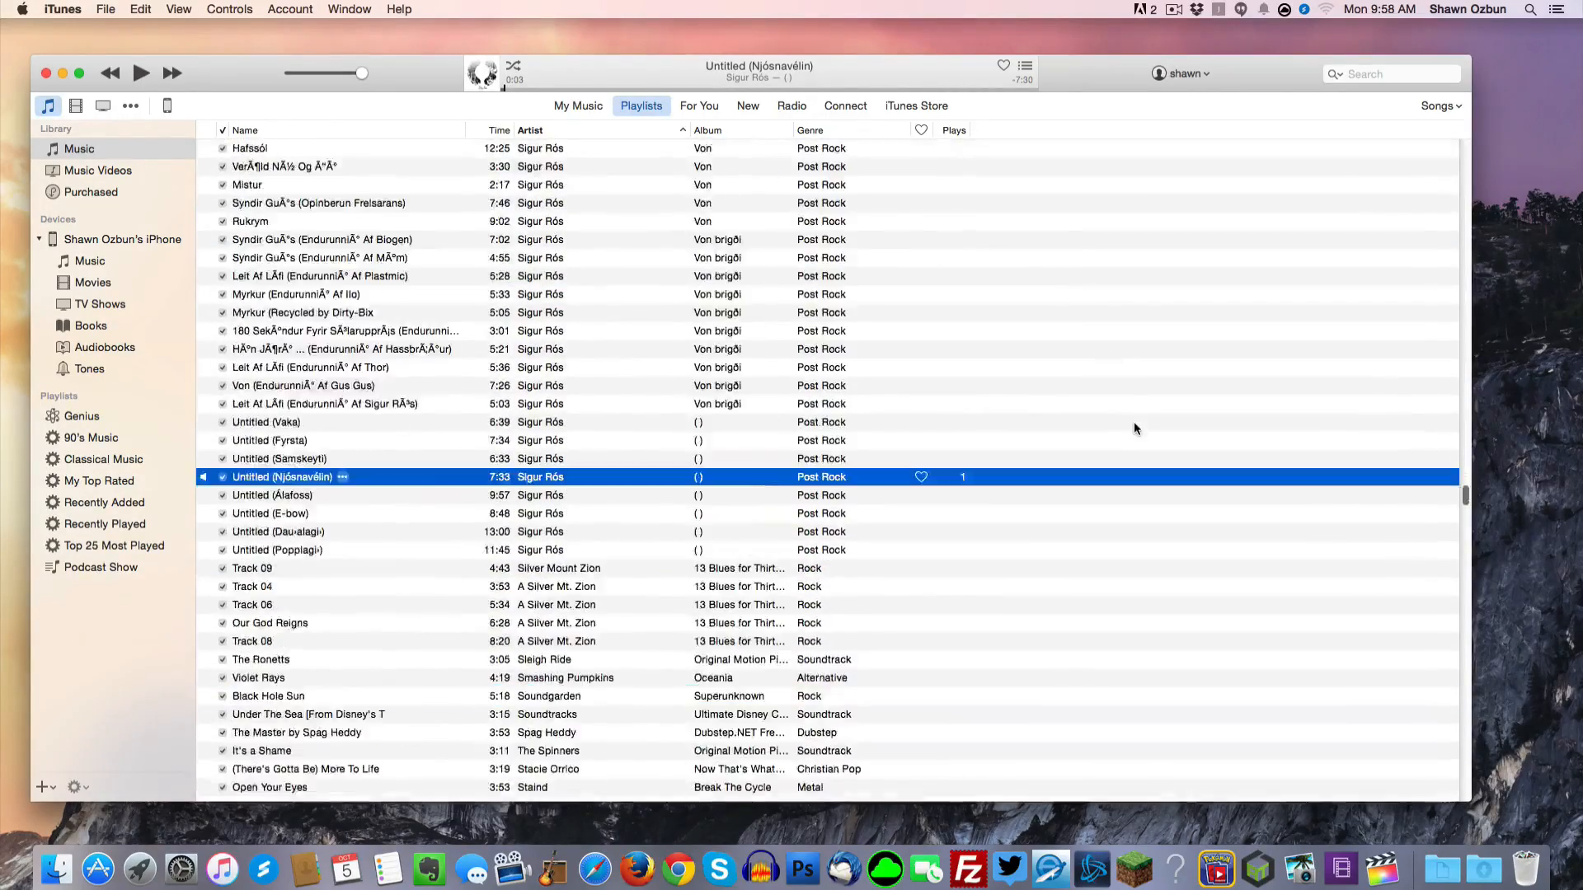
scroll("down", 3)
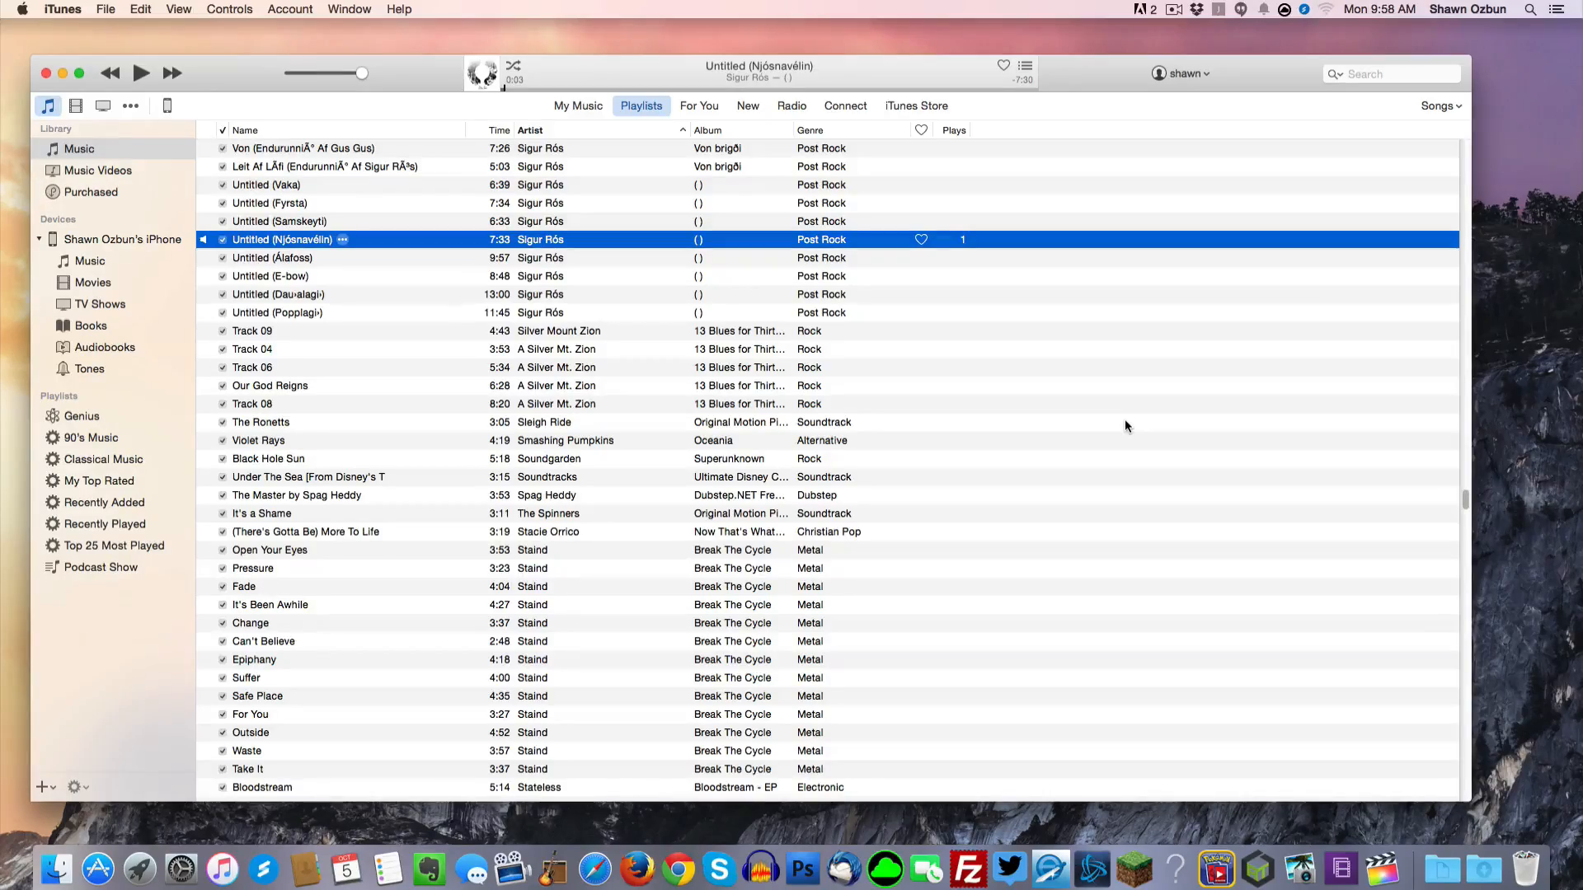